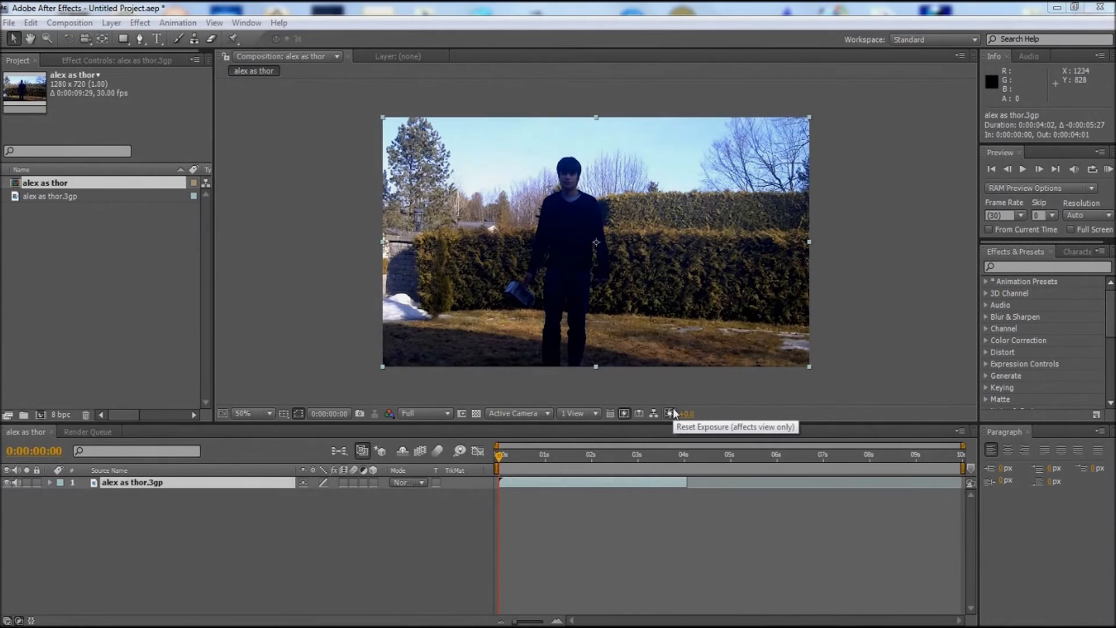
# - Move the current-time indicator to about 0:00:02:08 where the hammer is raised
pyautogui.click(673, 413)
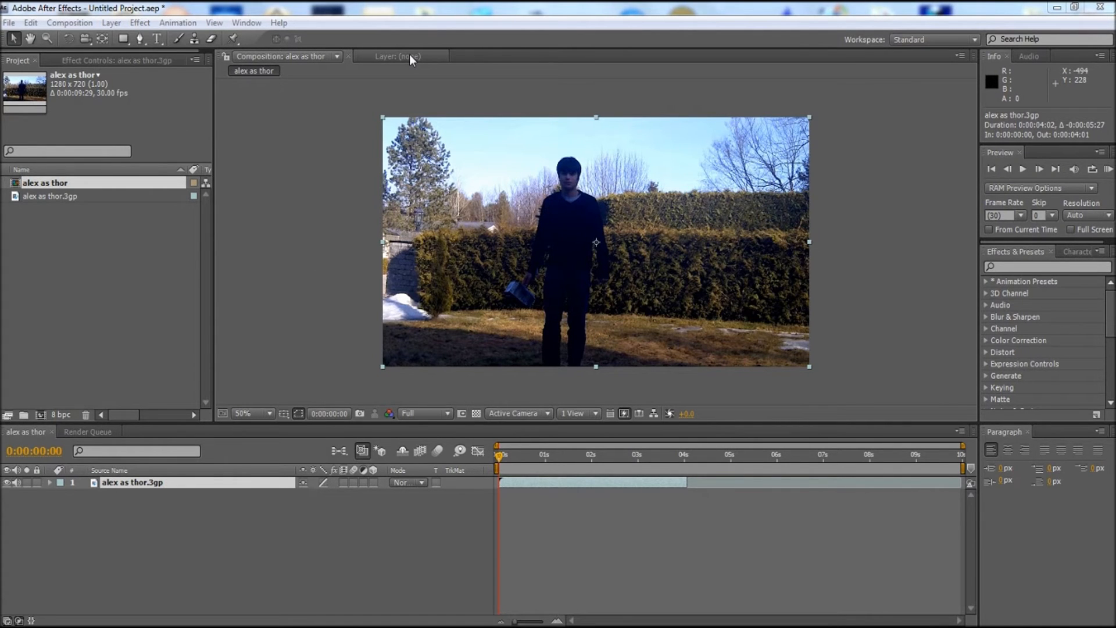
pyautogui.moveTo(467, 62)
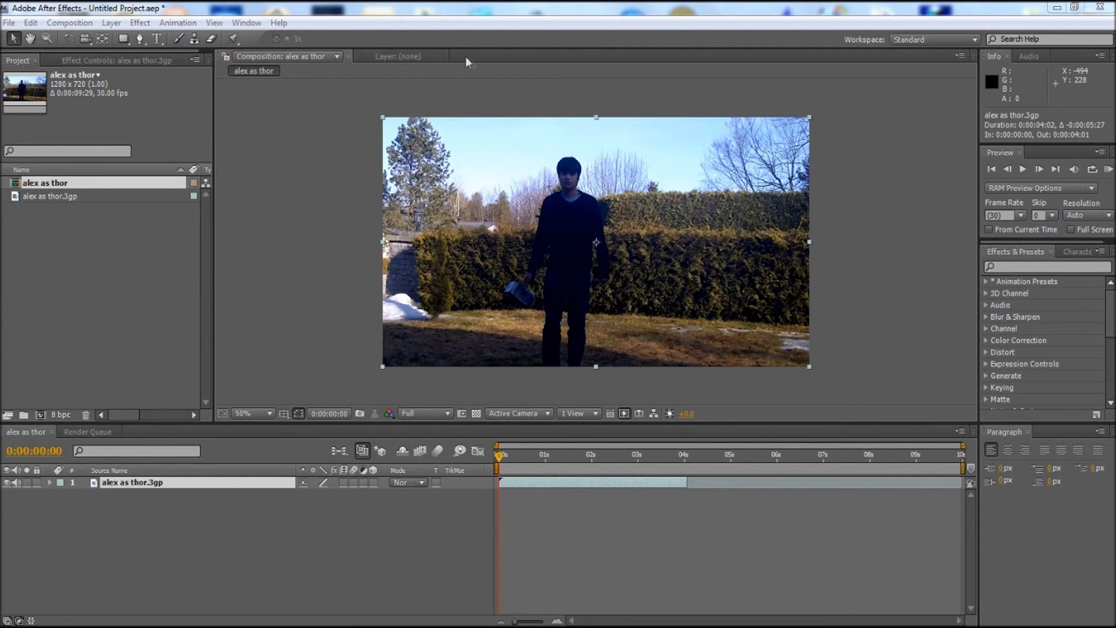
pyautogui.moveTo(475, 68)
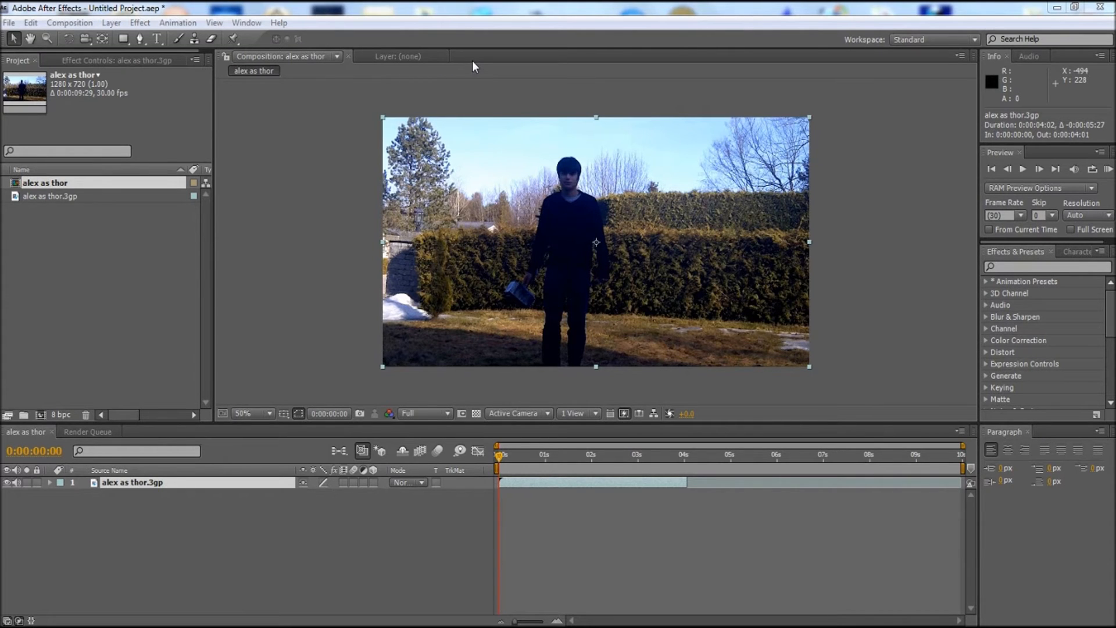
pyautogui.moveTo(431, 107)
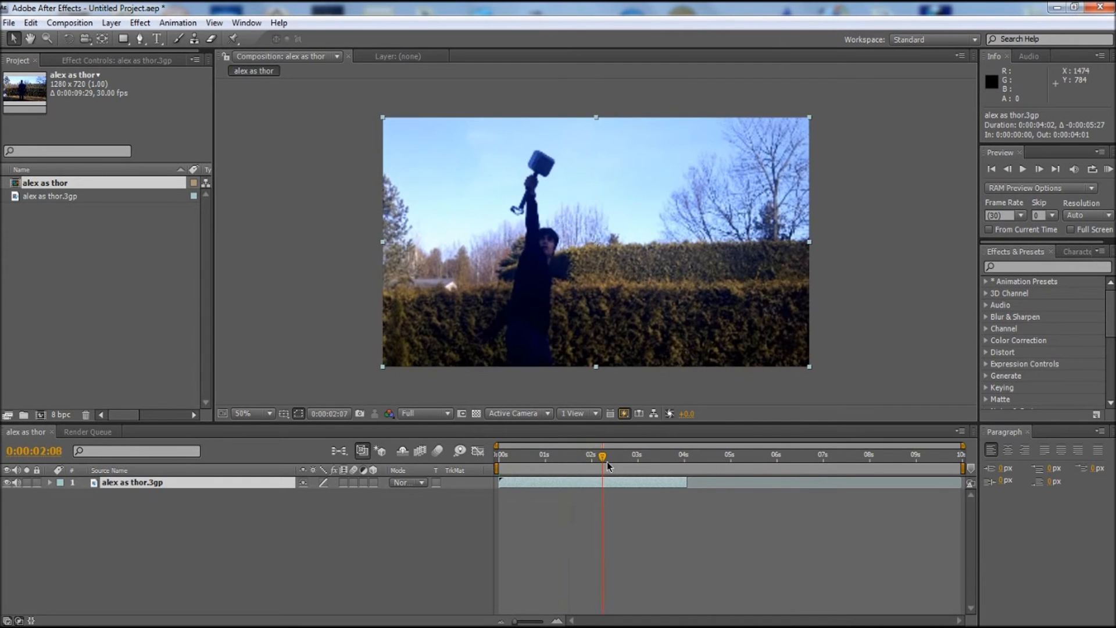
# - Set the current time to 0:00:02:10, the frame with the hammer held highest
pyautogui.click(595, 455)
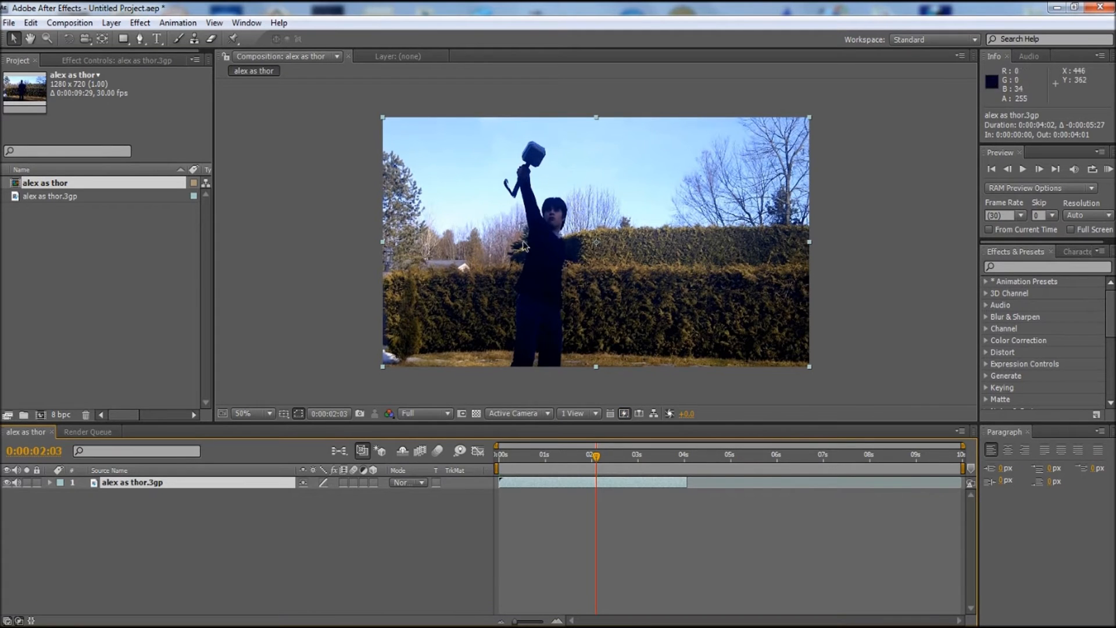
pyautogui.moveTo(548, 198)
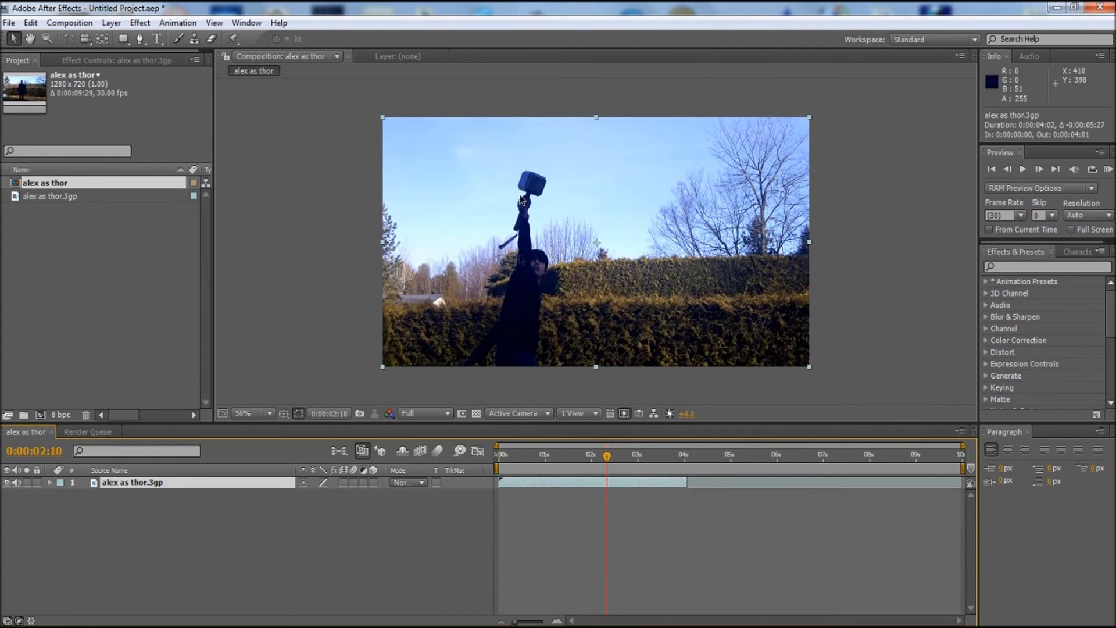
pyautogui.moveTo(537, 189)
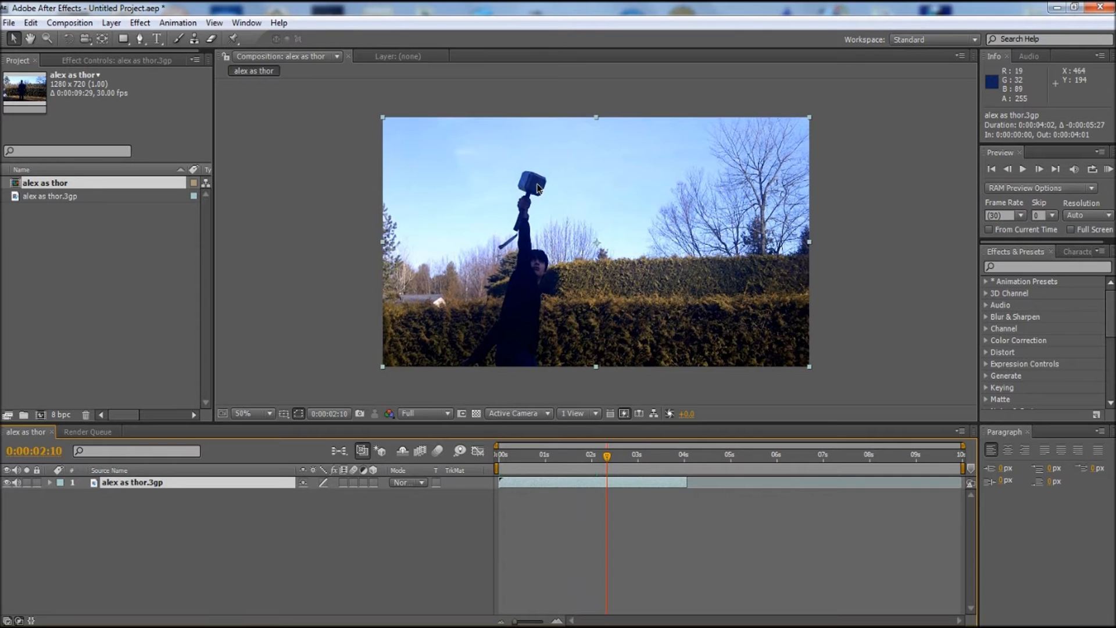
pyautogui.moveTo(511, 146)
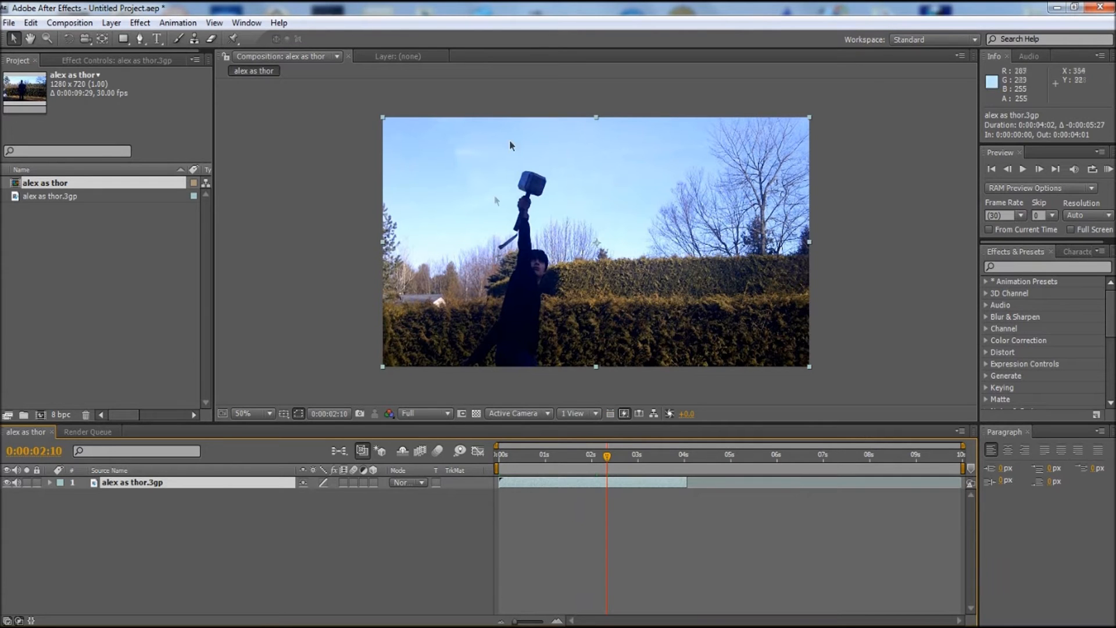
pyautogui.moveTo(519, 178)
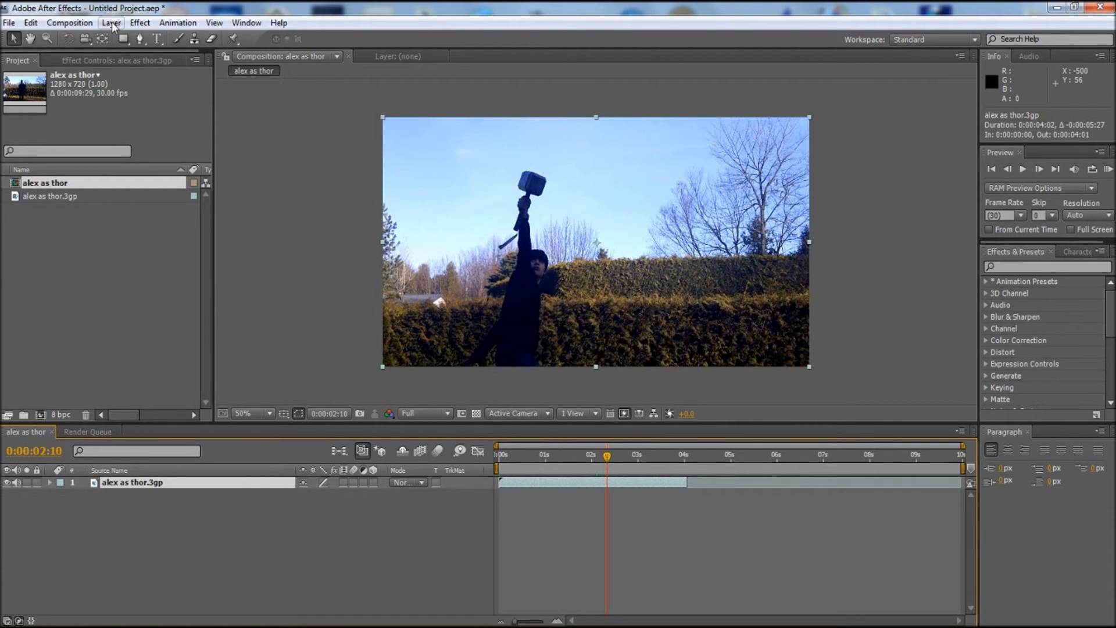
# - Create a new solid layer with default settings above the clip
pyautogui.click(278, 22)
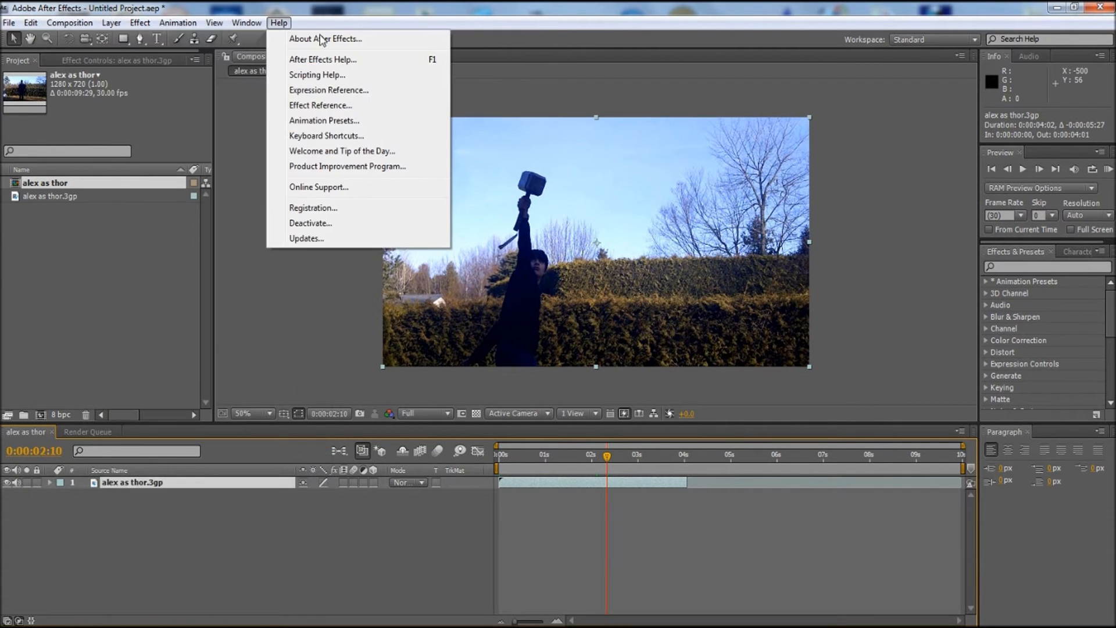
pyautogui.click(110, 23)
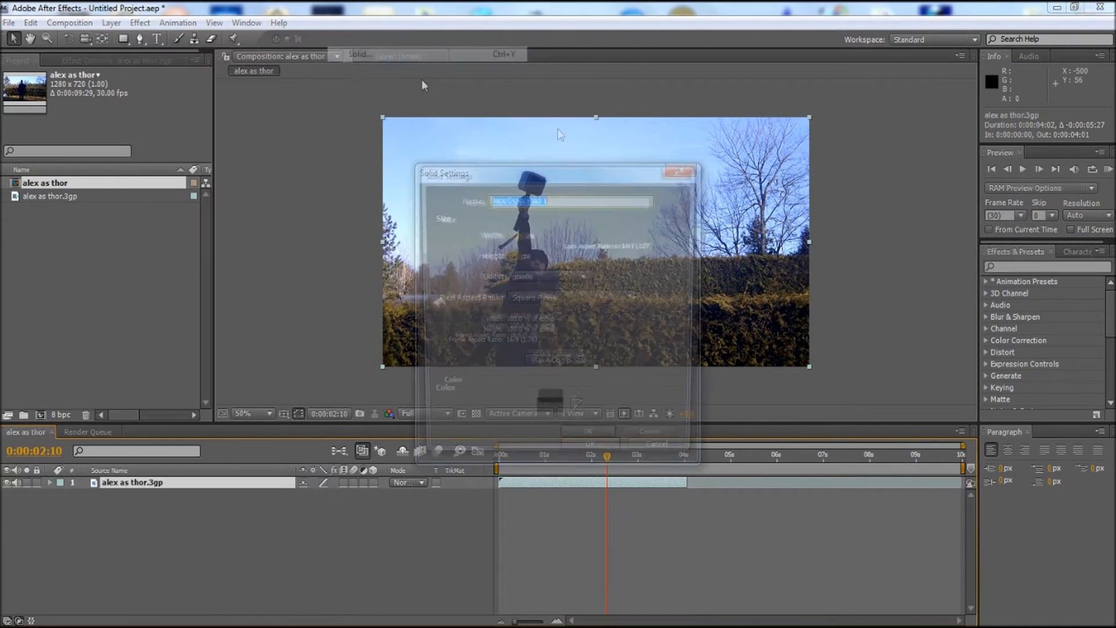
pyautogui.click(588, 430)
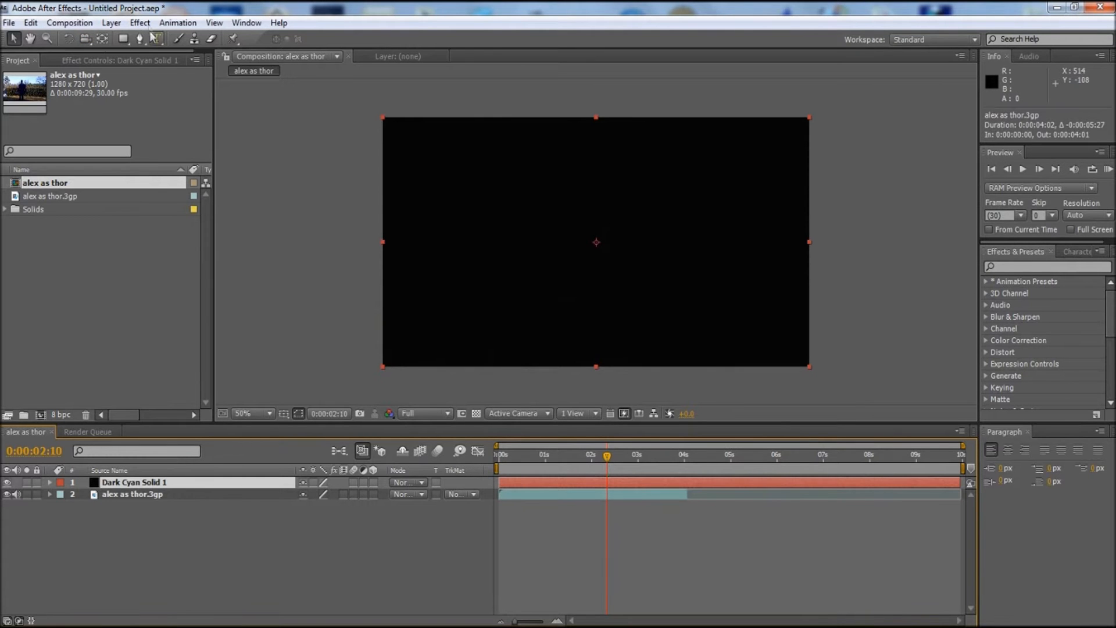
# - Apply the Lightning effect to the solid and blend it in Screen mode
pyautogui.click(140, 22)
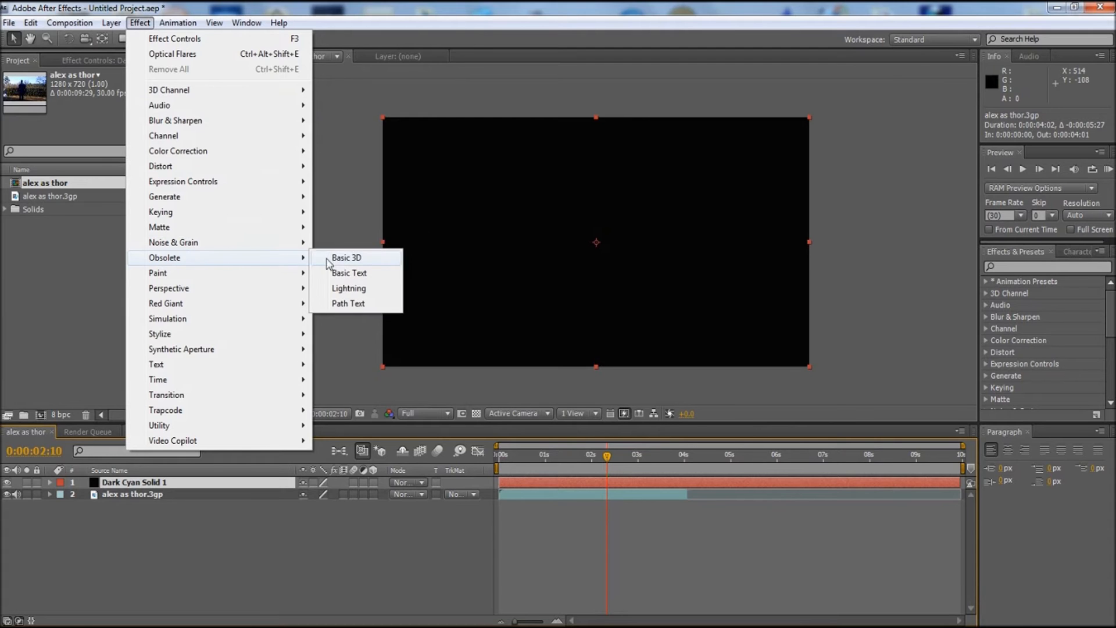
pyautogui.click(347, 287)
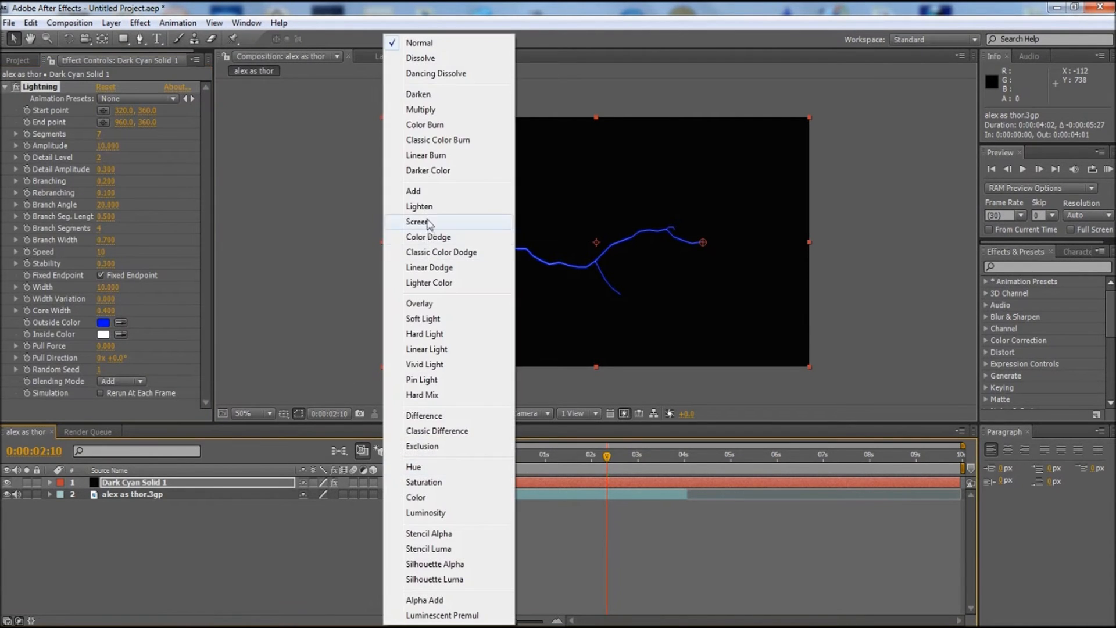
pyautogui.click(417, 221)
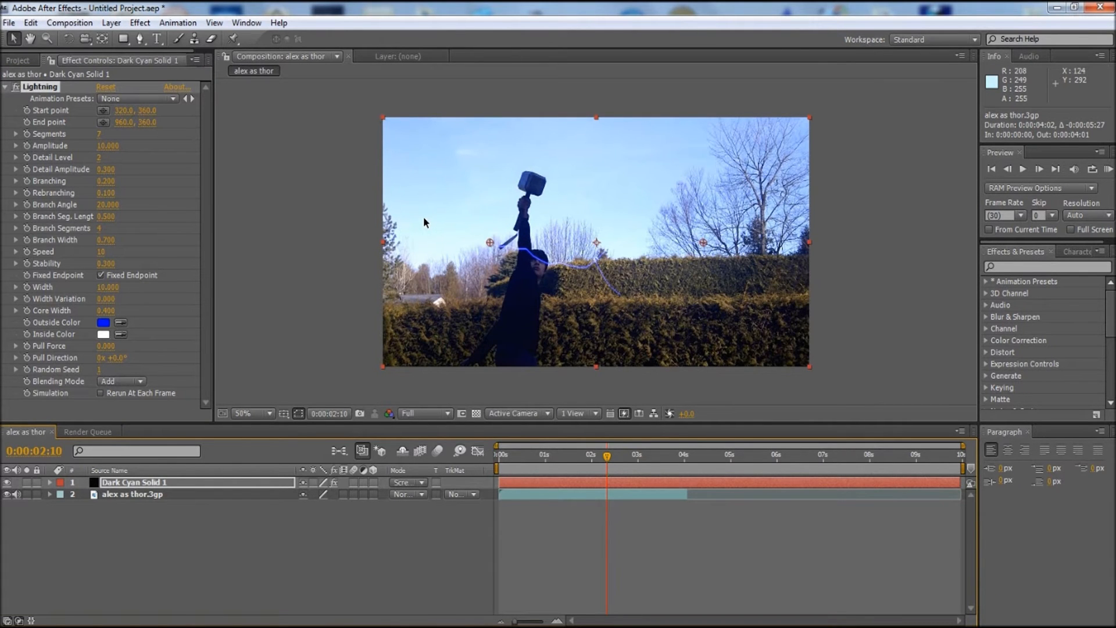
pyautogui.moveTo(114, 115)
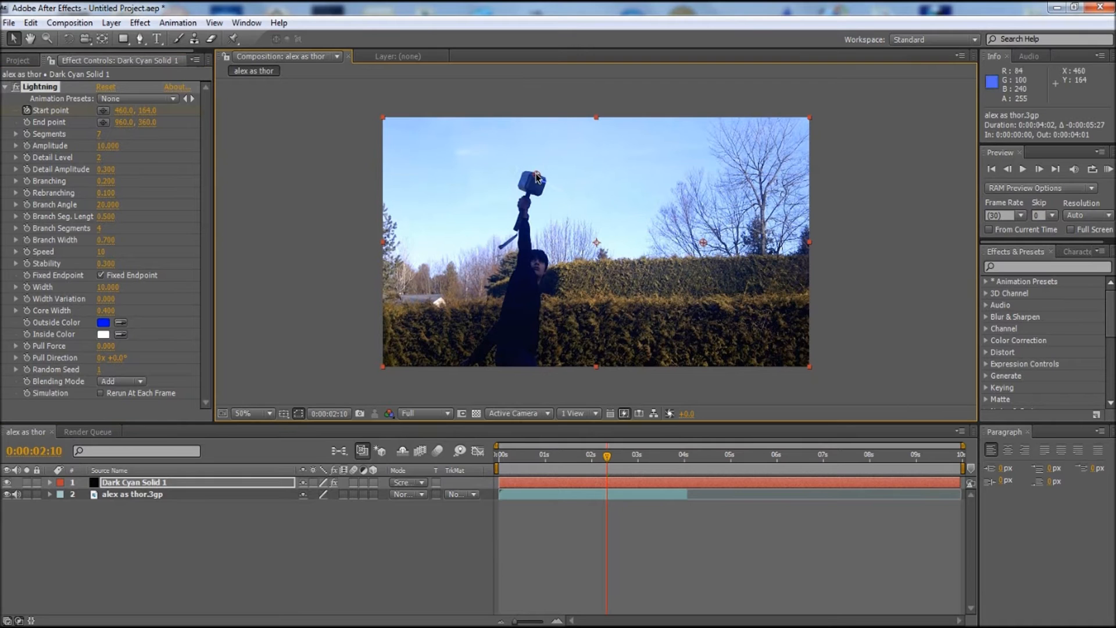
pyautogui.moveTo(712, 246)
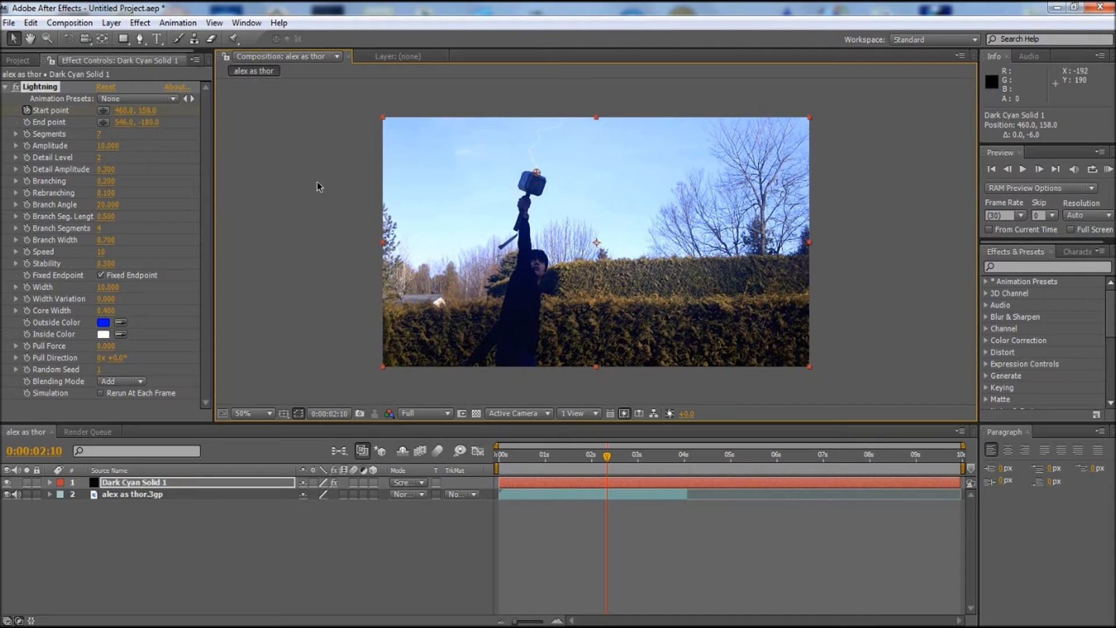
pyautogui.moveTo(289, 157)
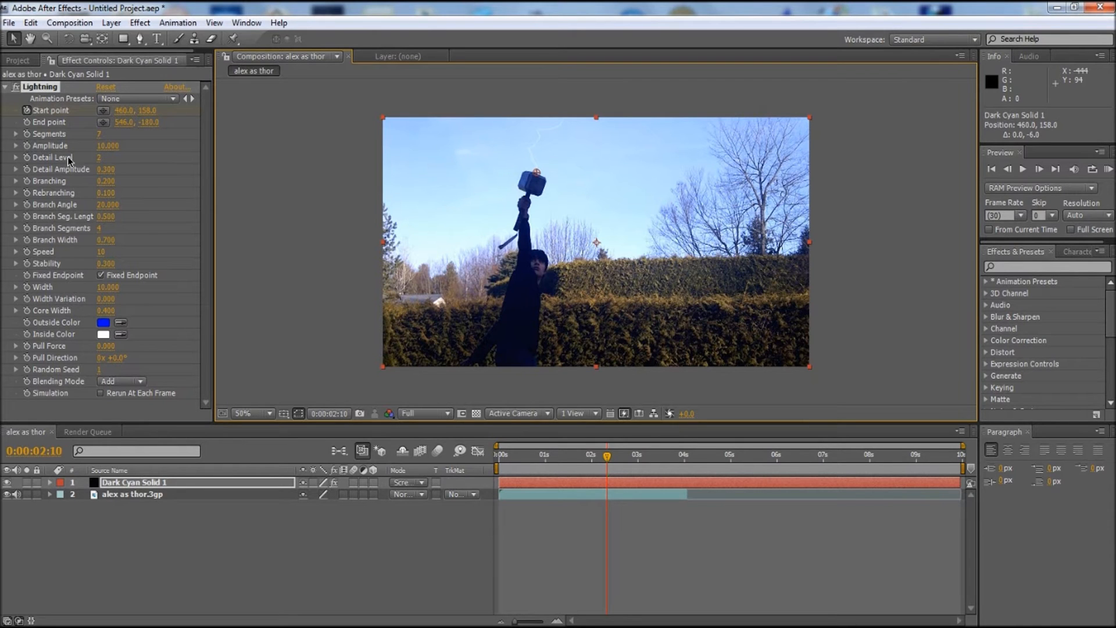
# - Edit a Lightning setting value to make the bolt thicker and more jagged
pyautogui.doubleClick(106, 145)
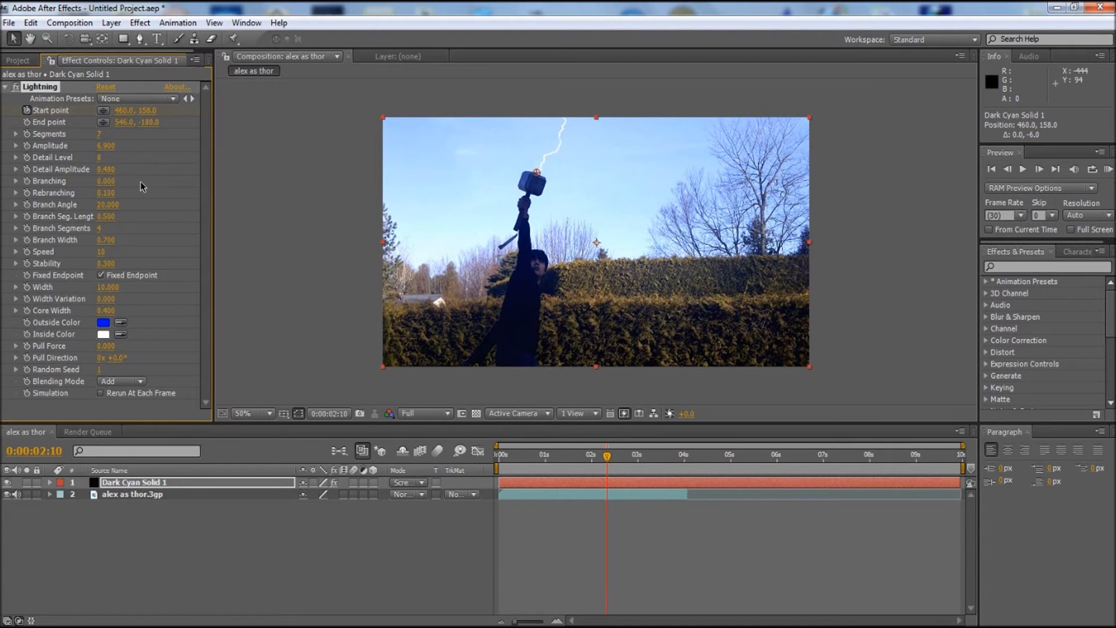
pyautogui.moveTo(114, 178)
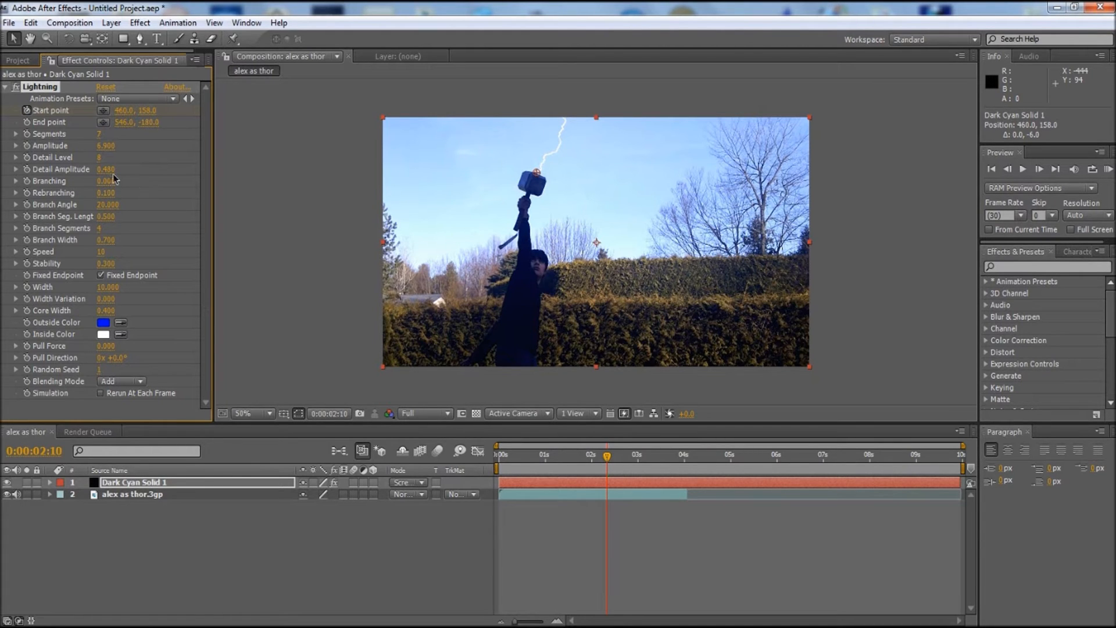
pyautogui.moveTo(127, 276)
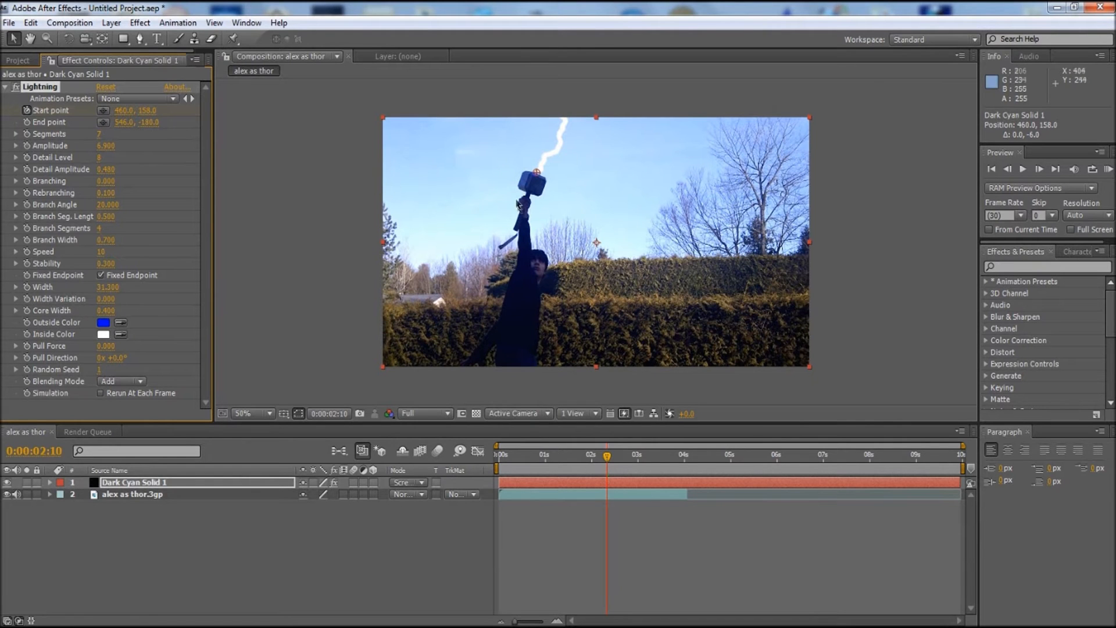
pyautogui.moveTo(568, 171)
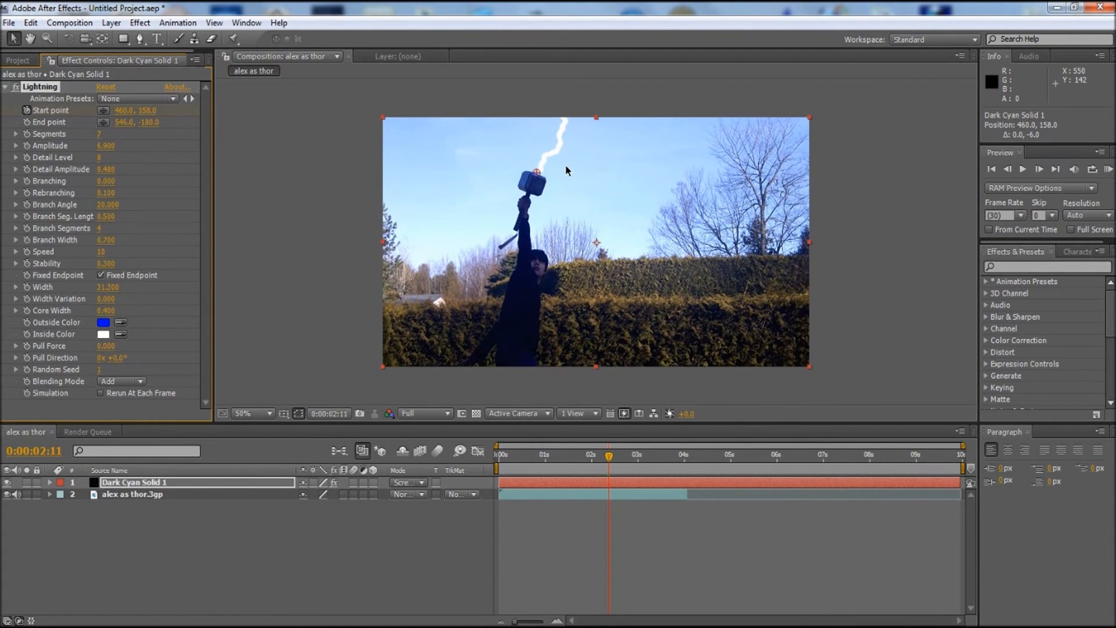
pyautogui.moveTo(540, 174)
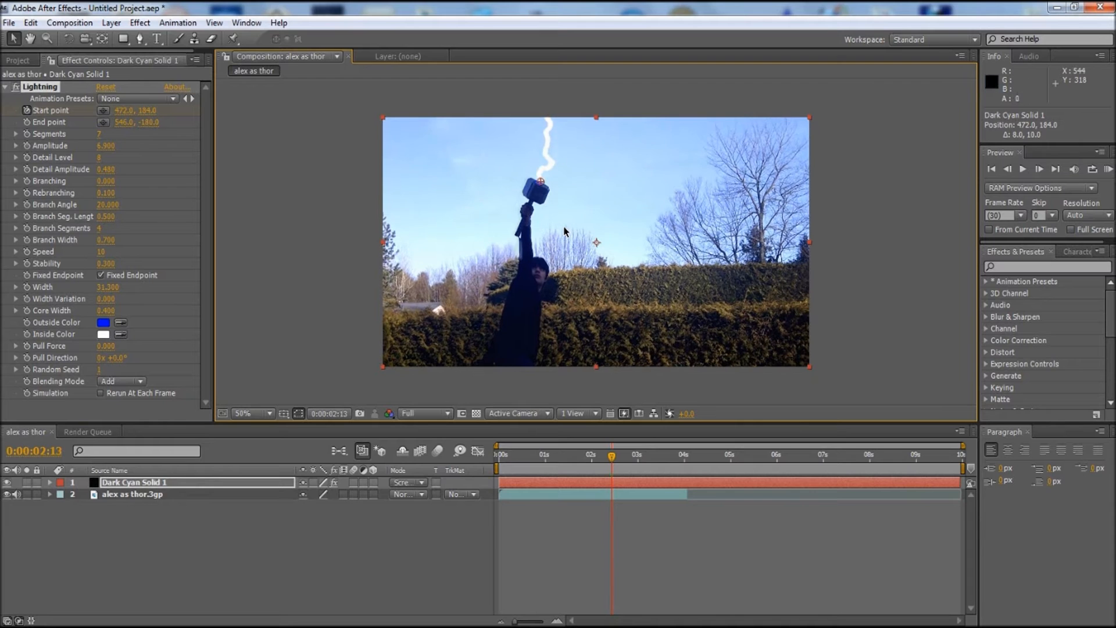
pyautogui.moveTo(526, 169)
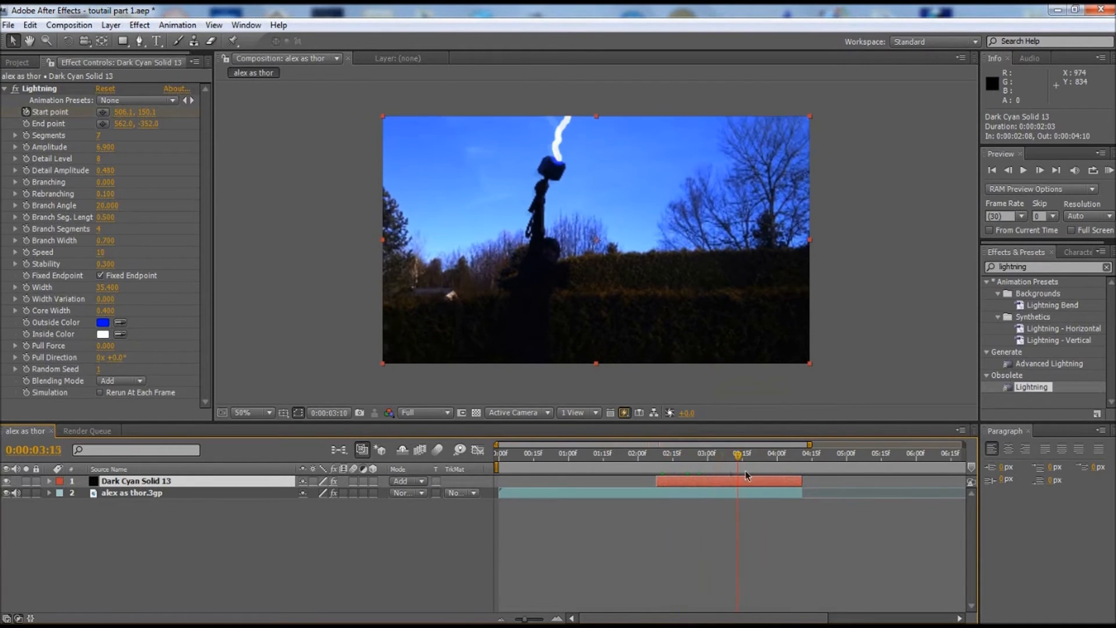
# - Close the example clip's media player to return to the composition
pyautogui.click(712, 453)
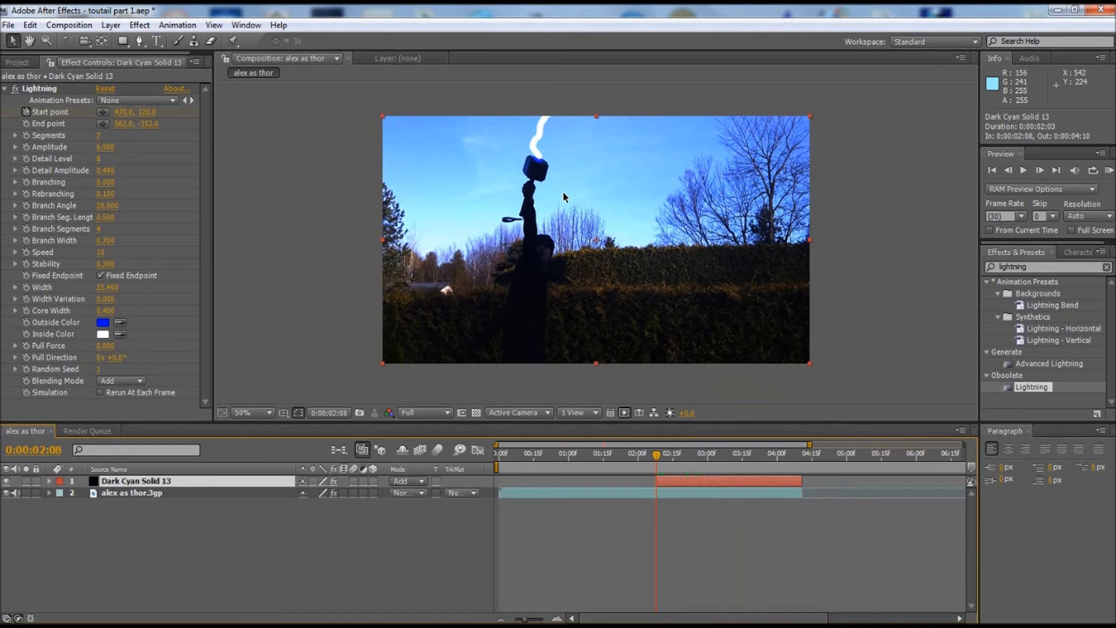
pyautogui.moveTo(579, 136)
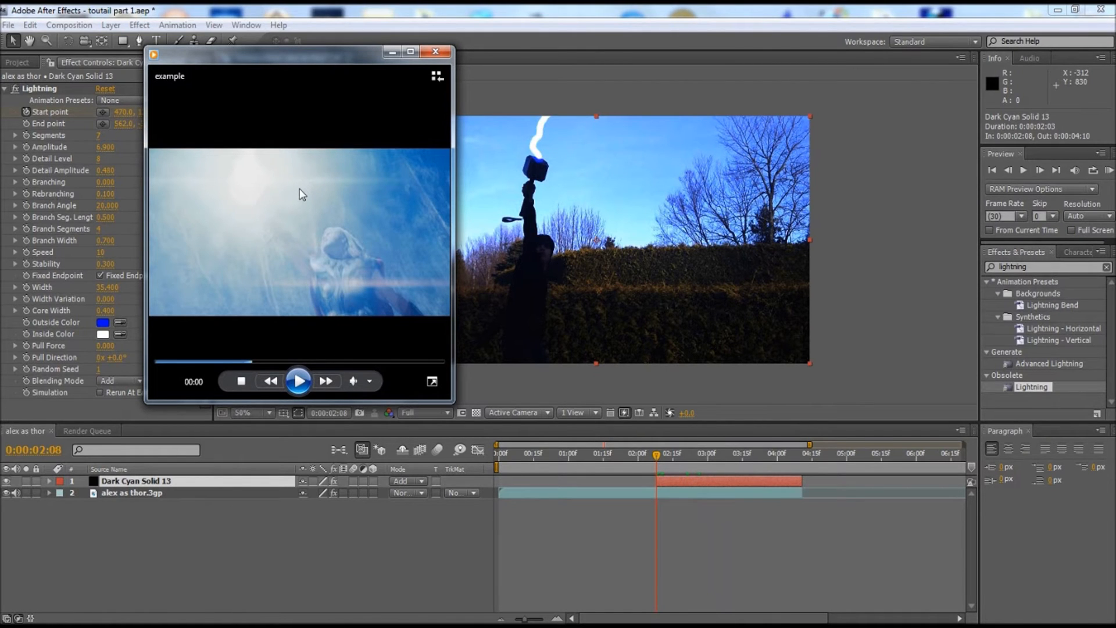
pyautogui.moveTo(258, 217)
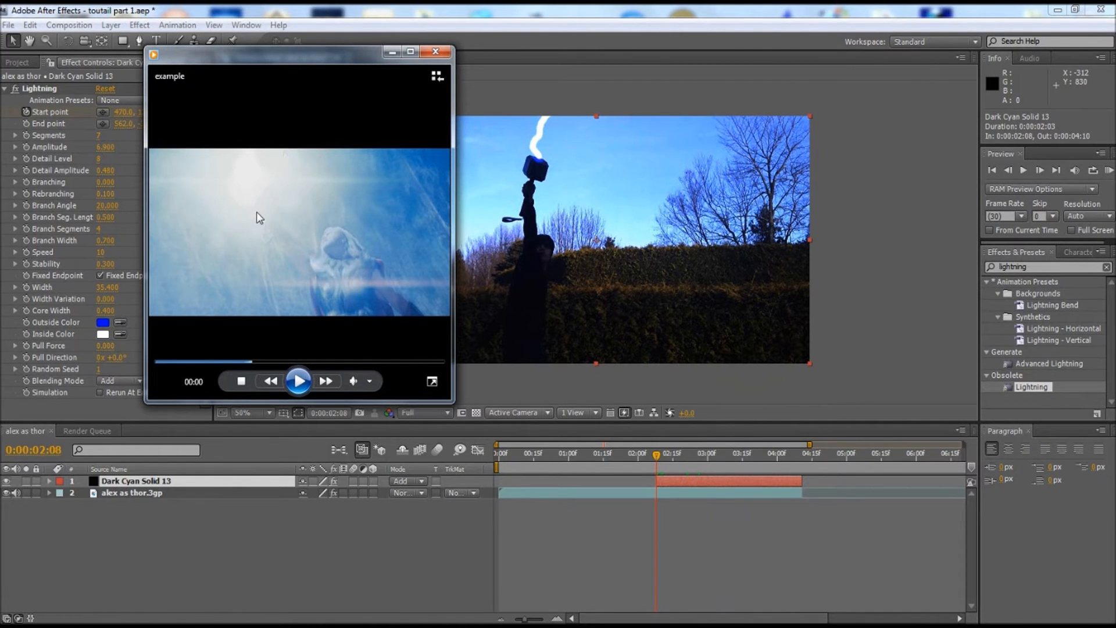
pyautogui.moveTo(258, 215)
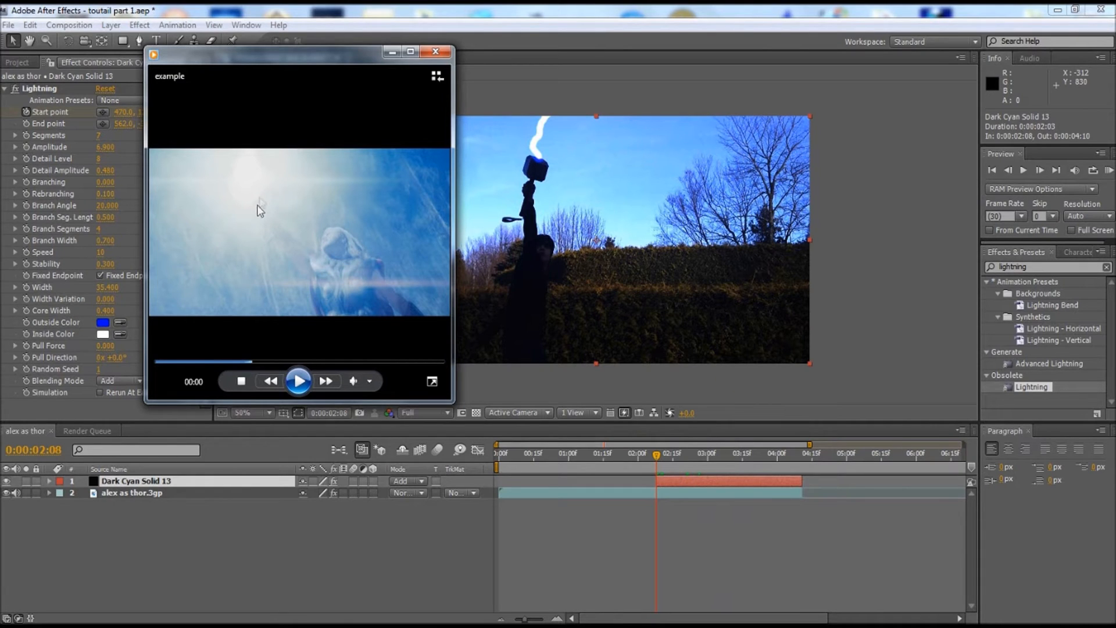
pyautogui.moveTo(284, 146)
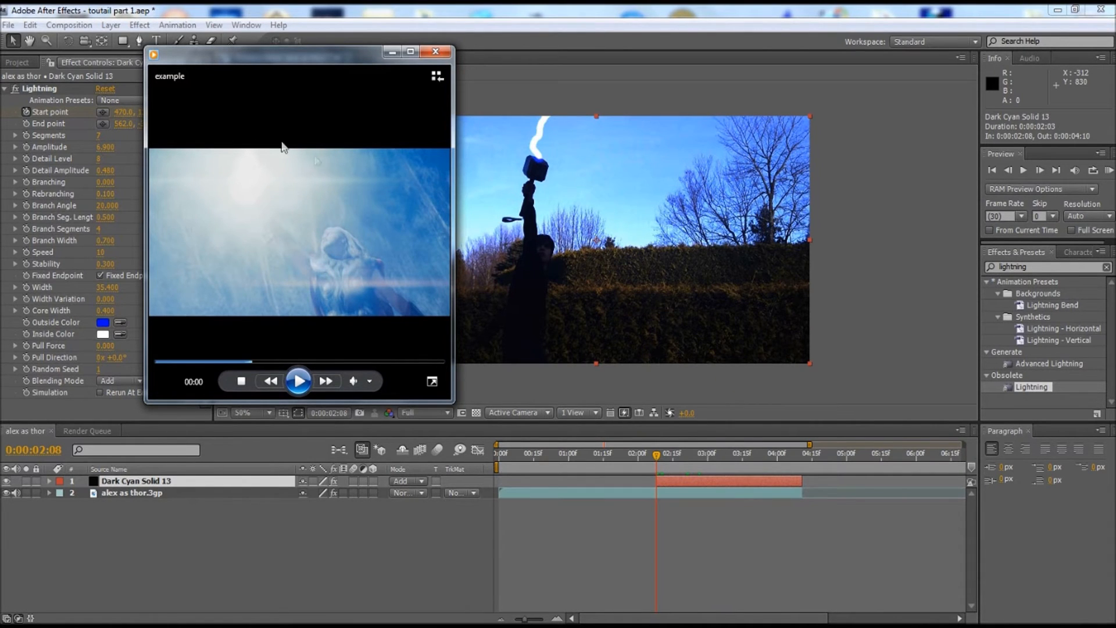
pyautogui.moveTo(200, 205)
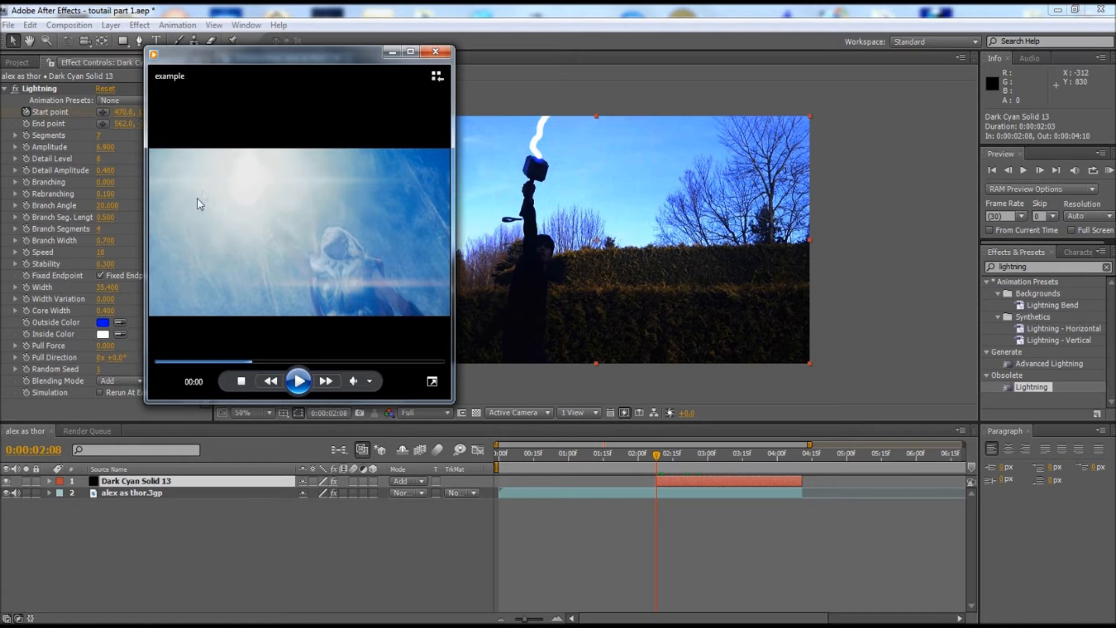
pyautogui.moveTo(234, 202)
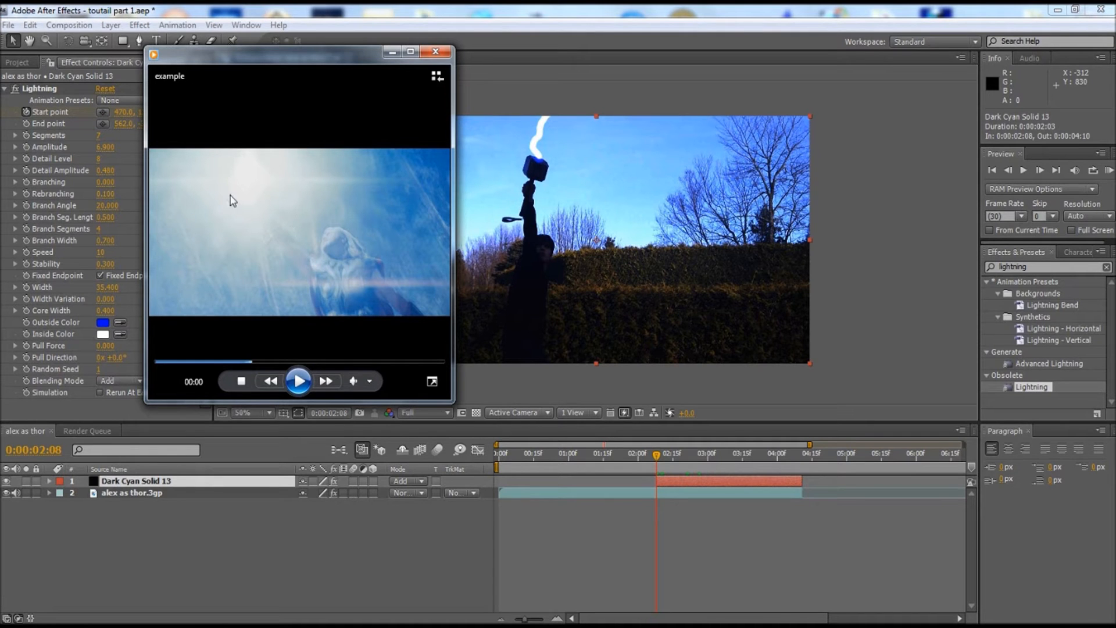
pyautogui.moveTo(541, 177)
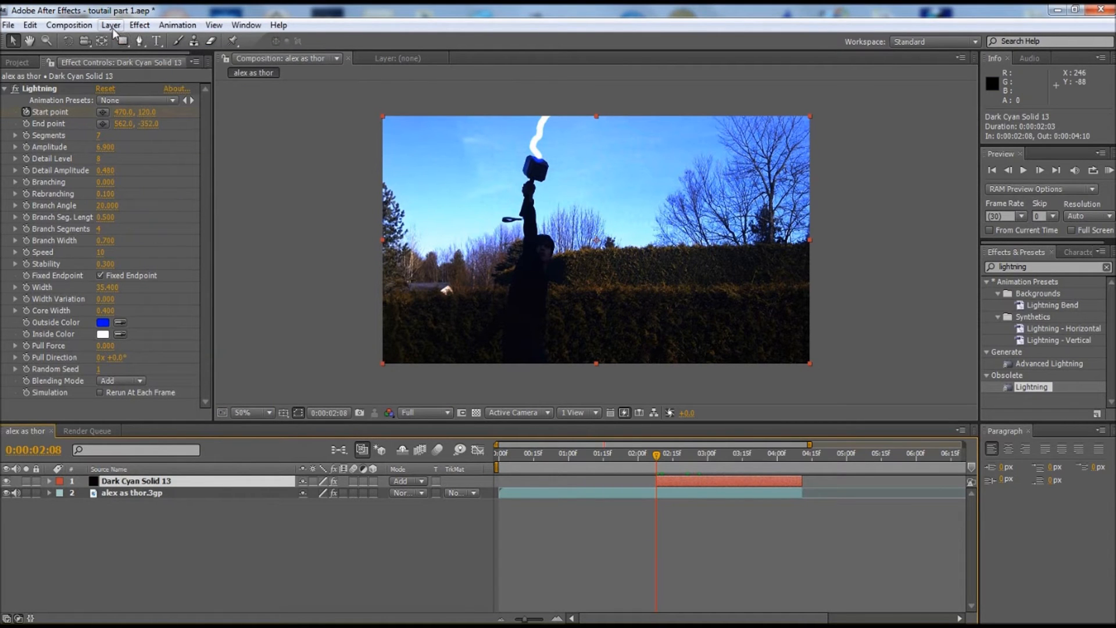
# - Create a full-frame black solid layer above the lightning layer
pyautogui.click(110, 24)
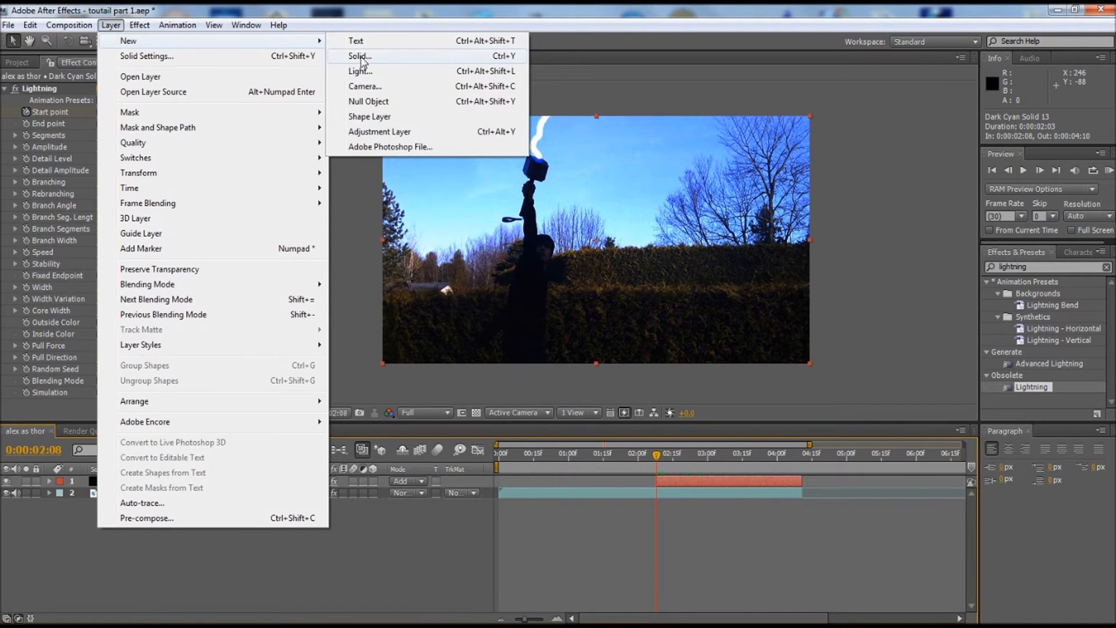
pyautogui.click(358, 55)
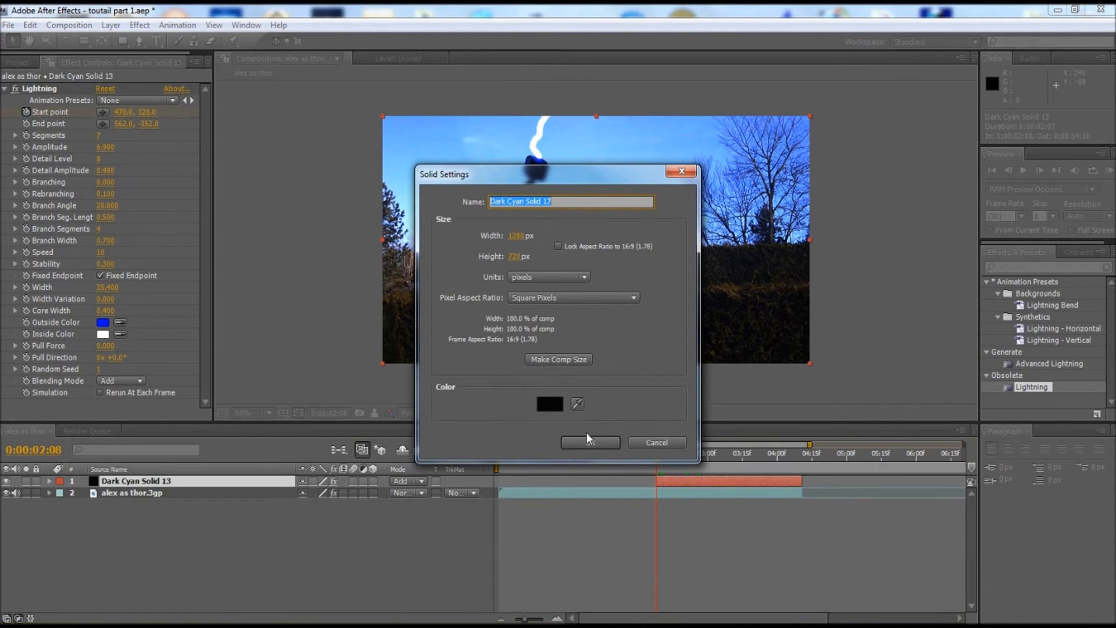
pyautogui.click(589, 442)
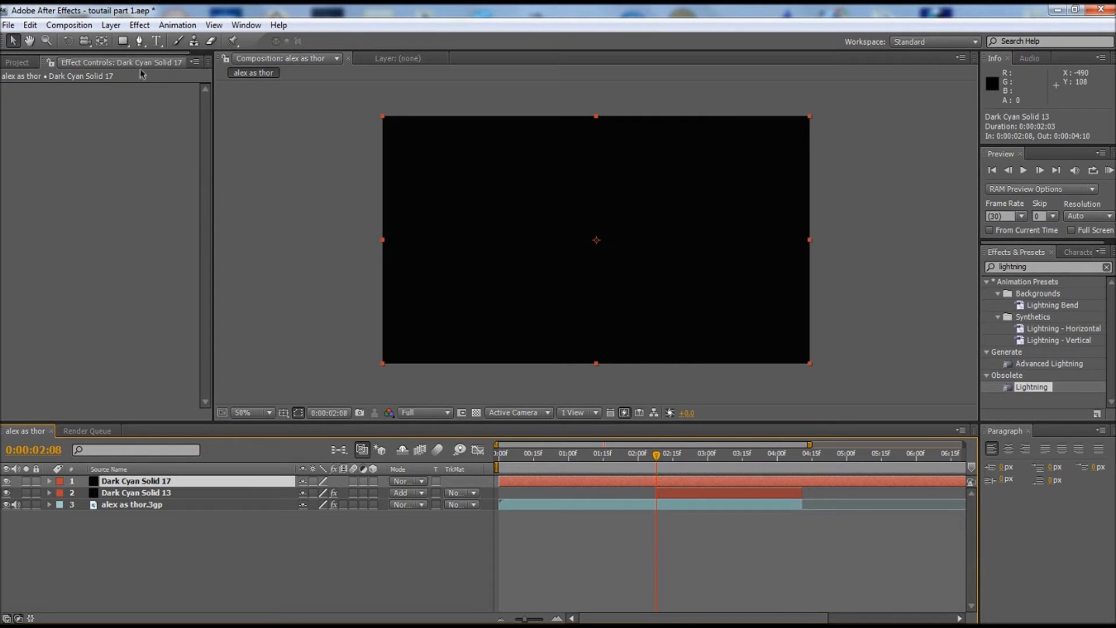
# - Apply the Video Copilot Optical Flares effect to the new solid
pyautogui.click(138, 24)
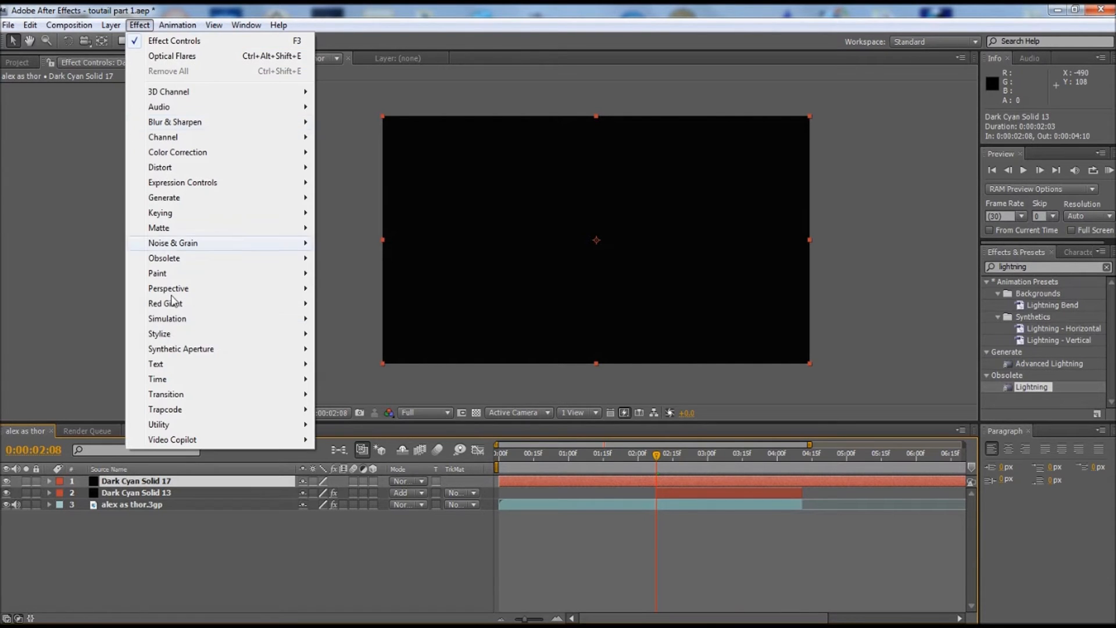
pyautogui.moveTo(172, 439)
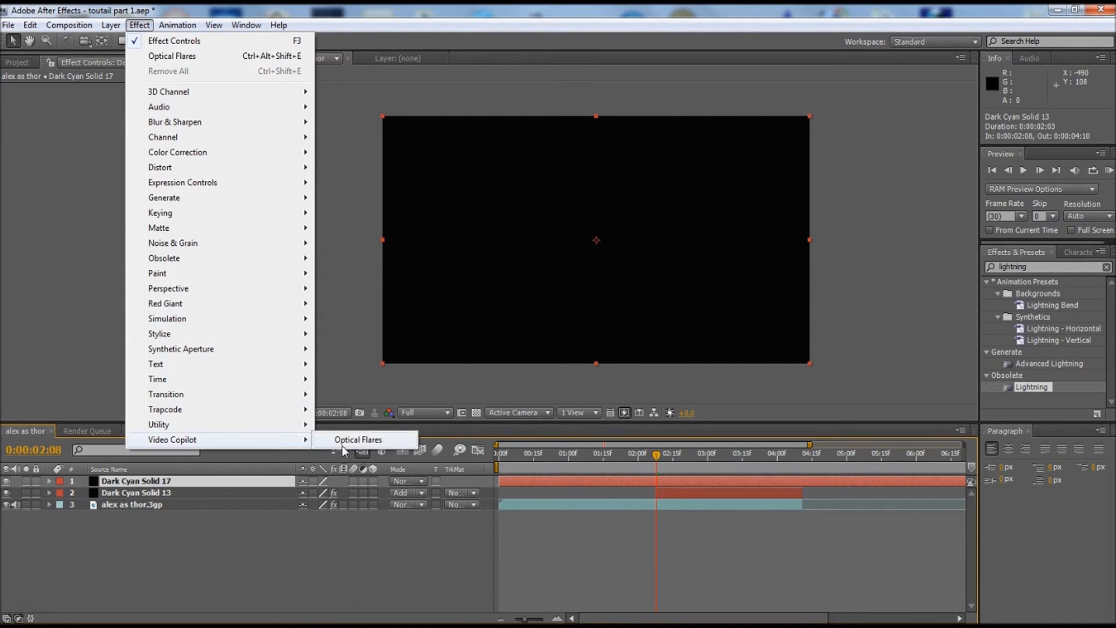
pyautogui.click(358, 439)
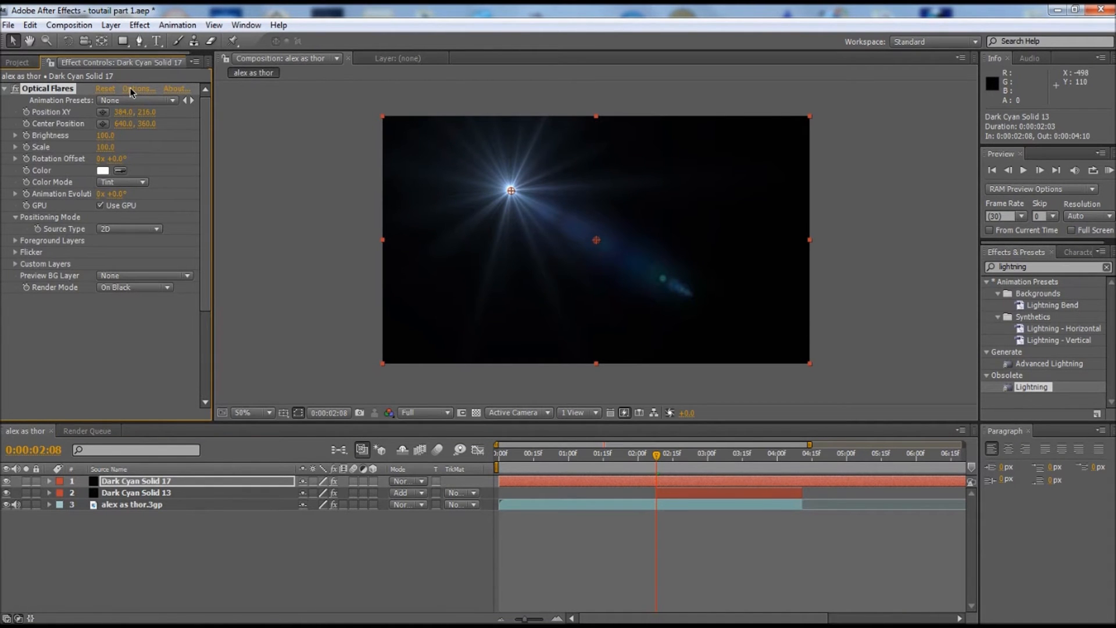
# - Bring up the Optical Flares Options editor from Effect Controls
pyautogui.click(136, 88)
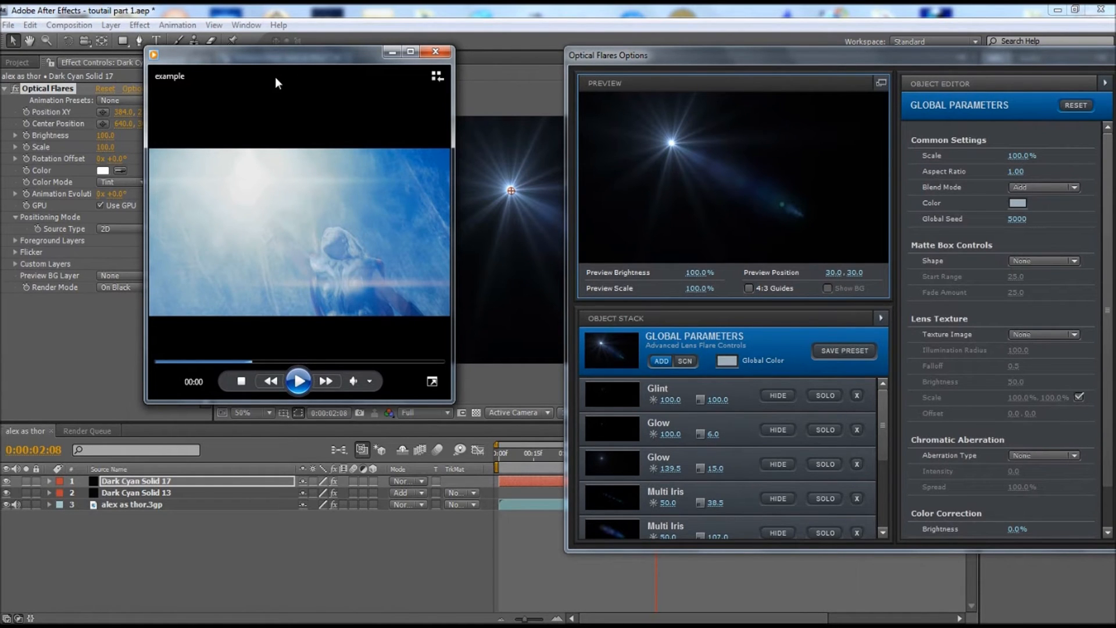
pyautogui.moveTo(243, 196)
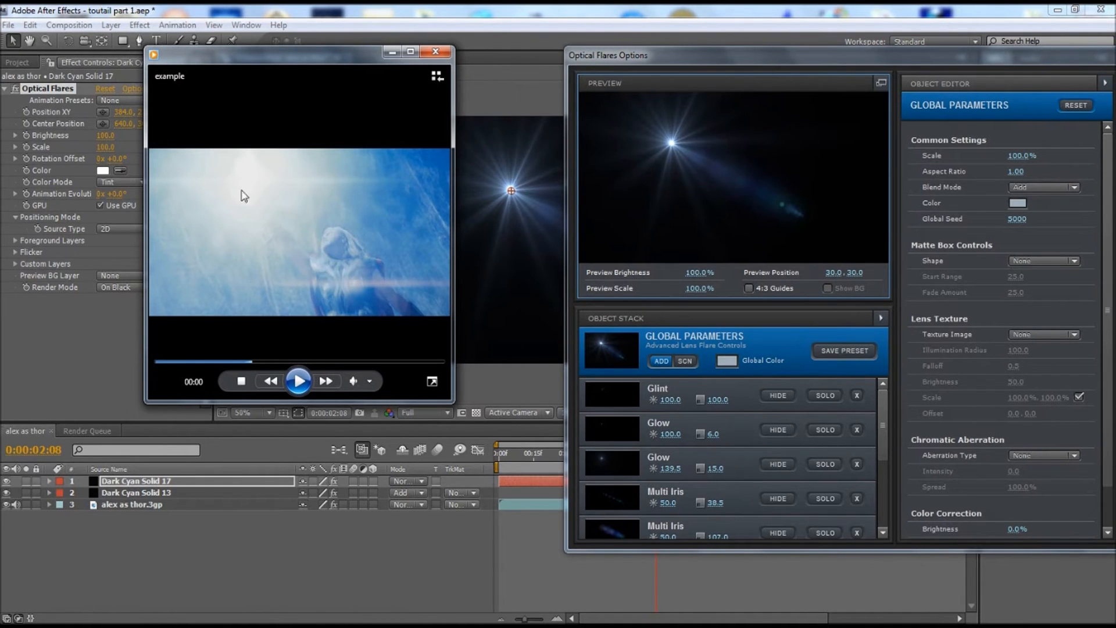
pyautogui.moveTo(277, 214)
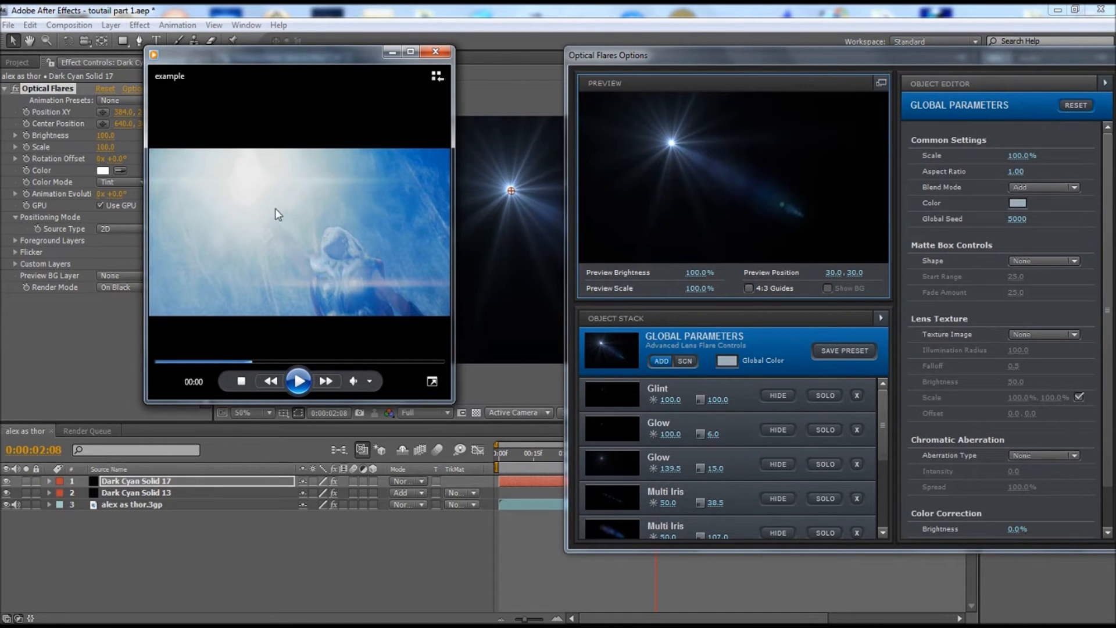
pyautogui.moveTo(289, 192)
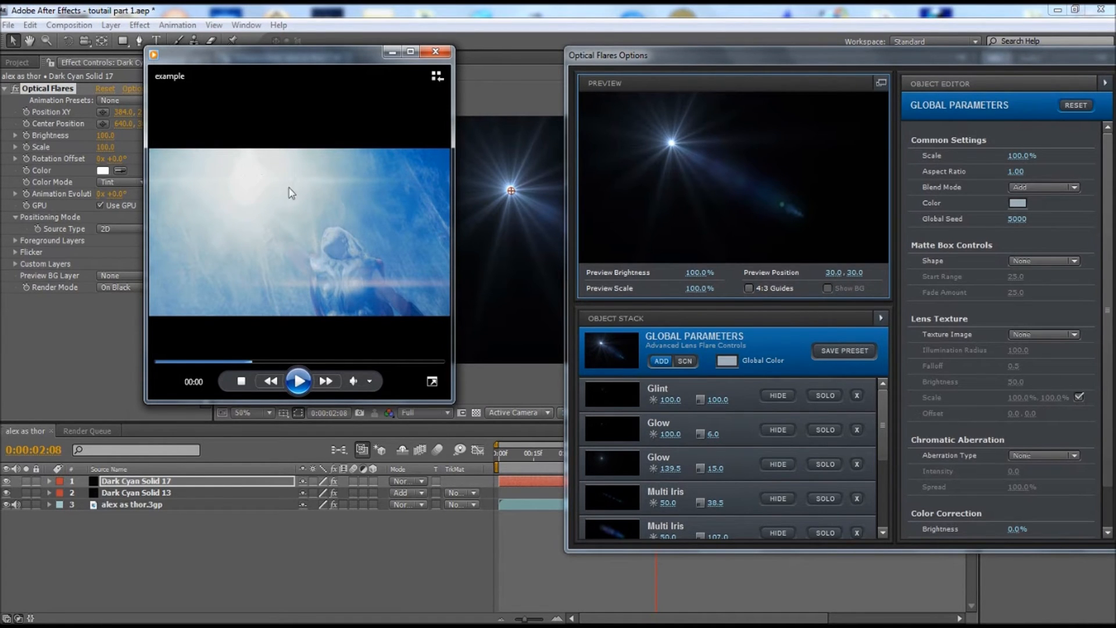
pyautogui.moveTo(240, 181)
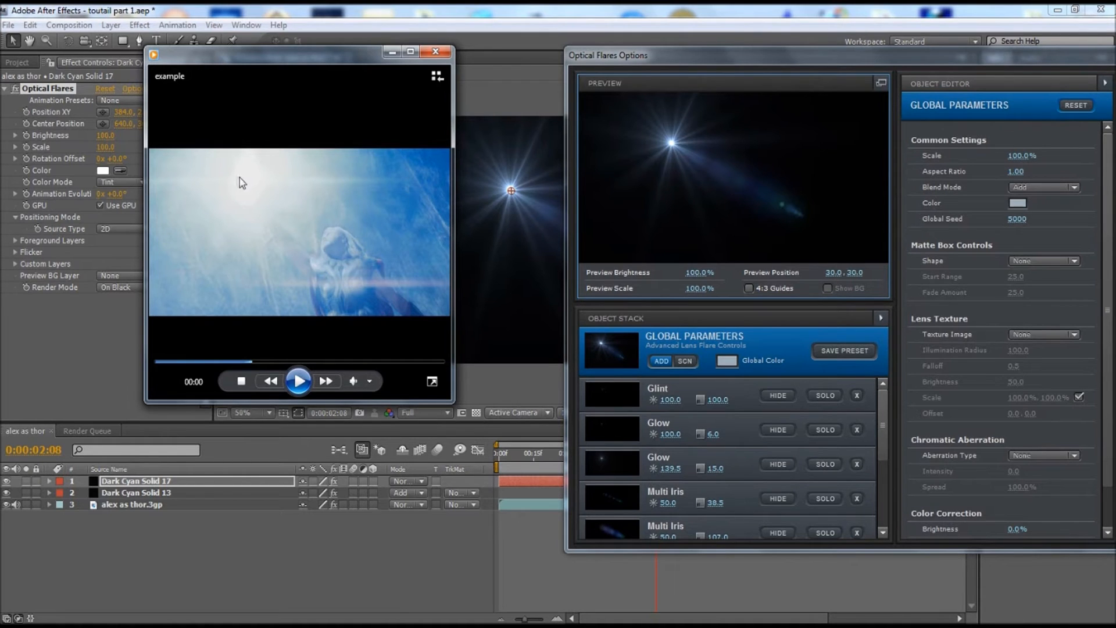
pyautogui.moveTo(268, 193)
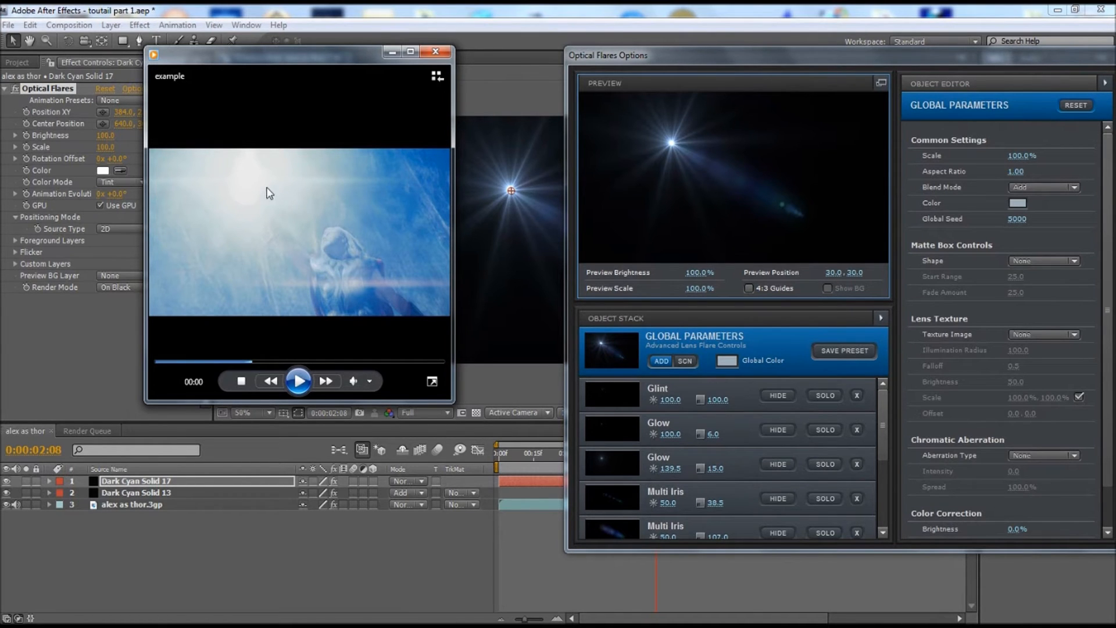
pyautogui.moveTo(256, 186)
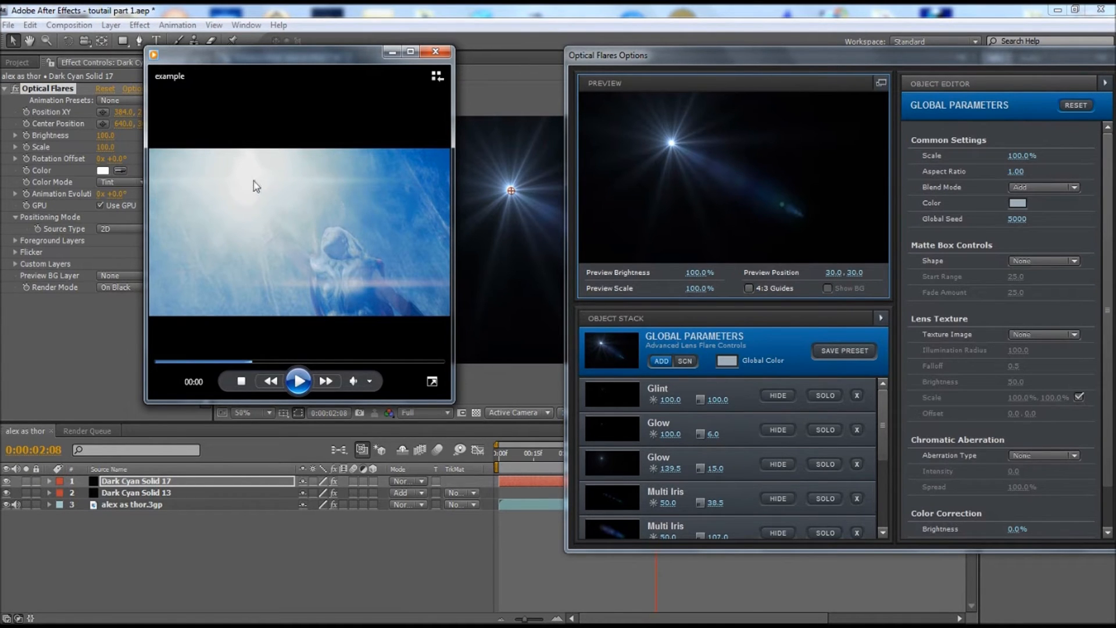
pyautogui.moveTo(261, 214)
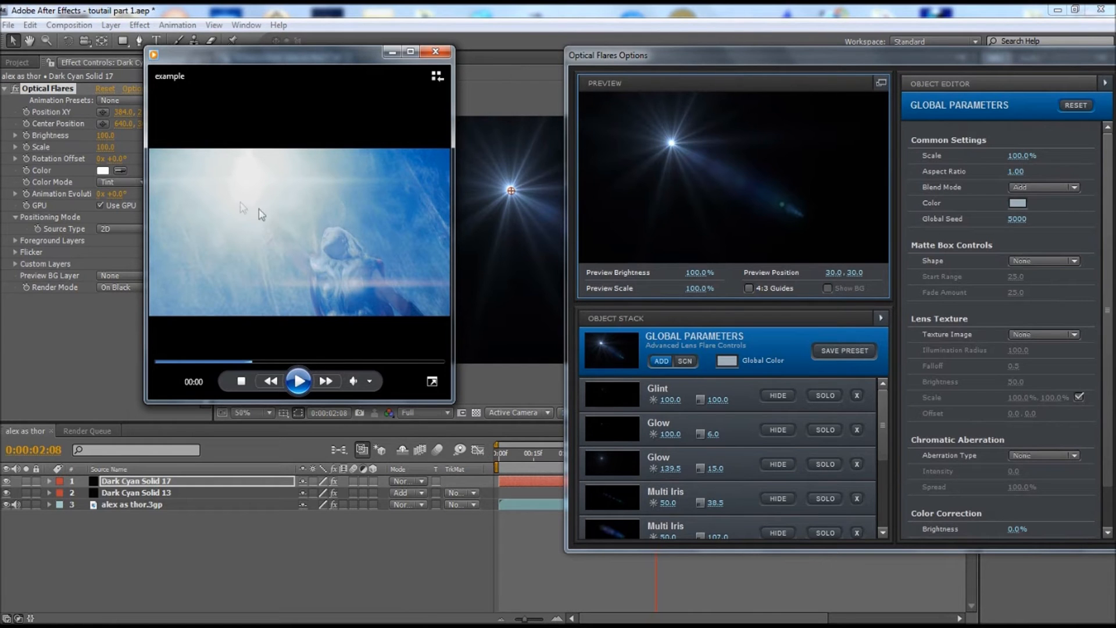
pyautogui.moveTo(389, 188)
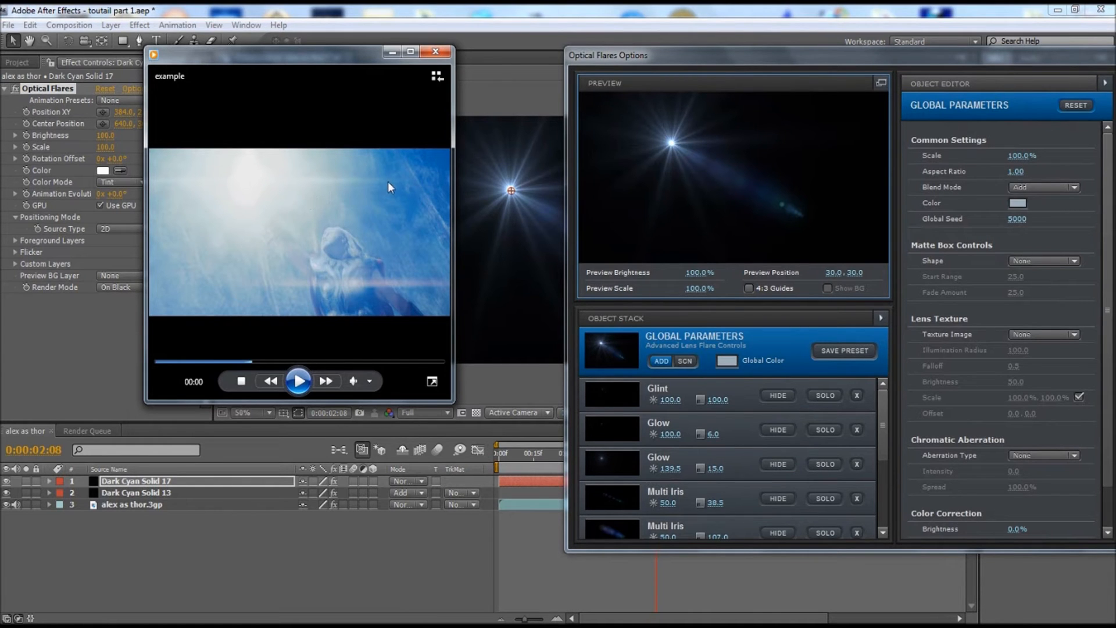
pyautogui.moveTo(375, 186)
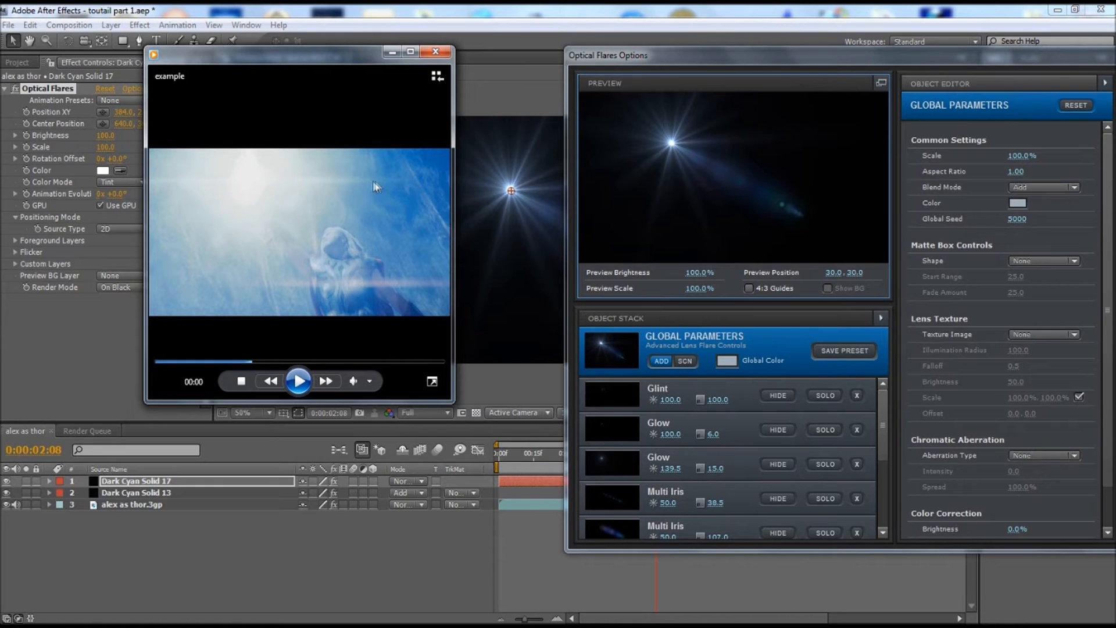
pyautogui.moveTo(267, 190)
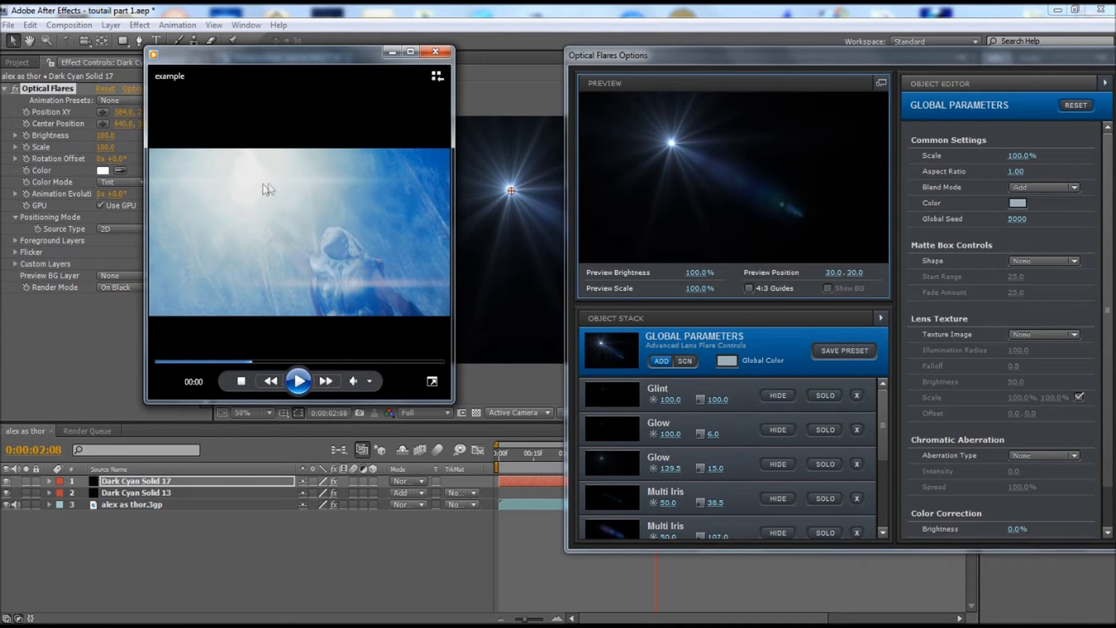
pyautogui.moveTo(151, 186)
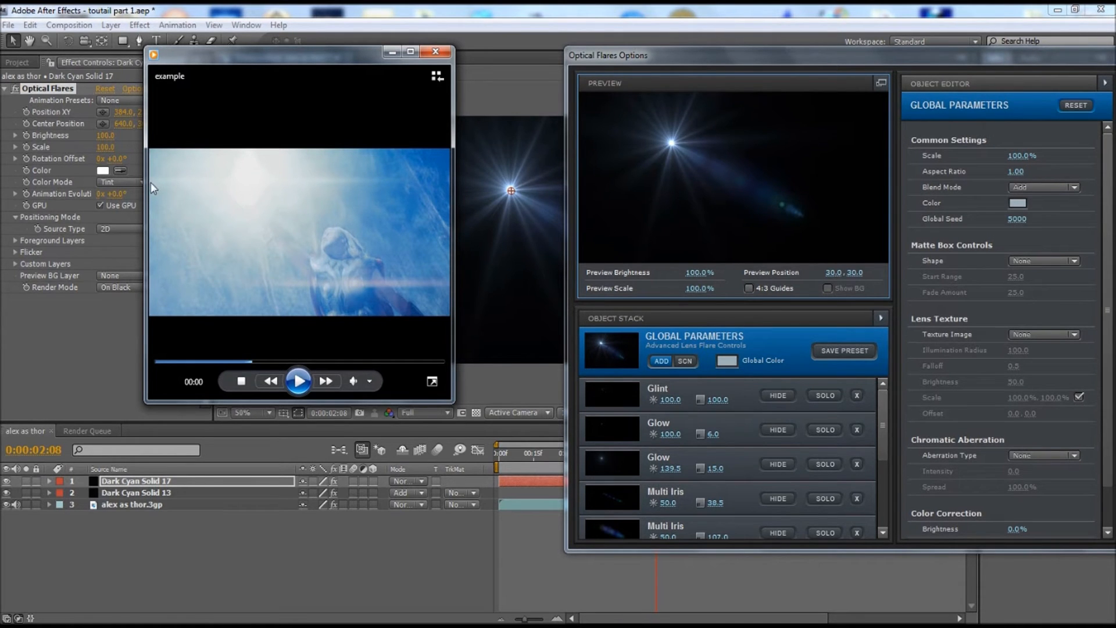
pyautogui.moveTo(375, 186)
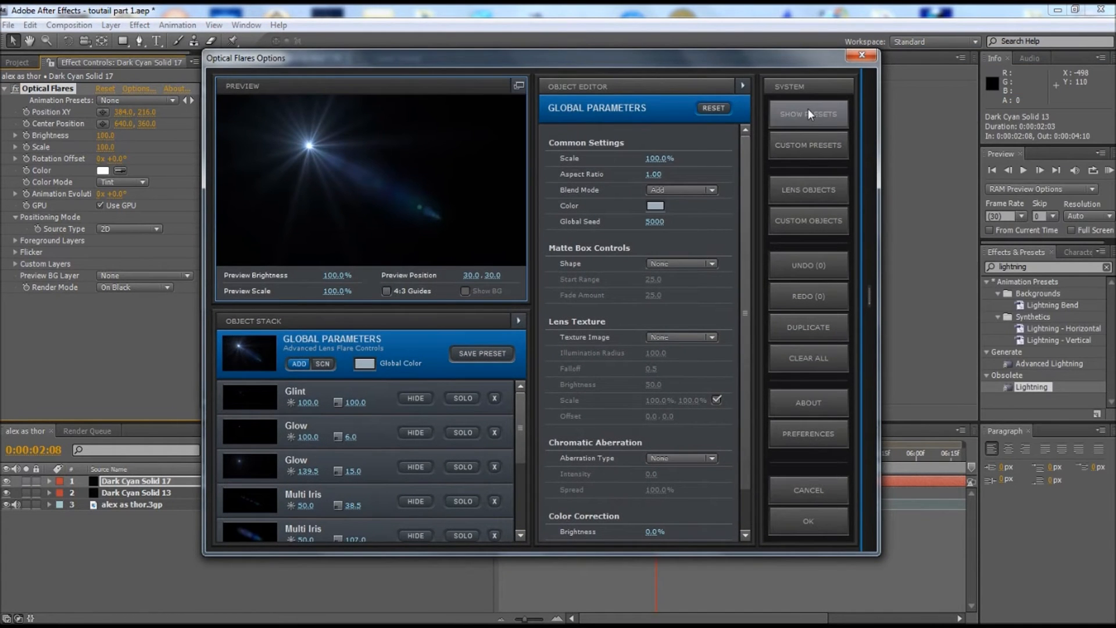
# - Show the preset browser of ready-made lens flare styles
pyautogui.click(807, 113)
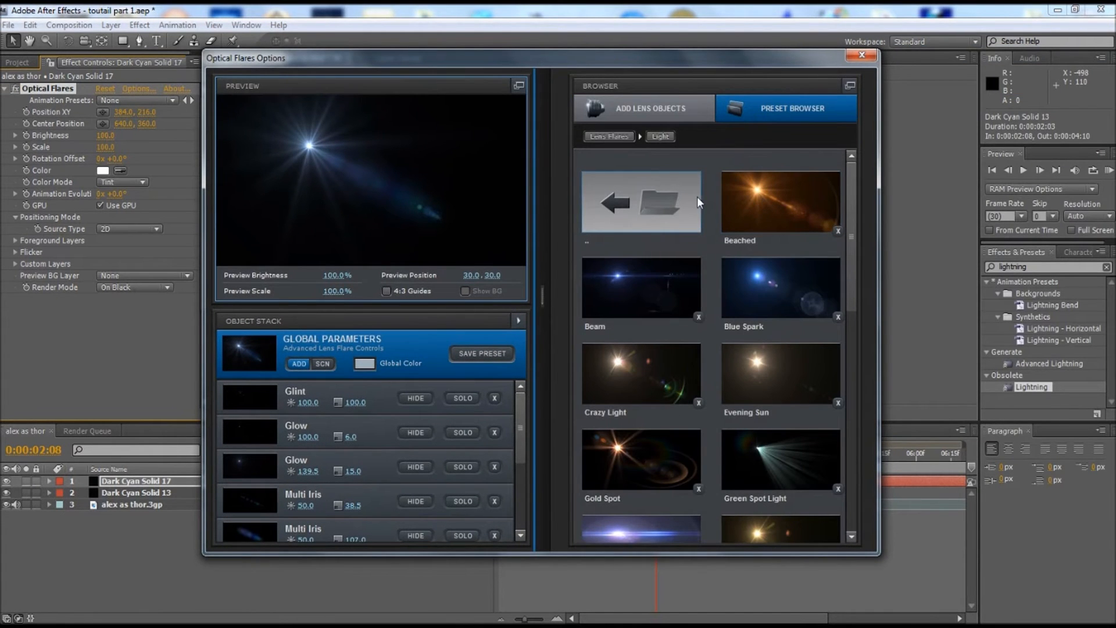
pyautogui.moveTo(617, 295)
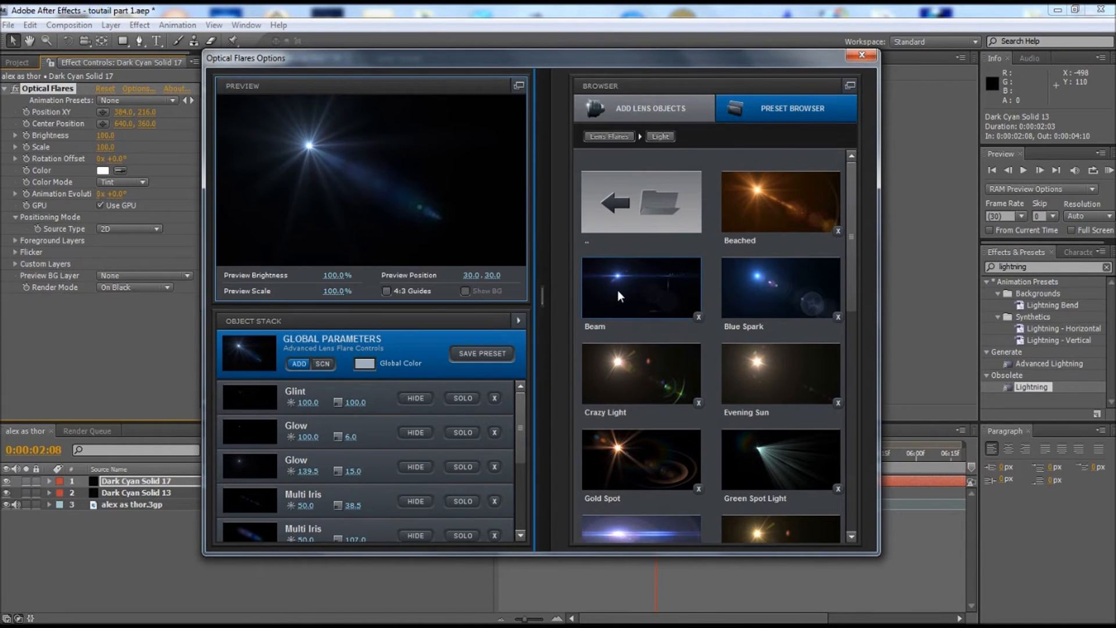
pyautogui.moveTo(649, 290)
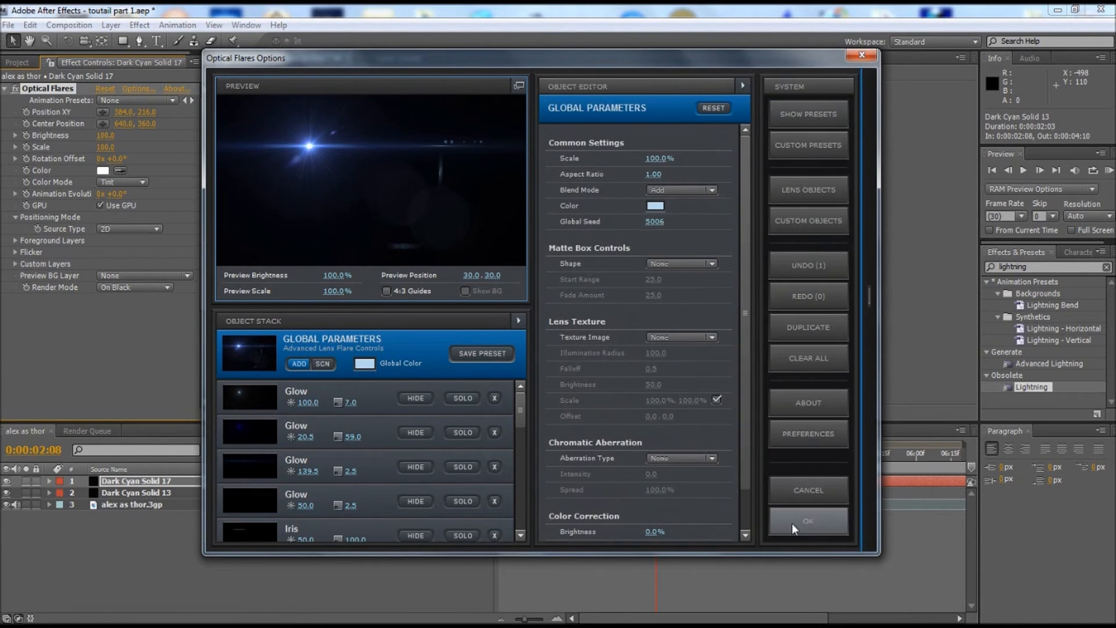
pyautogui.click(807, 521)
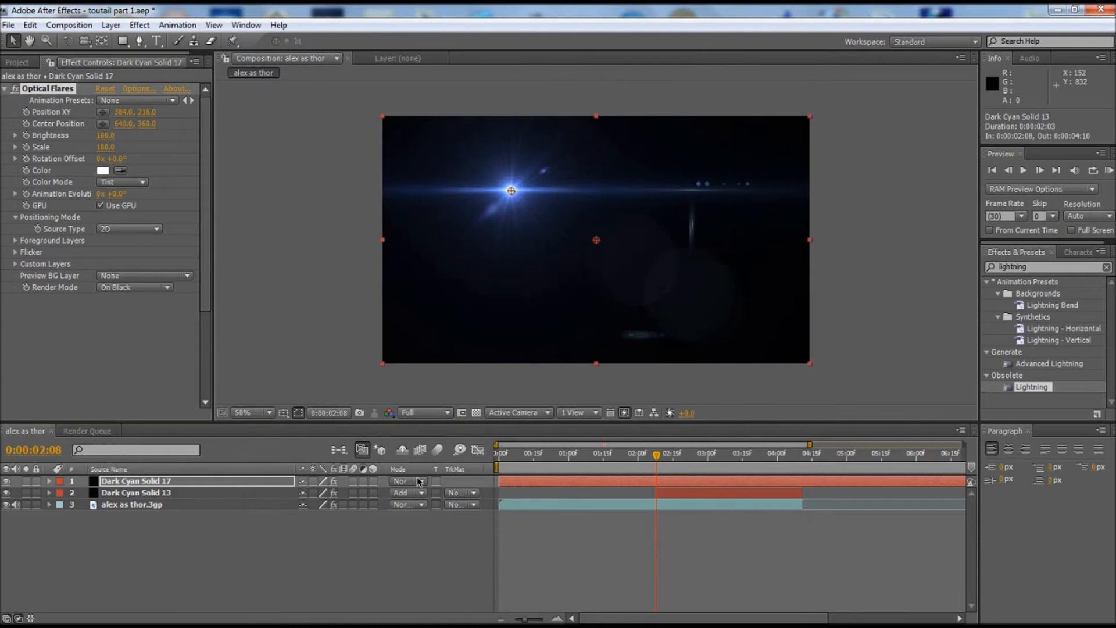
pyautogui.click(408, 480)
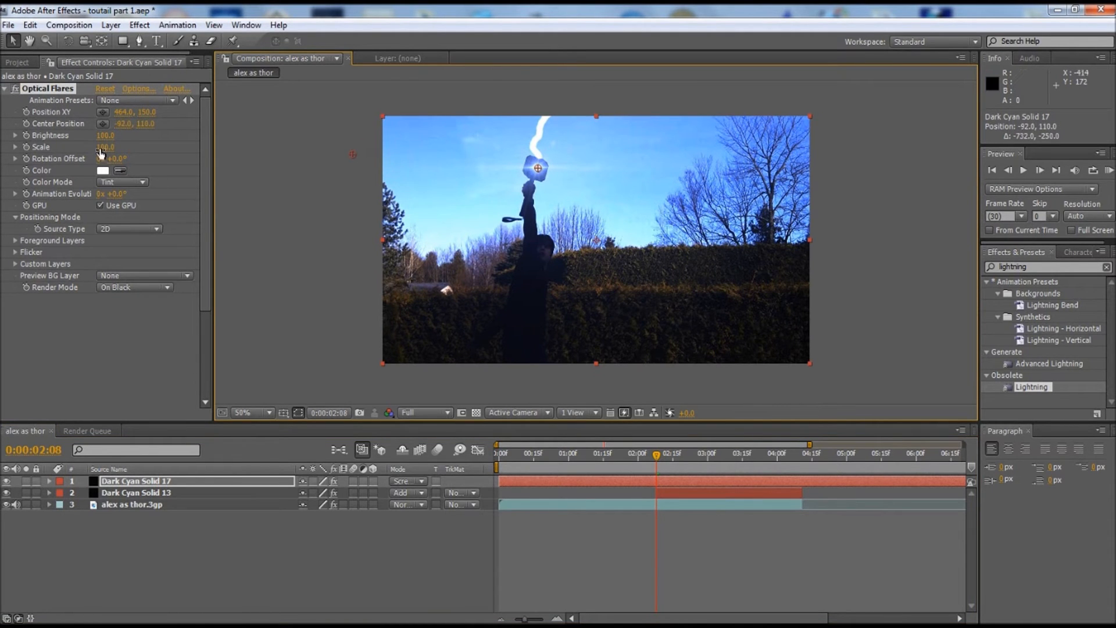
pyautogui.moveTo(106, 146); pyautogui.dragTo(124, 146)
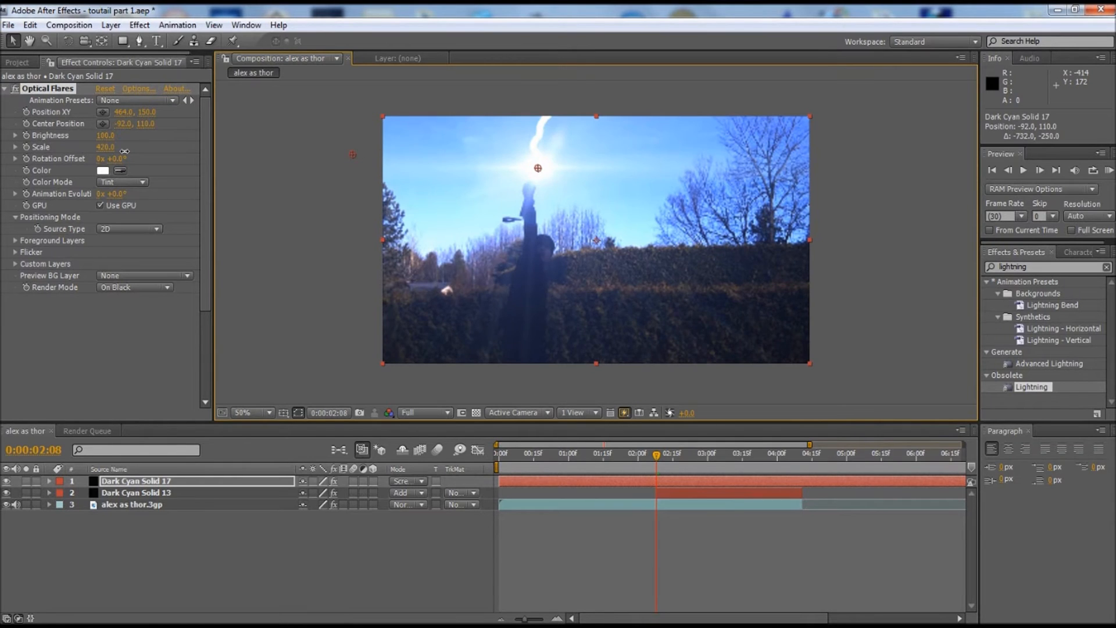
pyautogui.moveTo(105, 147); pyautogui.dragTo(139, 146)
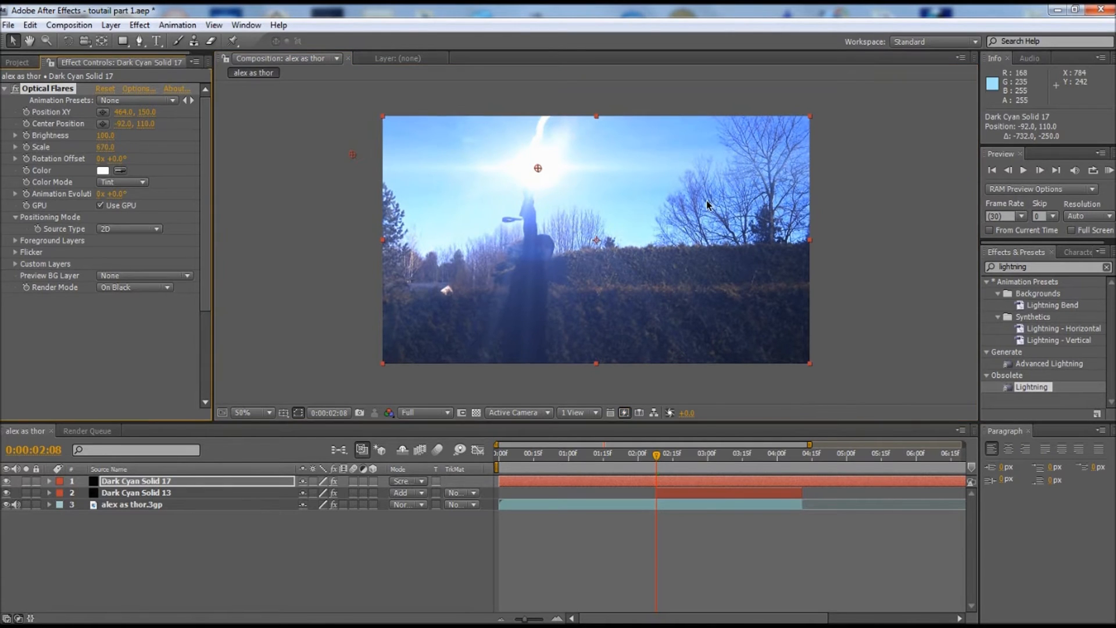
pyautogui.moveTo(550, 191)
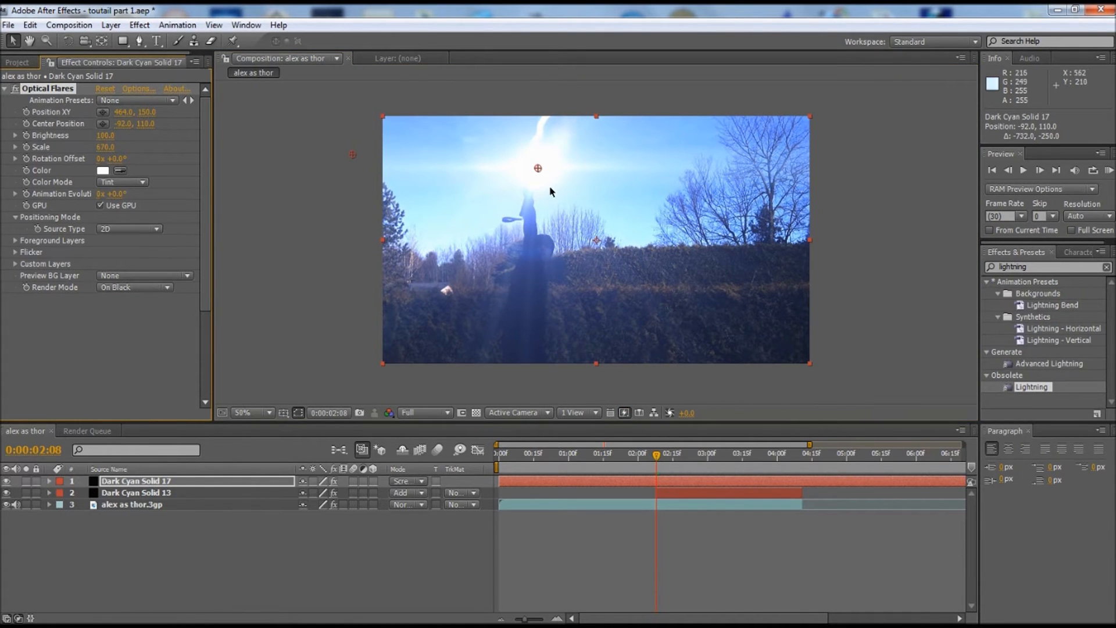
pyautogui.moveTo(394, 217)
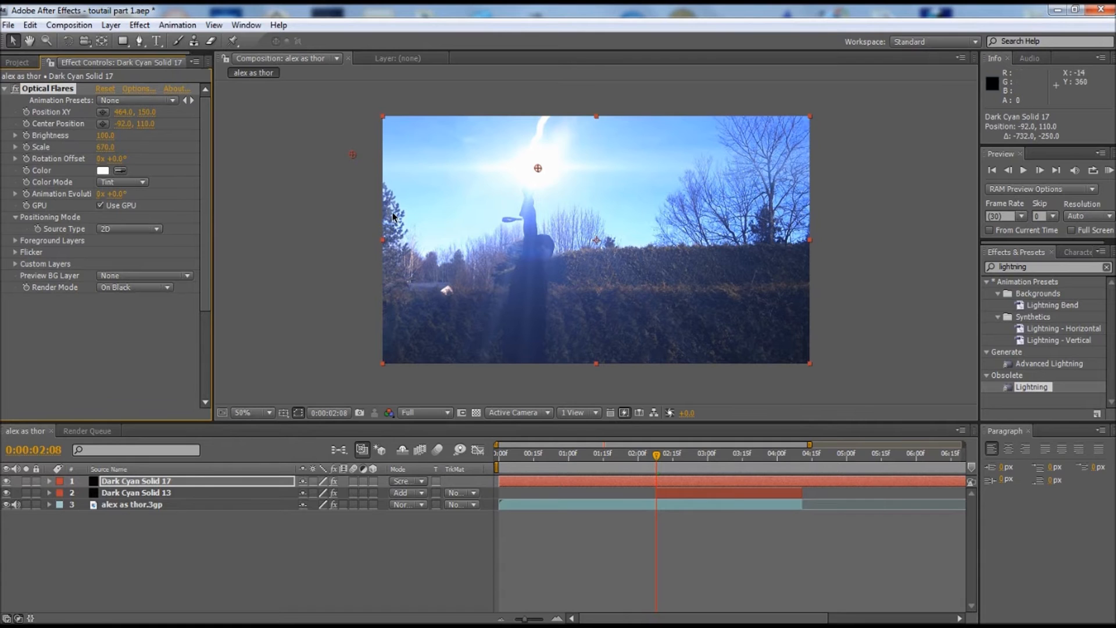
pyautogui.moveTo(561, 181)
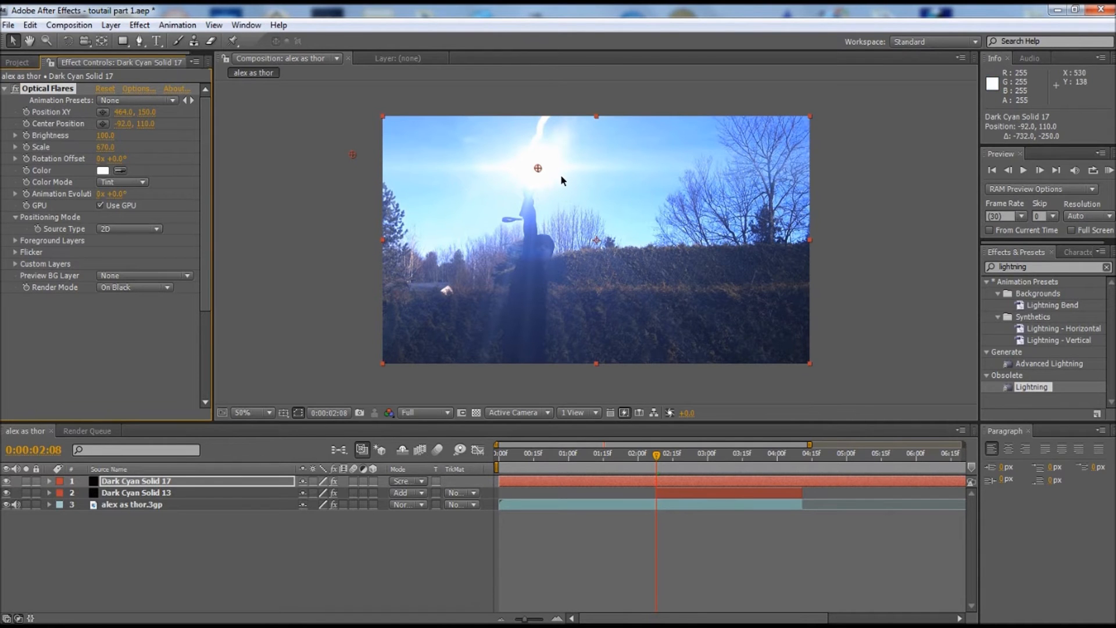
pyautogui.moveTo(563, 186)
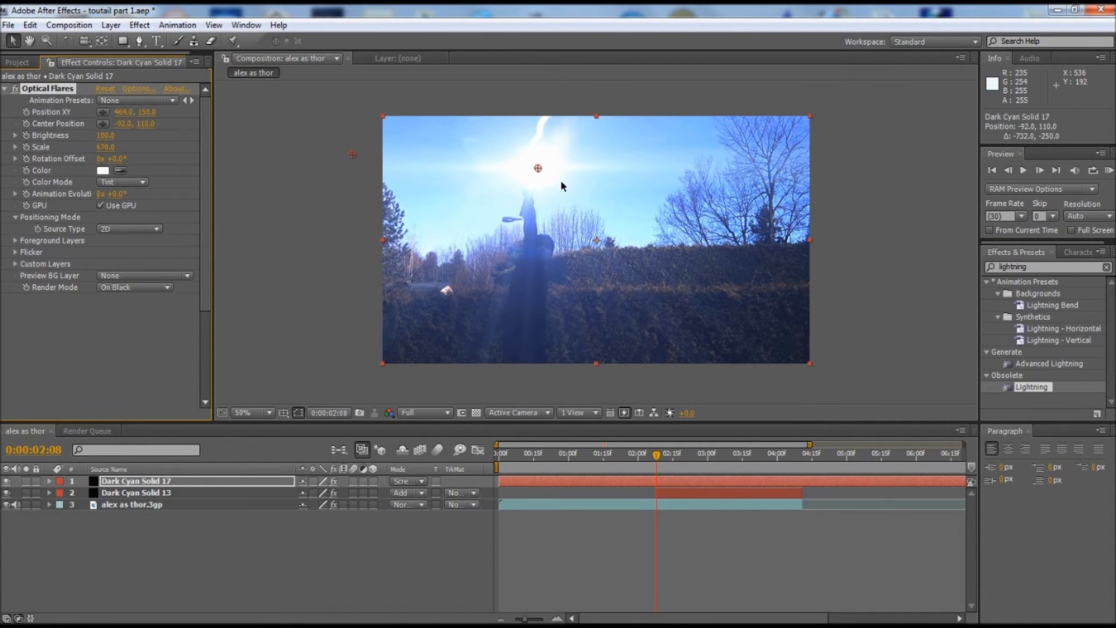
pyautogui.moveTo(585, 145)
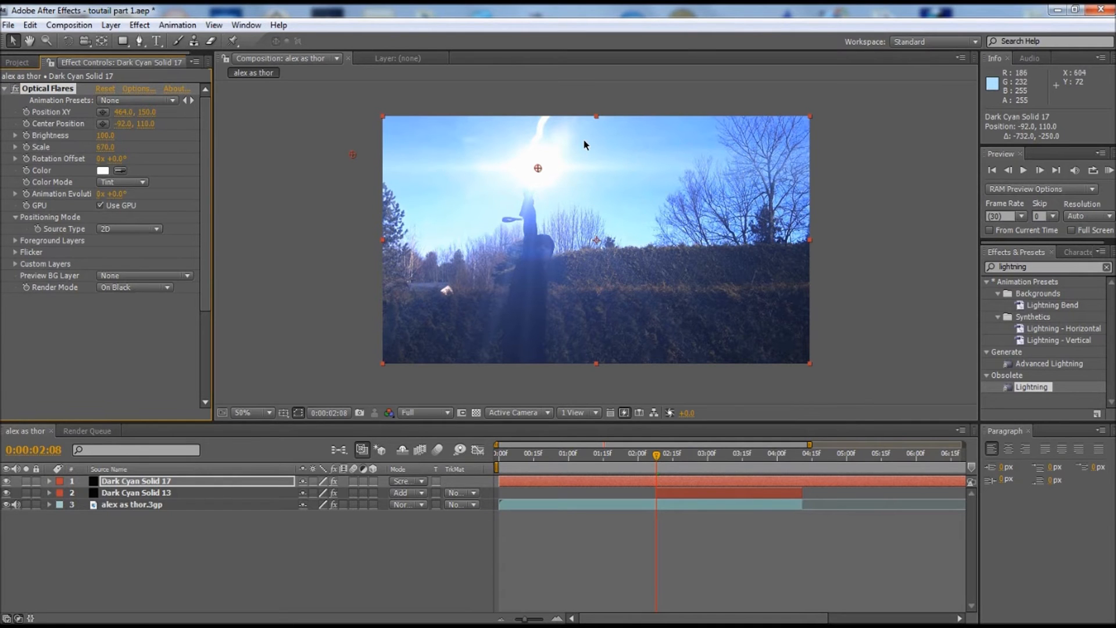
pyautogui.moveTo(522, 139)
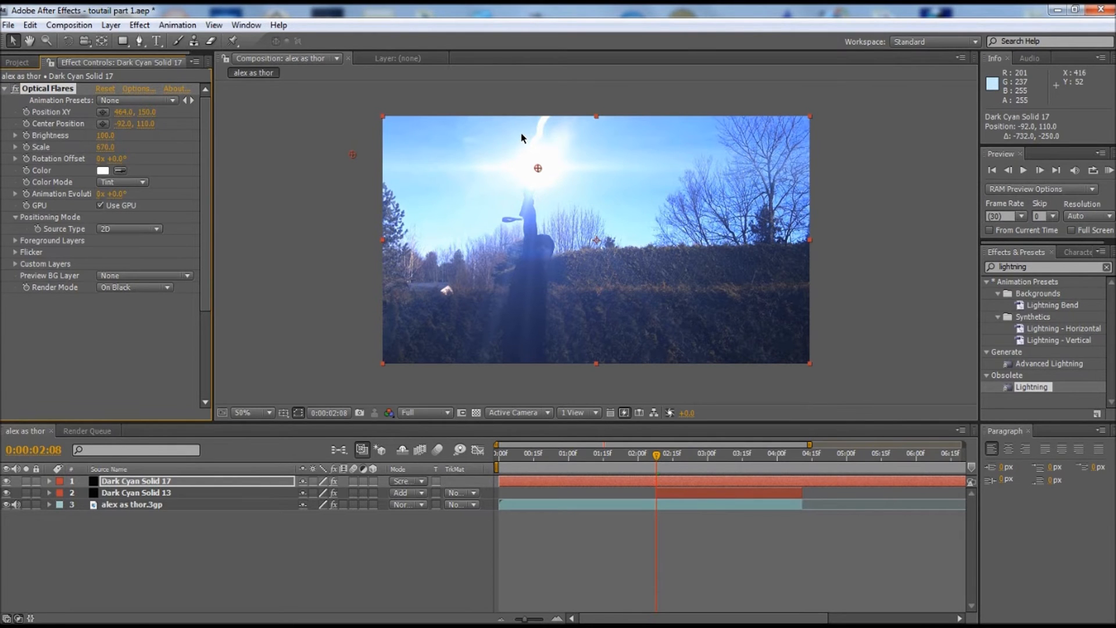
pyautogui.moveTo(582, 164)
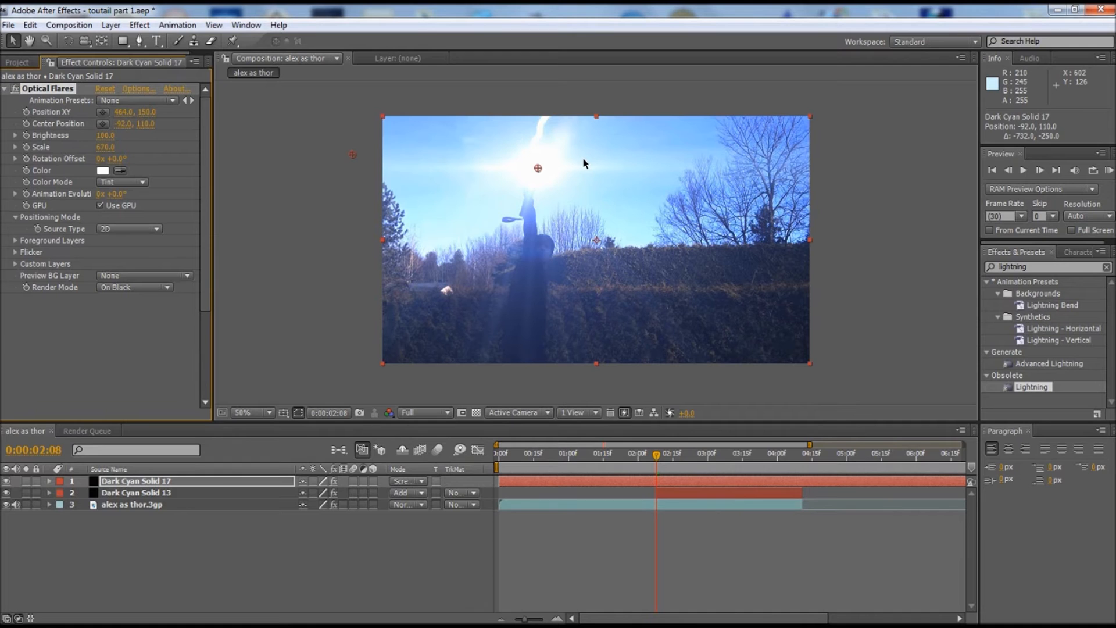
pyautogui.moveTo(516, 207)
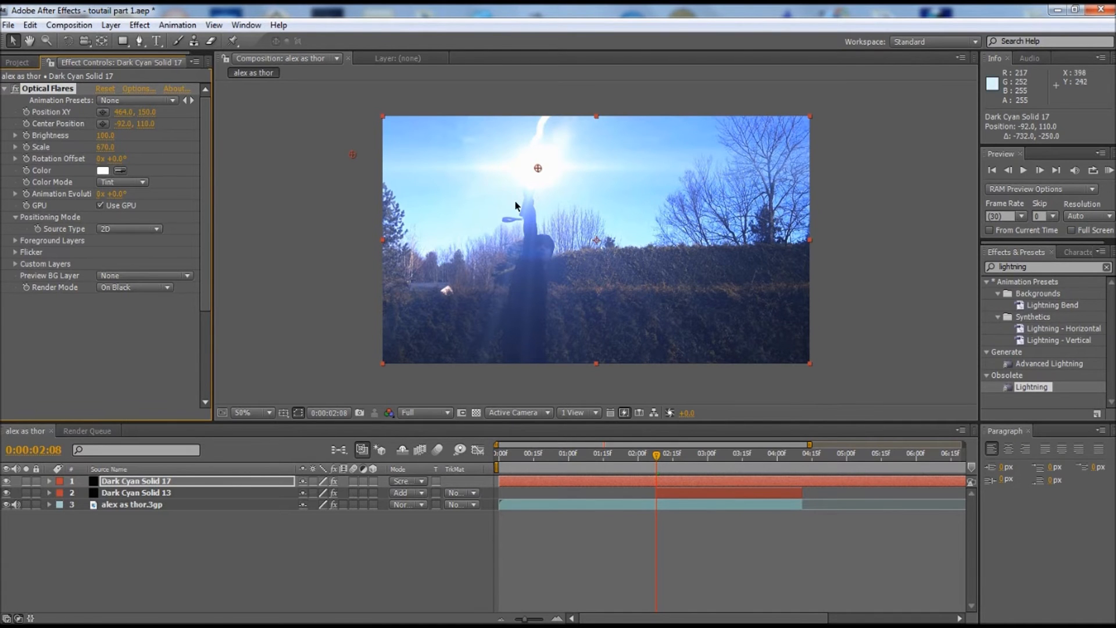
pyautogui.moveTo(546, 329)
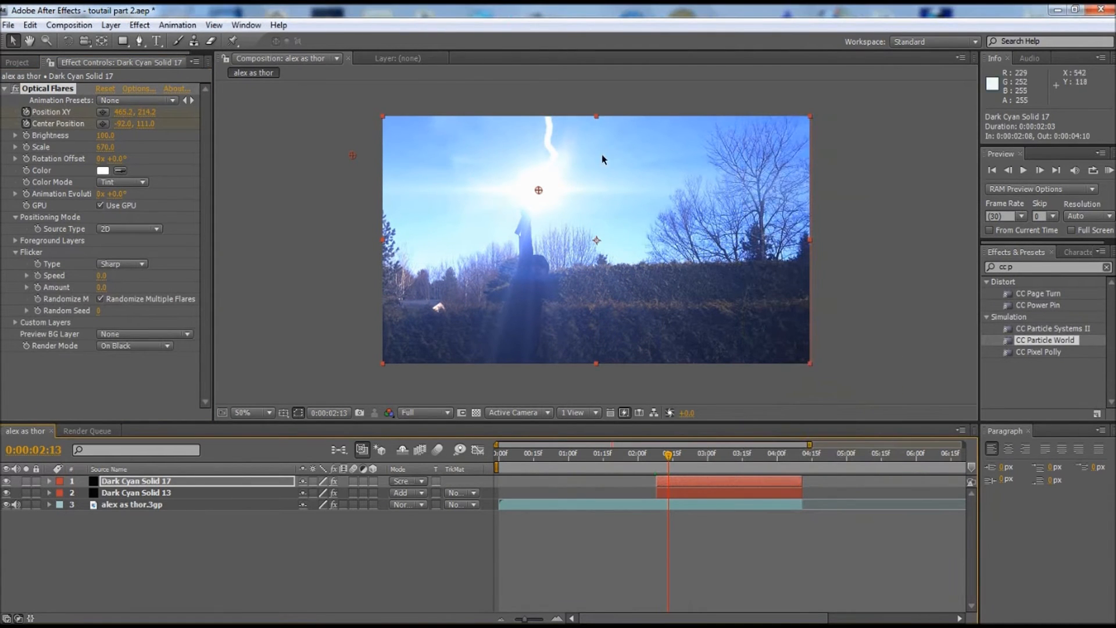
pyautogui.moveTo(533, 199)
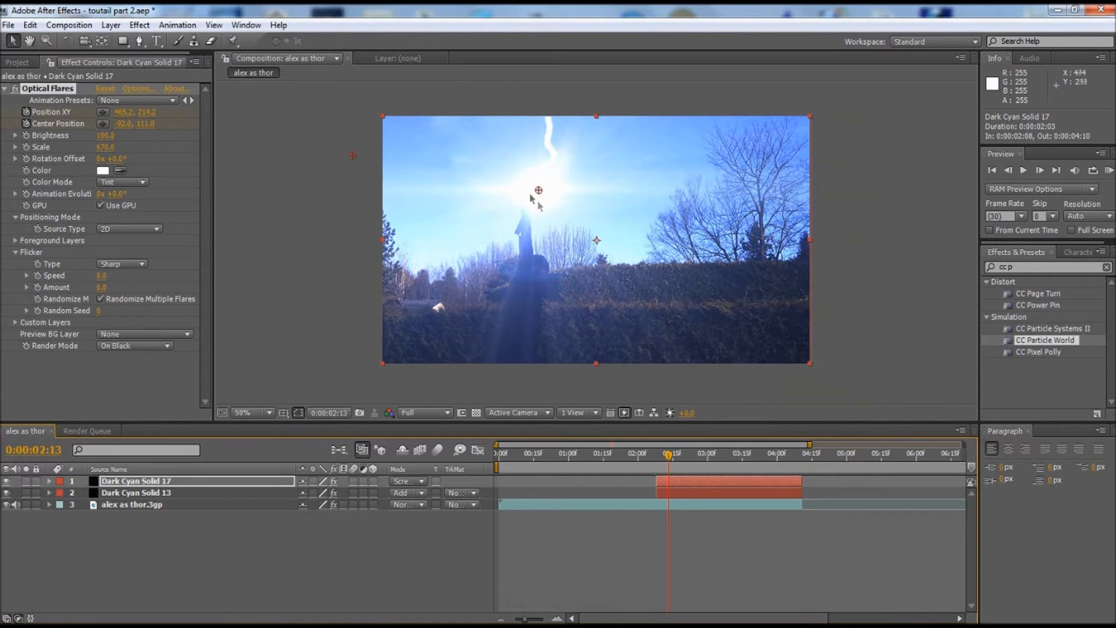
# - Trim Dark Cyan Solid 17's in-point to 2:08 at the lightning strike
pyautogui.click(658, 455)
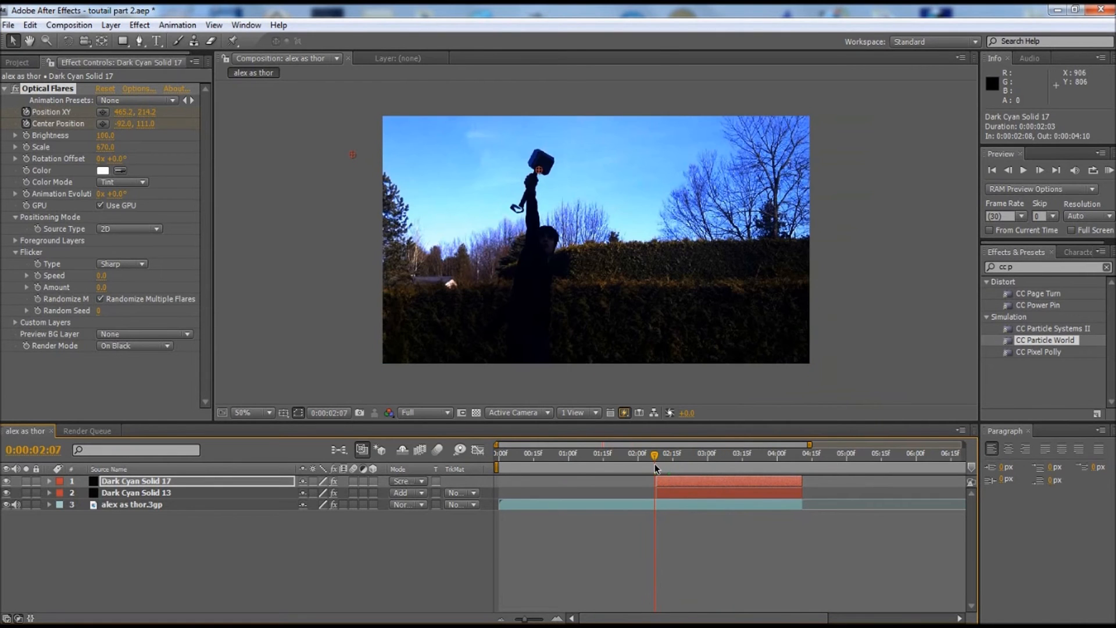
pyautogui.click(658, 453)
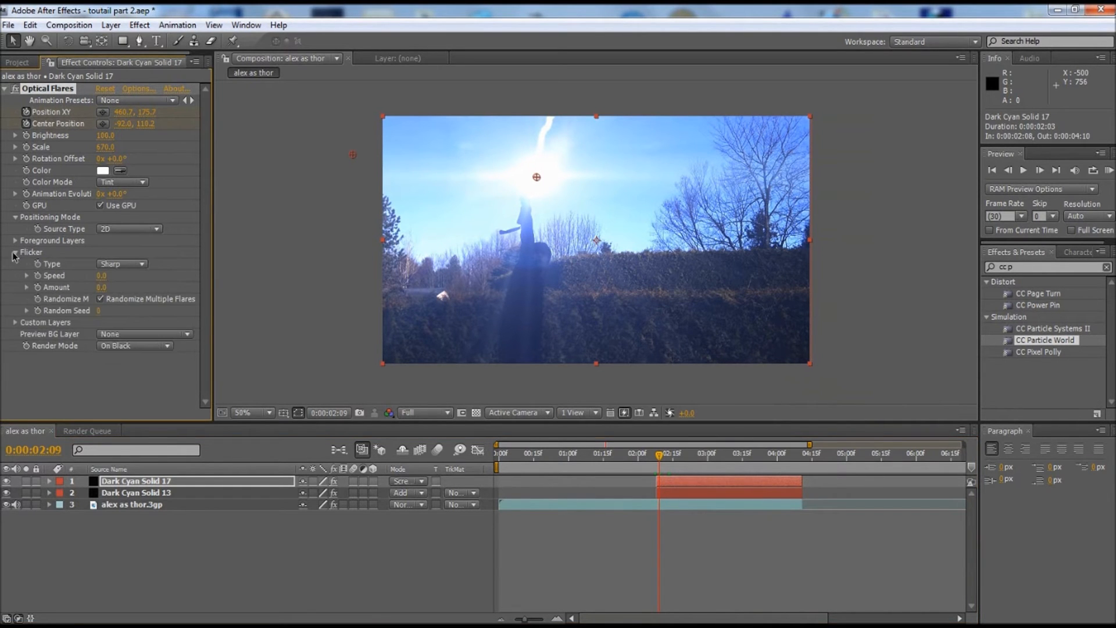
# - Set the flare's flicker to Sharp type with speed 100
pyautogui.doubleClick(108, 277)
pyautogui.write('100')
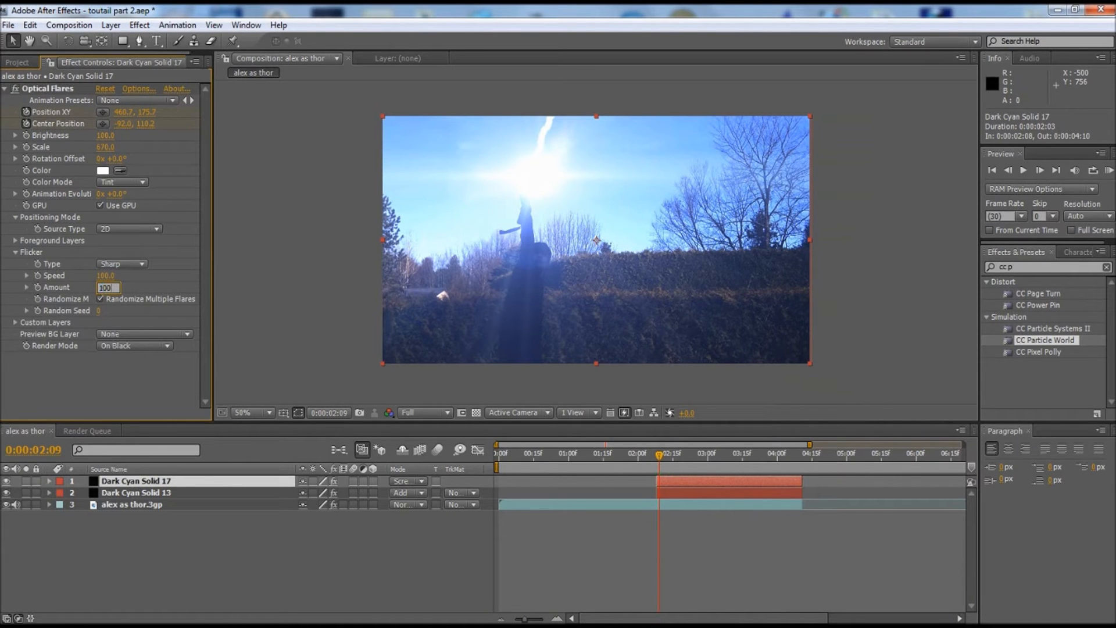
pyautogui.click(121, 262)
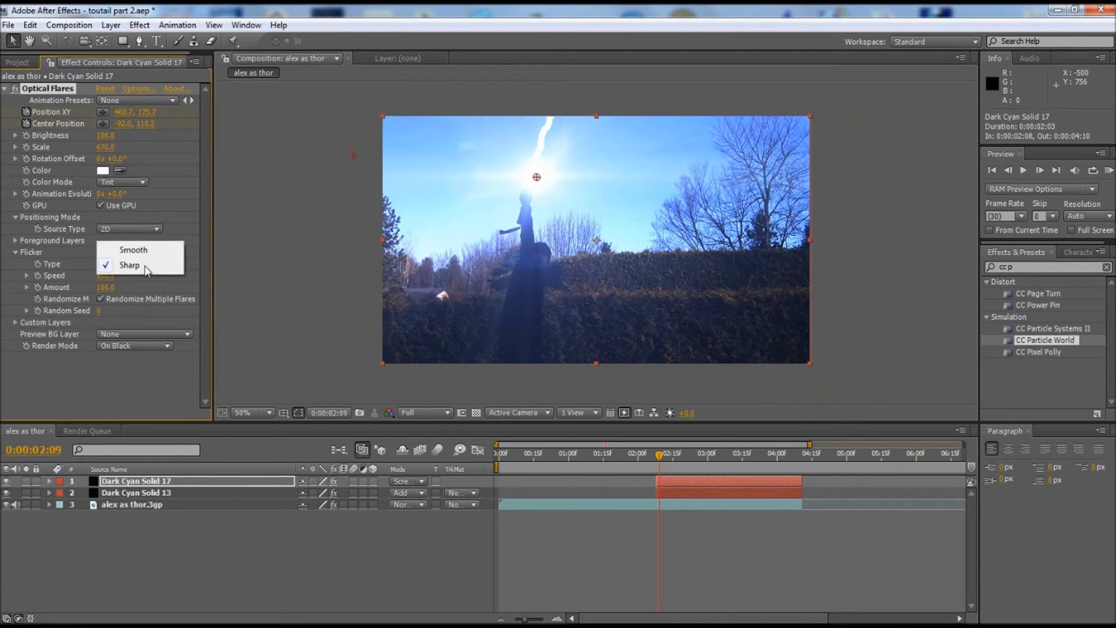
pyautogui.click(129, 265)
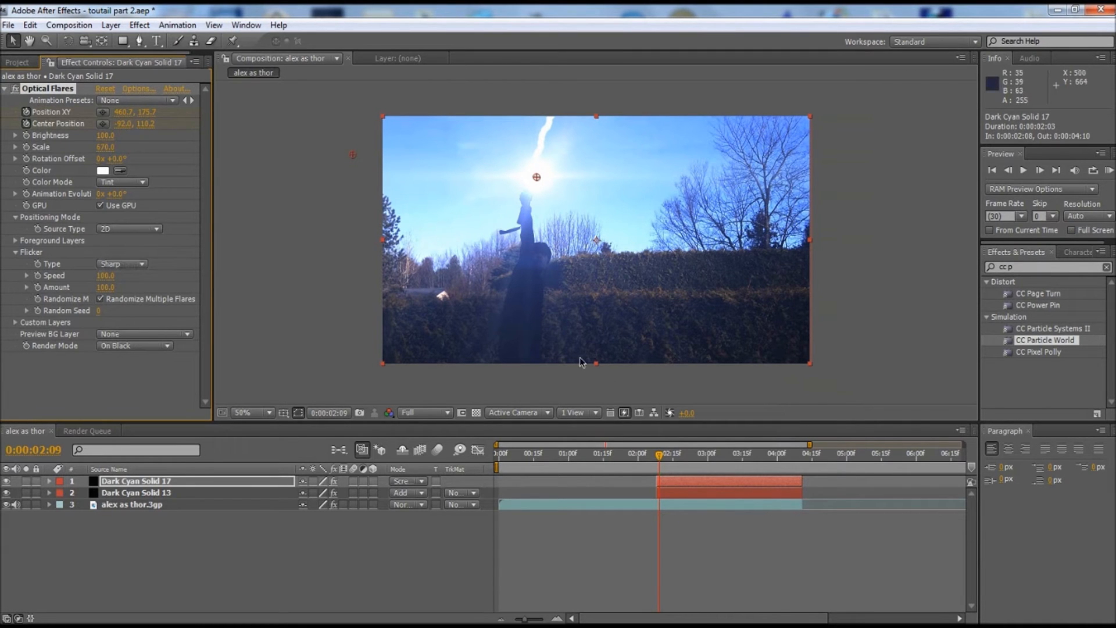
pyautogui.moveTo(661, 457)
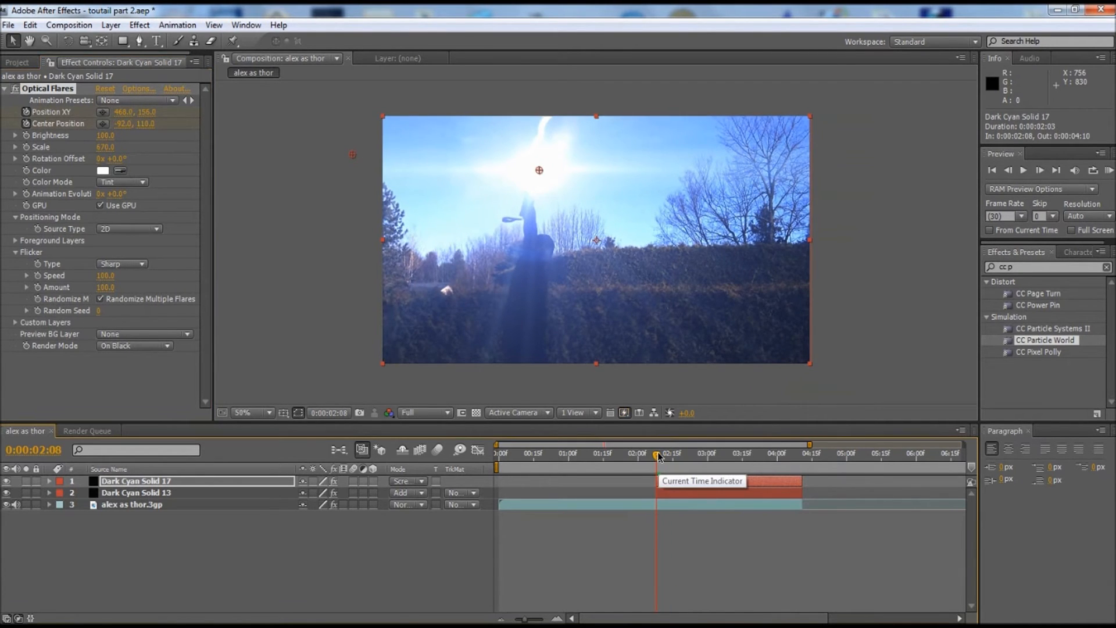
pyautogui.moveTo(560, 271)
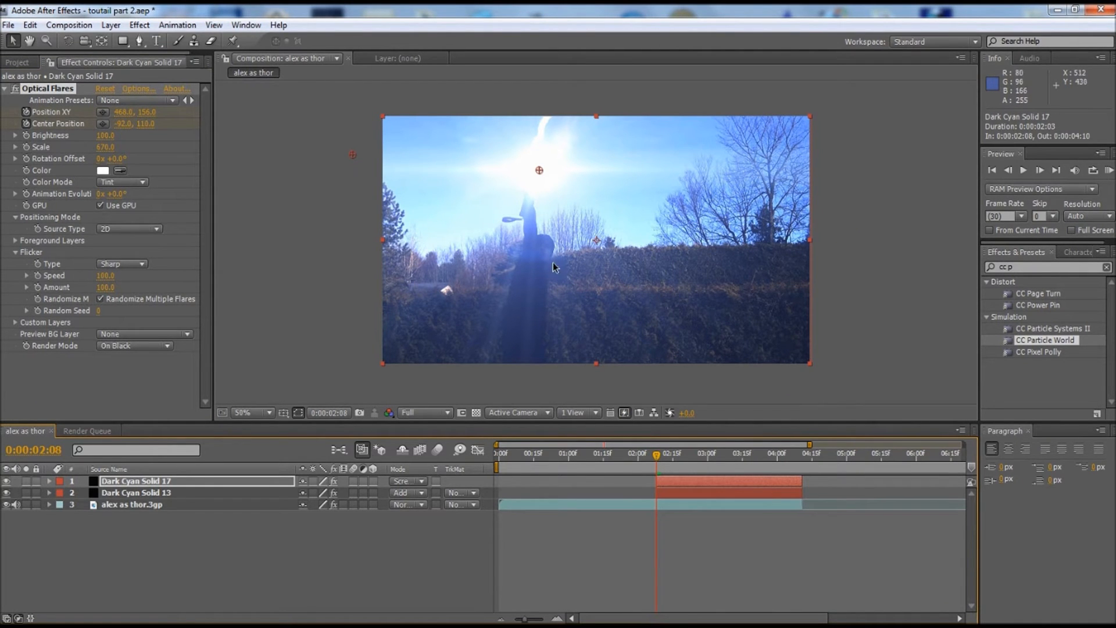
pyautogui.moveTo(653, 180)
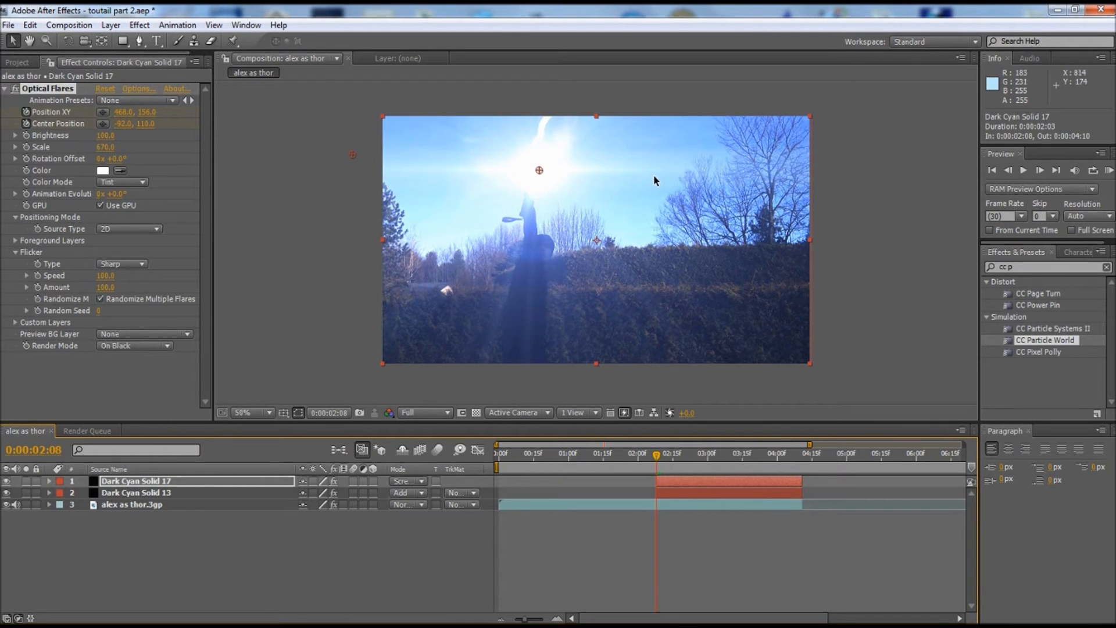
pyautogui.moveTo(651, 176)
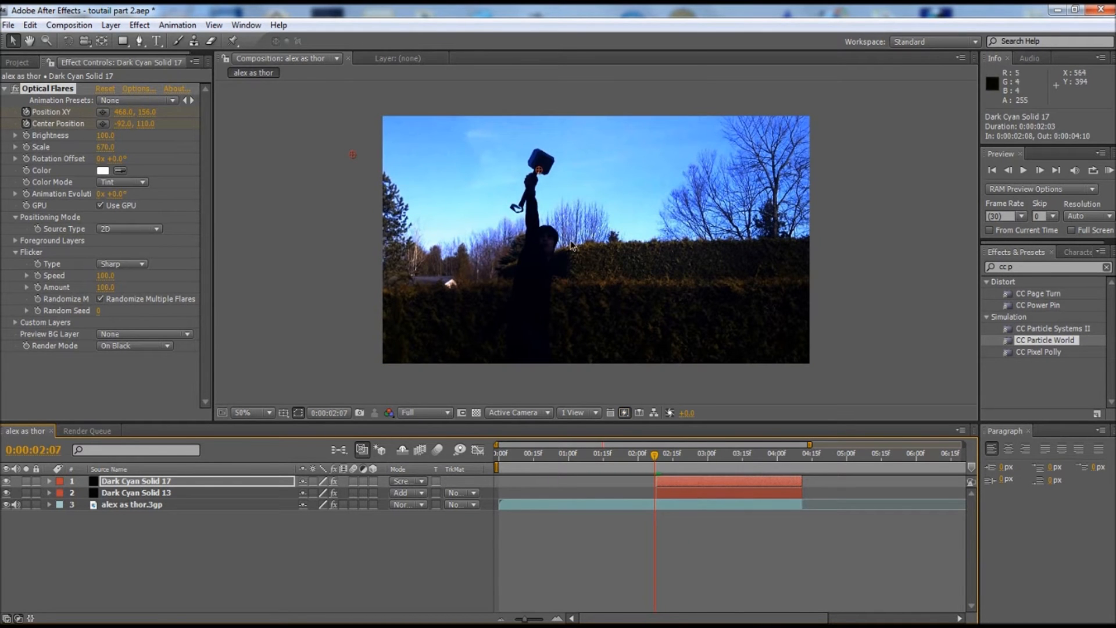
pyautogui.moveTo(575, 224)
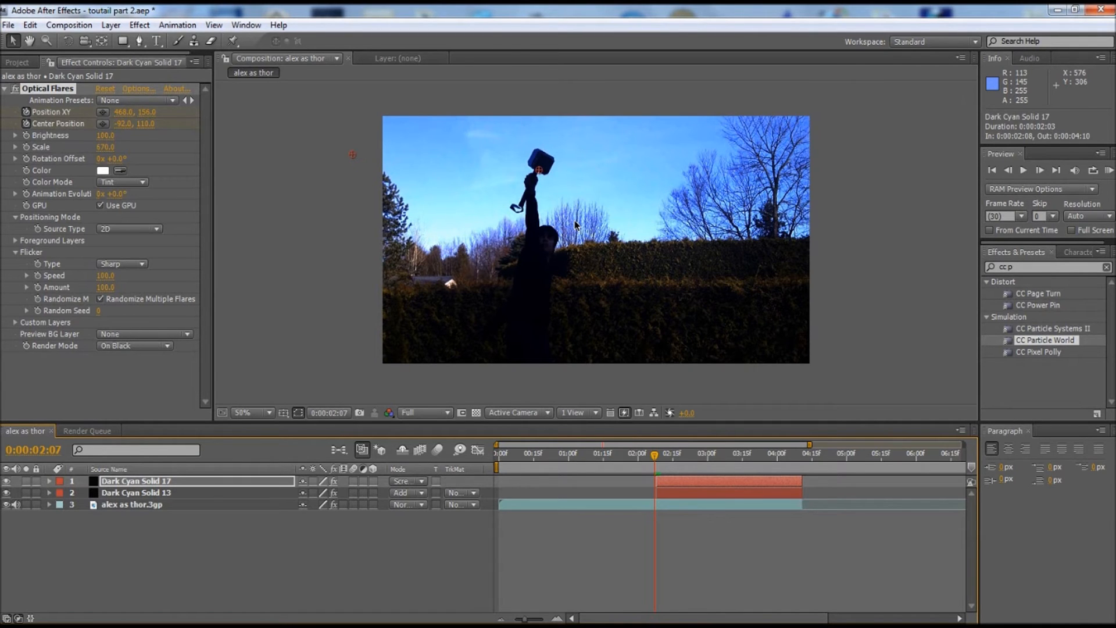
# - Place Dark_Sky.jpg under the clip with TrkMat set to Luma Matte "alex as thor.3gp"
pyautogui.click(16, 62)
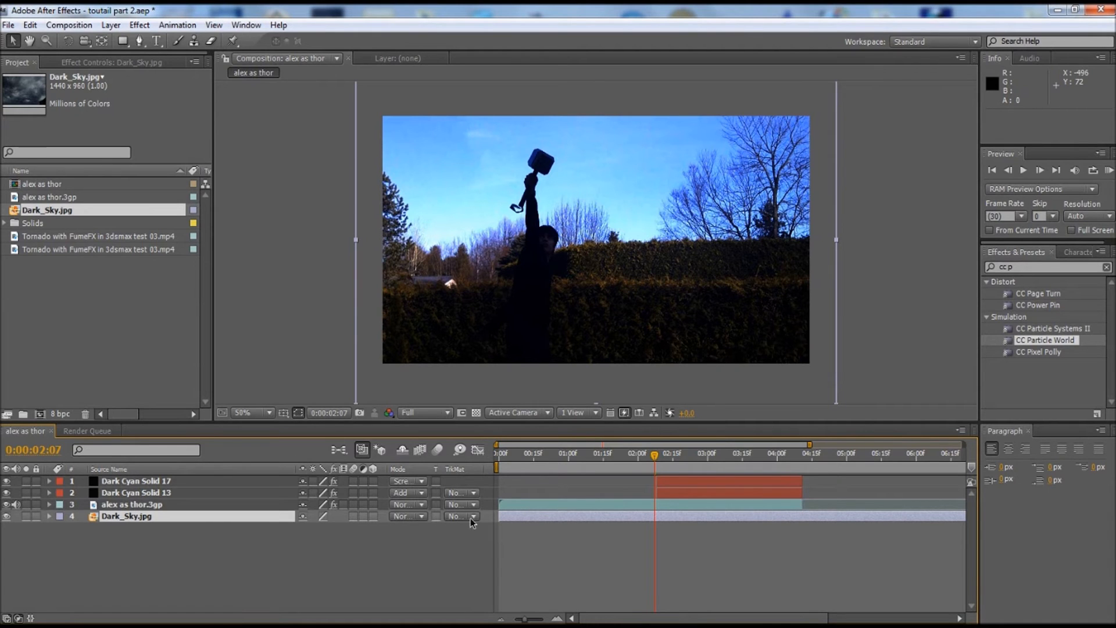
pyautogui.click(461, 516)
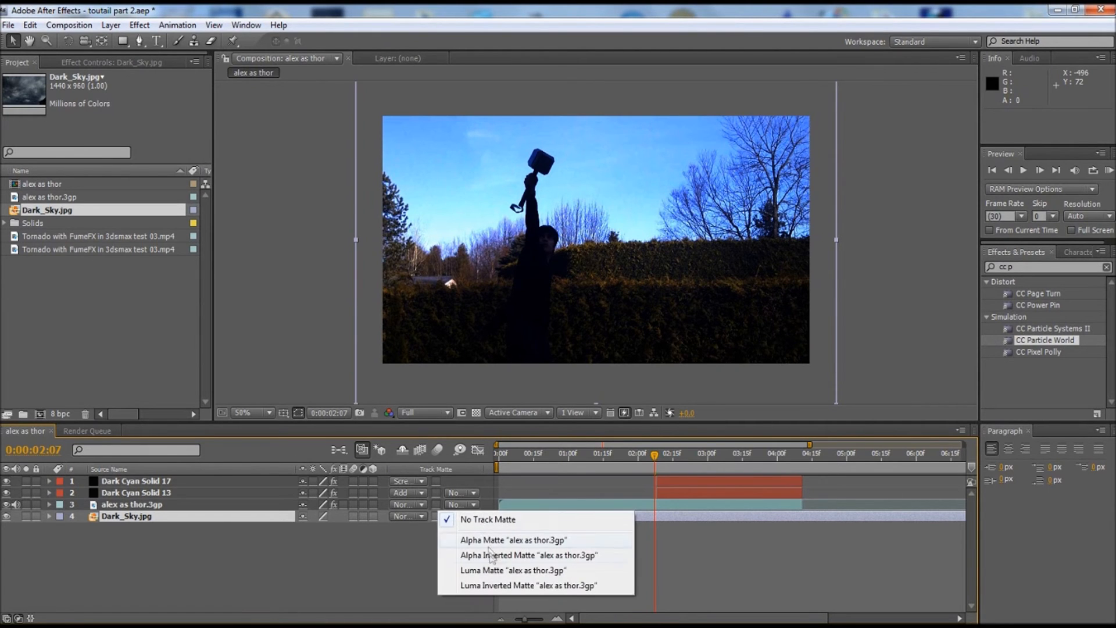
pyautogui.click(513, 570)
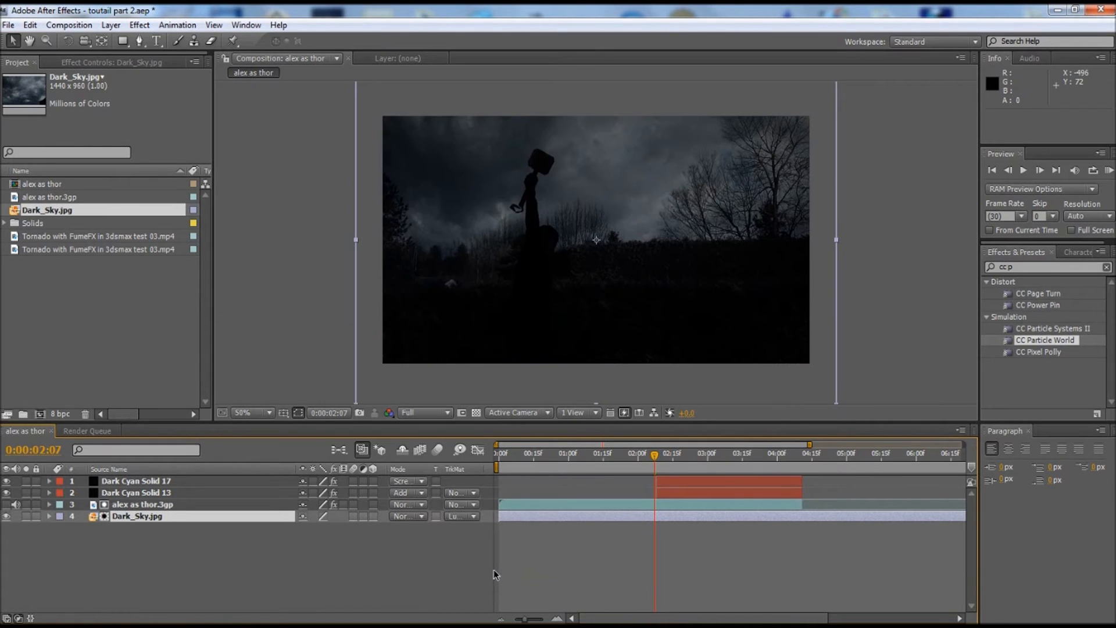
pyautogui.moveTo(507, 229)
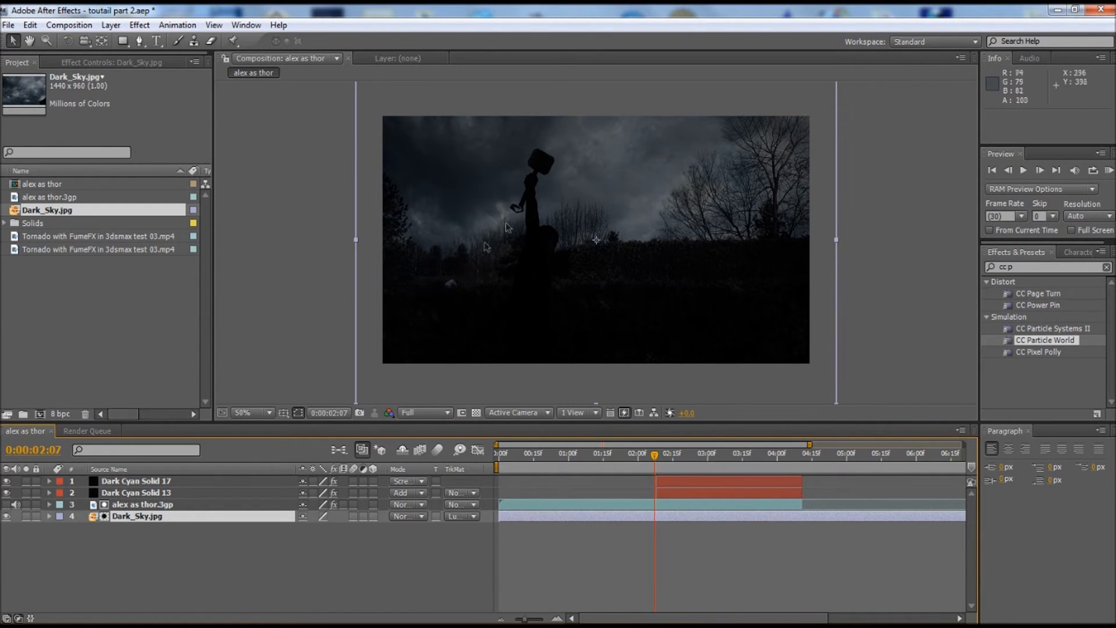
pyautogui.moveTo(614, 174)
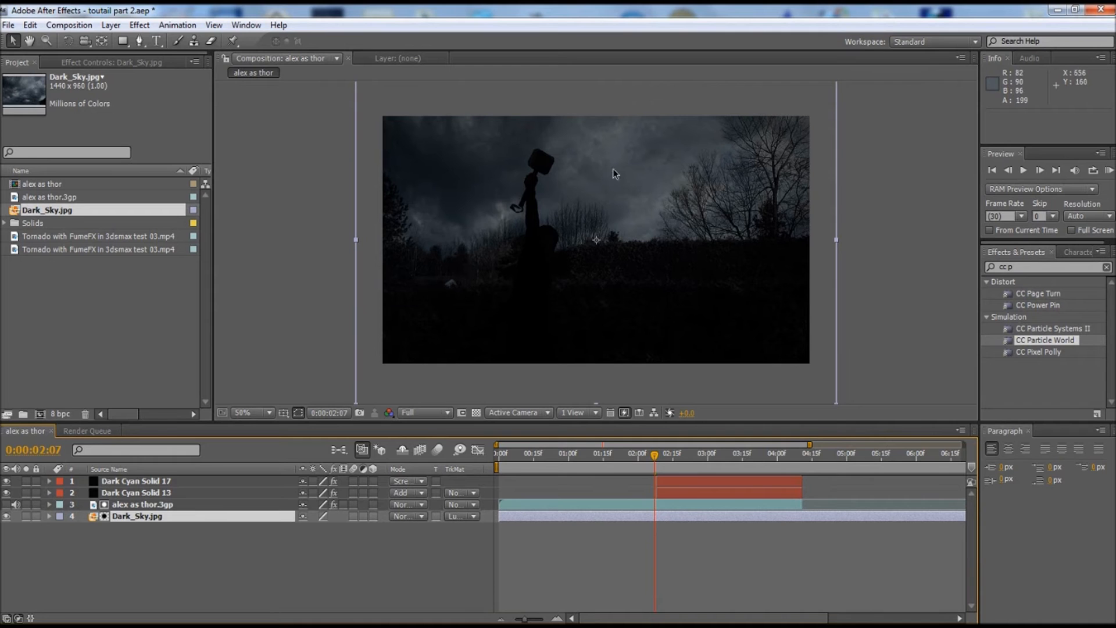
pyautogui.moveTo(482, 166)
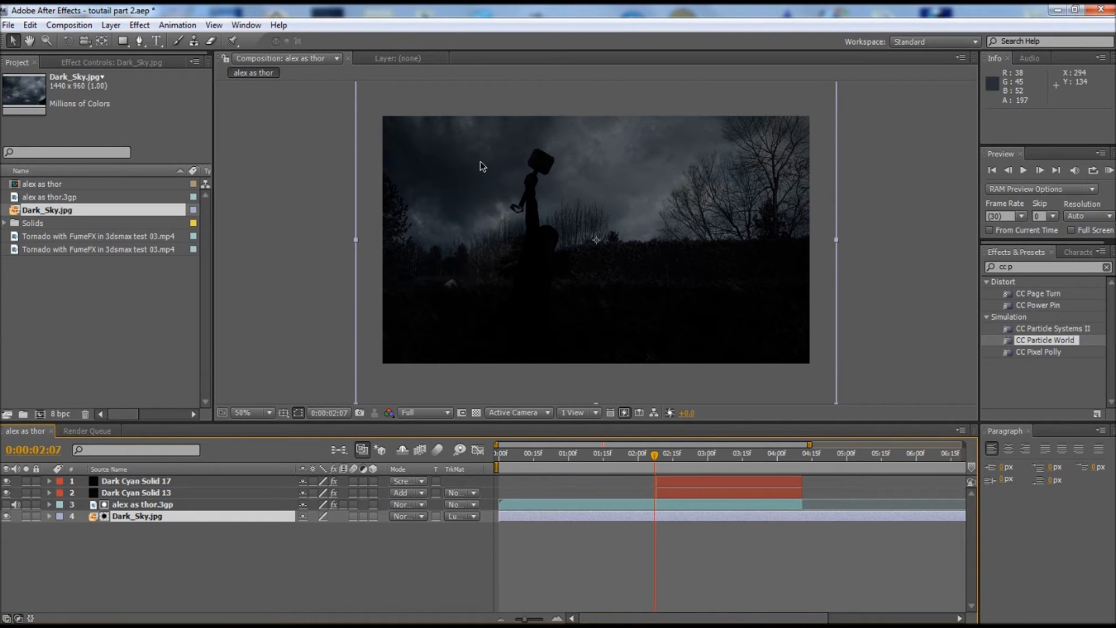
pyautogui.moveTo(699, 198)
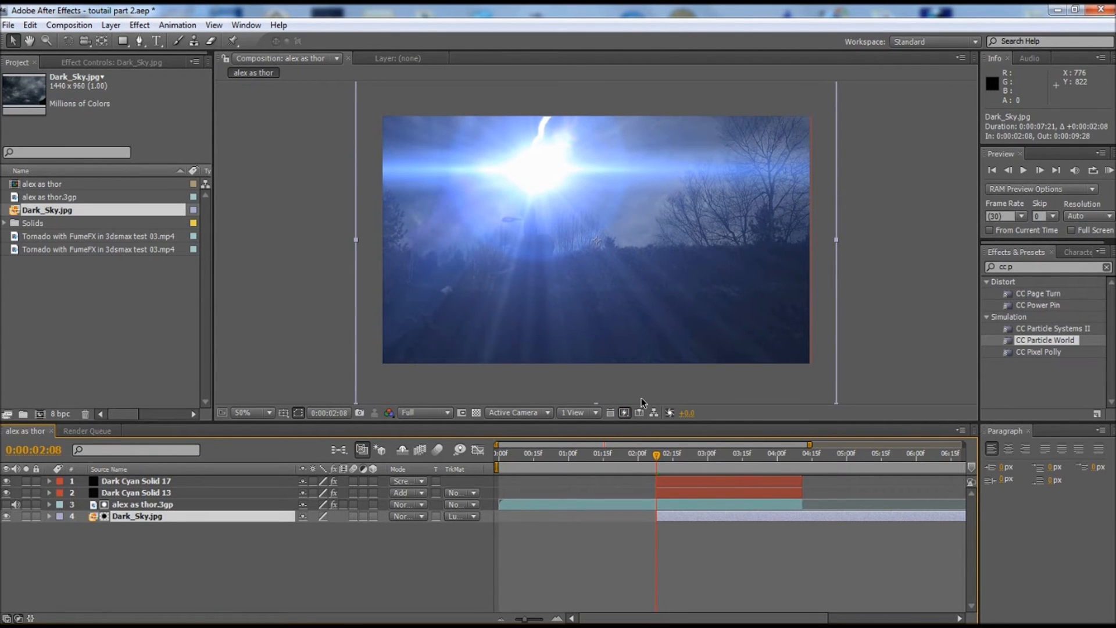
# - Keyframe Dark_Sky opacity from 0% at 2:07 to 25% at 2:09 as the flash begins
pyautogui.click(41, 516)
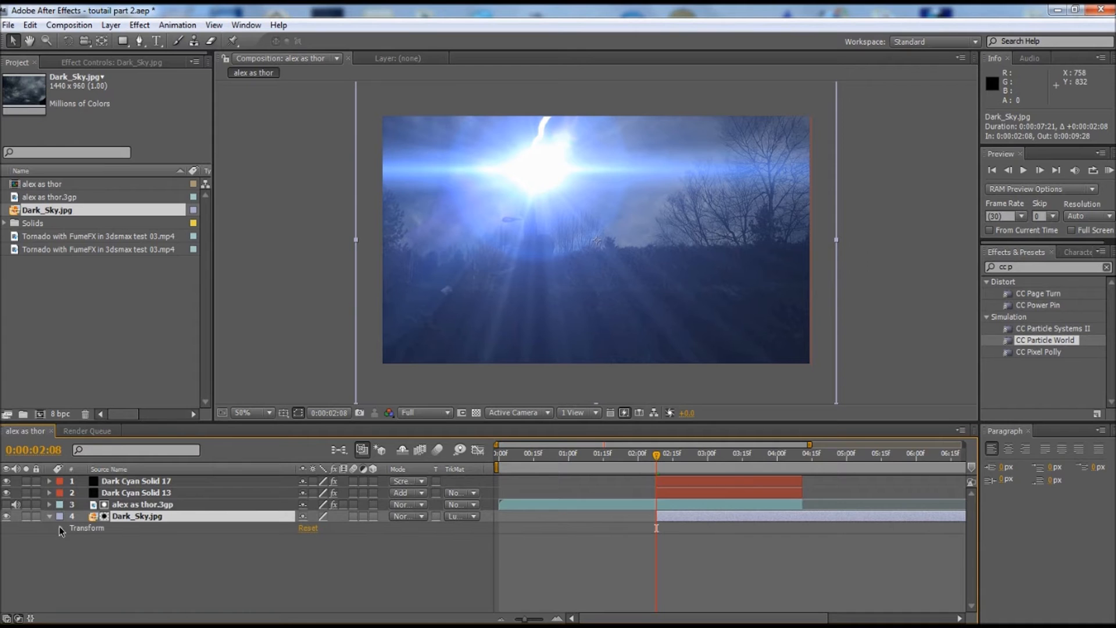
pyautogui.click(60, 527)
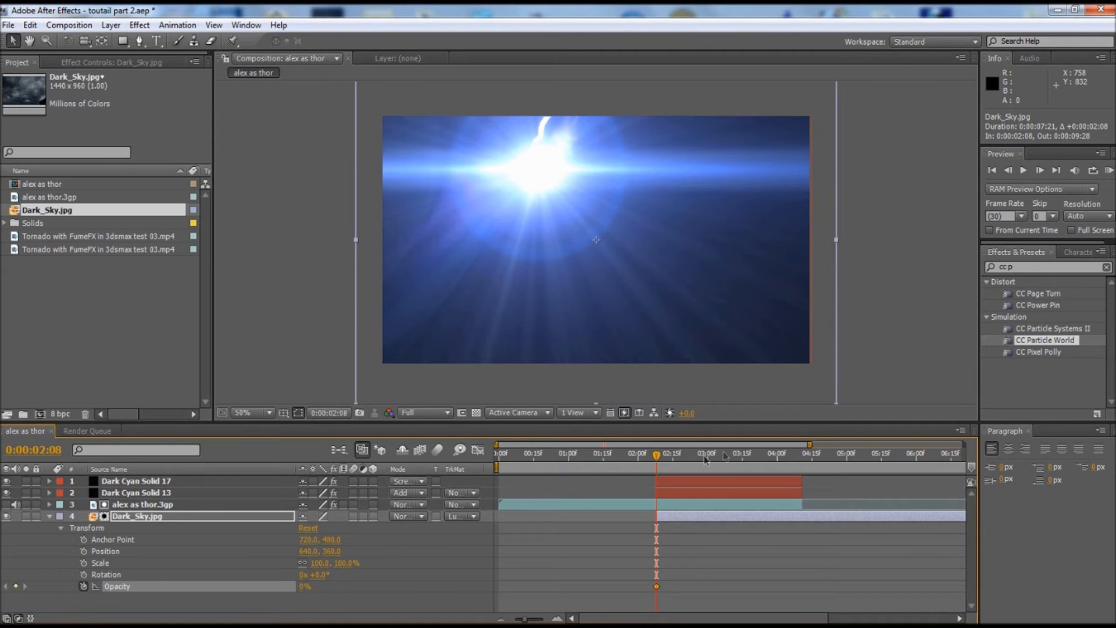
pyautogui.moveTo(656, 456)
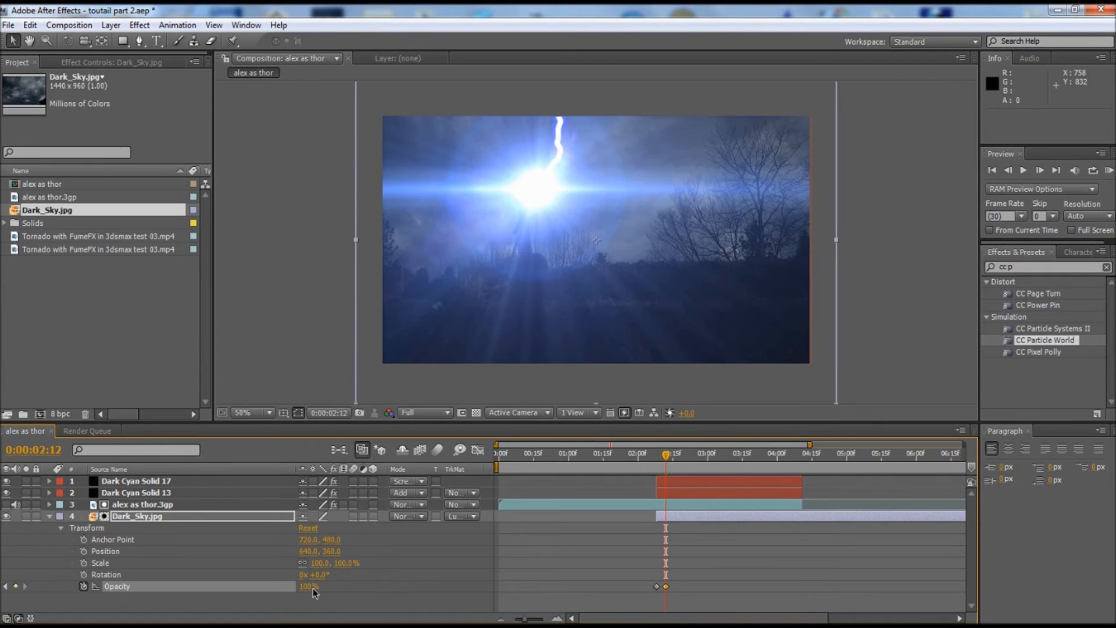
pyautogui.moveTo(670, 448)
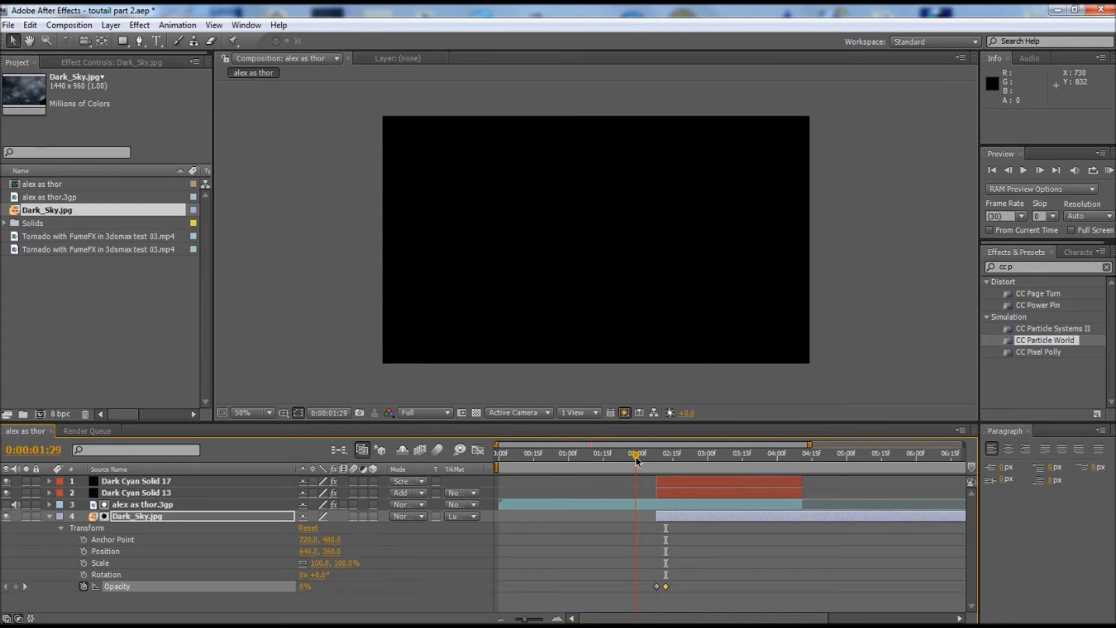
pyautogui.click(654, 453)
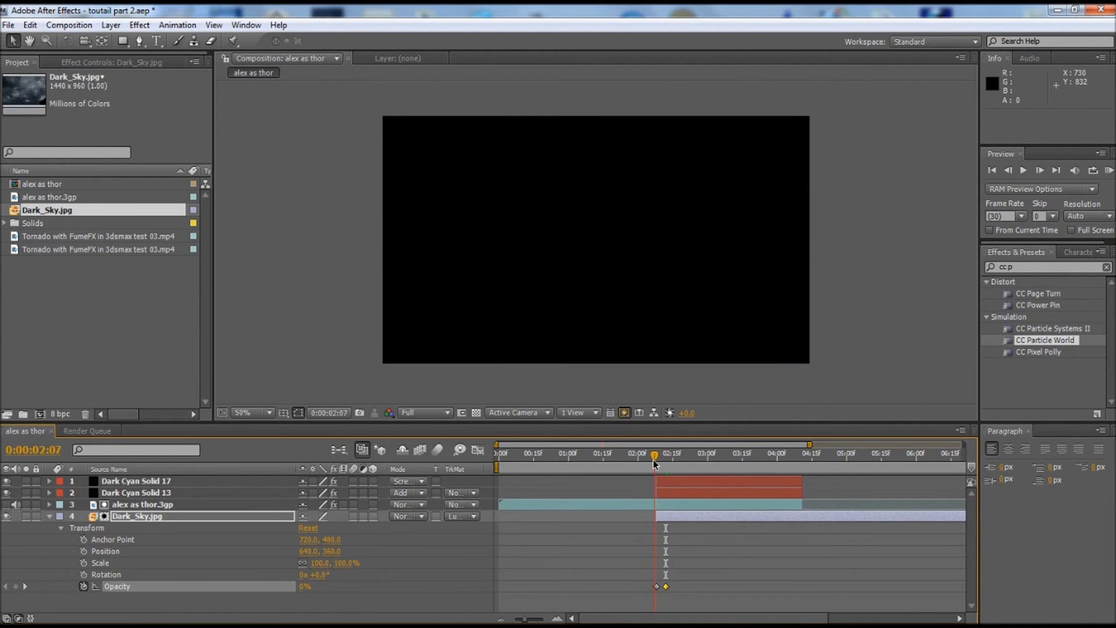
pyautogui.click(535, 454)
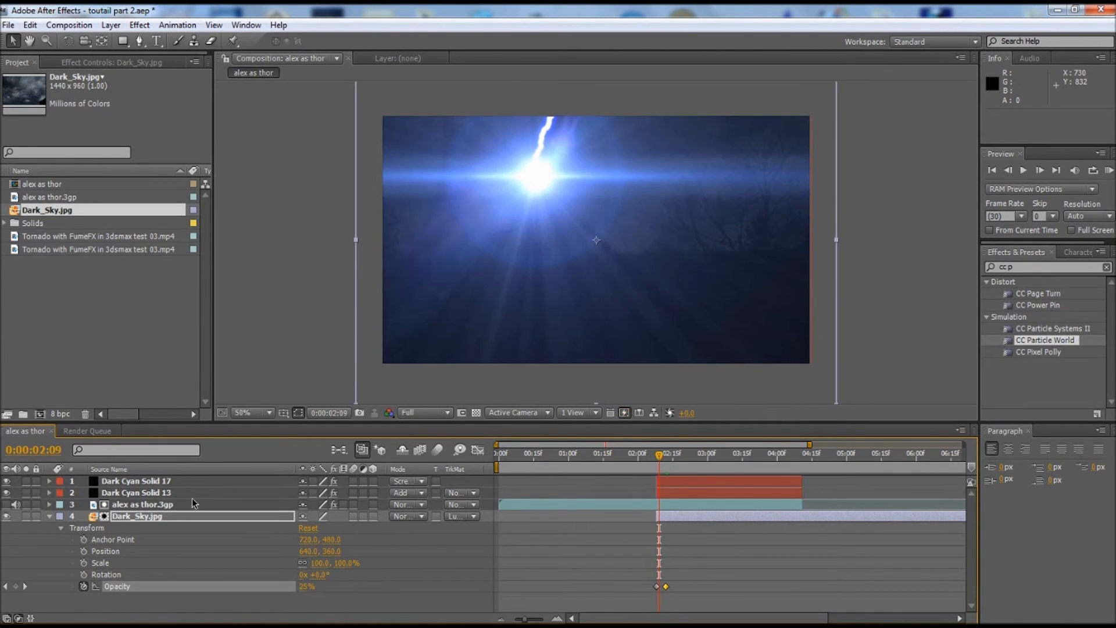
# - Duplicate the Thor clip with Ctrl+D and locate the flash frame in the timeline
pyautogui.click(142, 503)
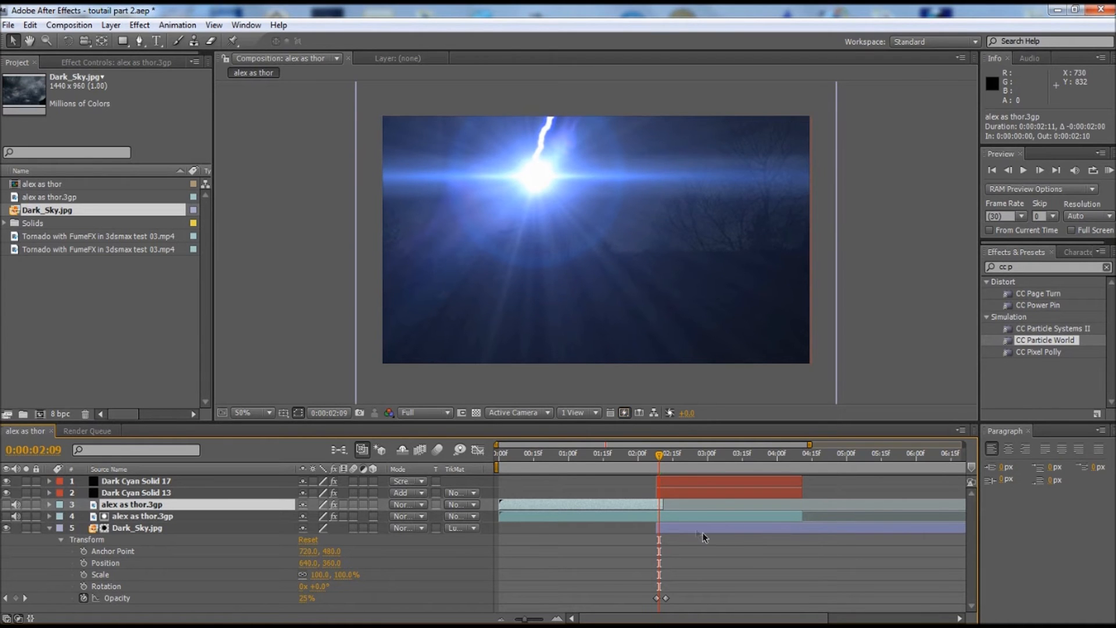
pyautogui.moveTo(935, 488)
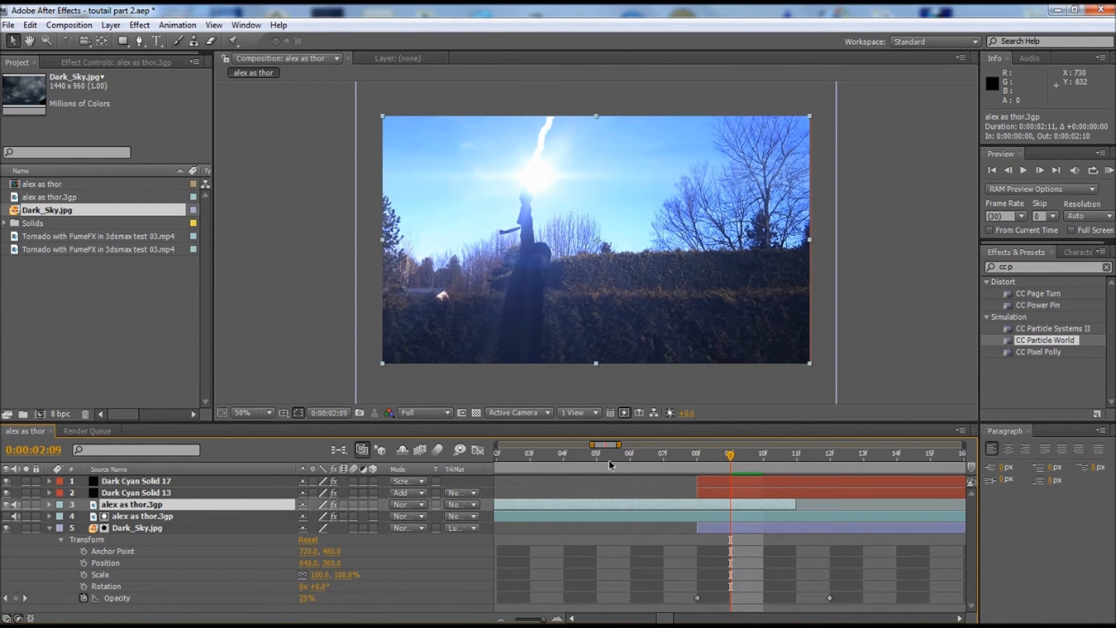
pyautogui.click(731, 455)
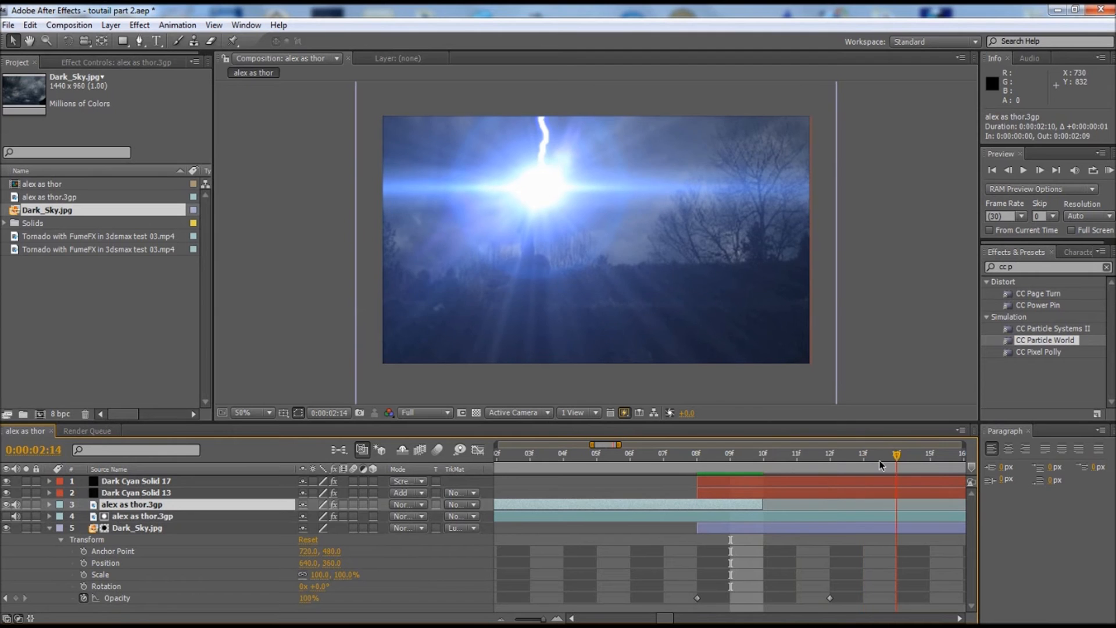
pyautogui.click(563, 455)
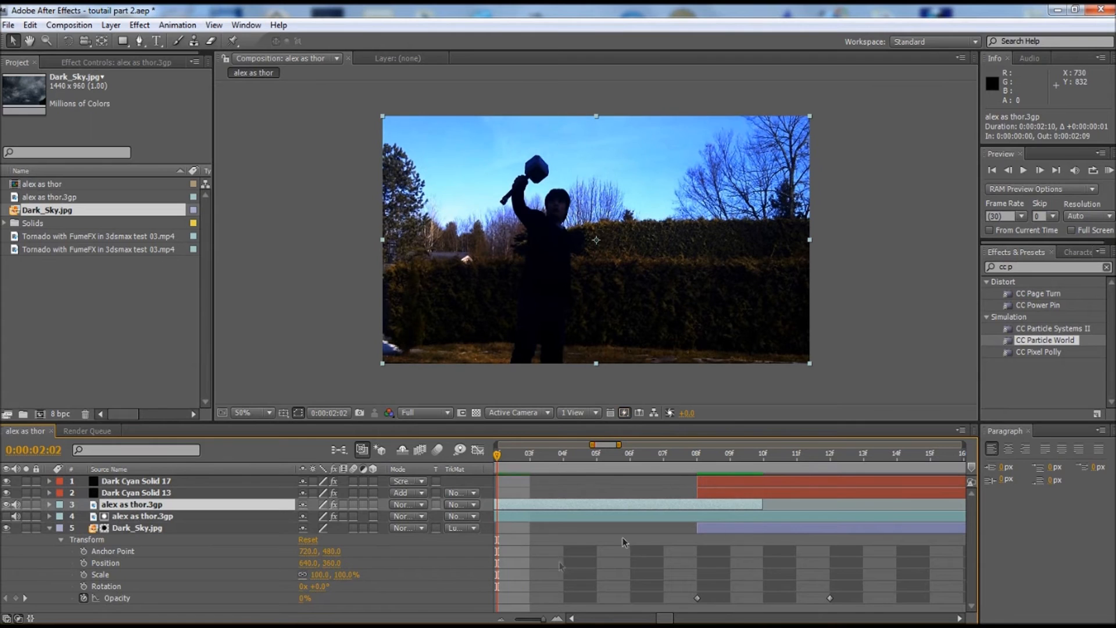
pyautogui.click(141, 515)
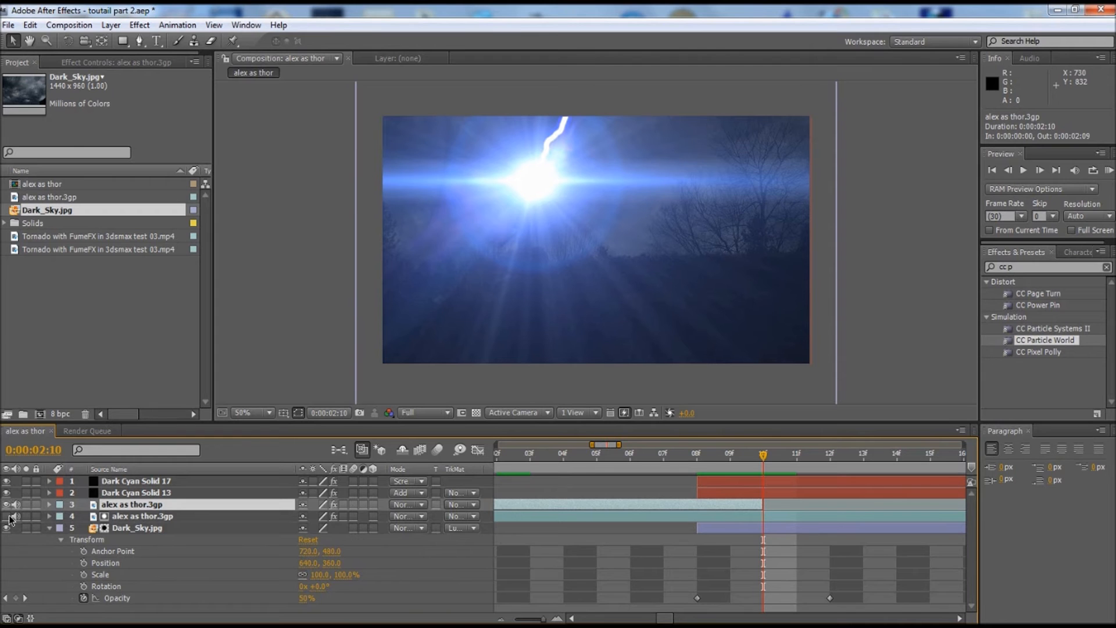
# - Trim the upper Thor copy's out point to the lightning flash frame
pyautogui.click(8, 480)
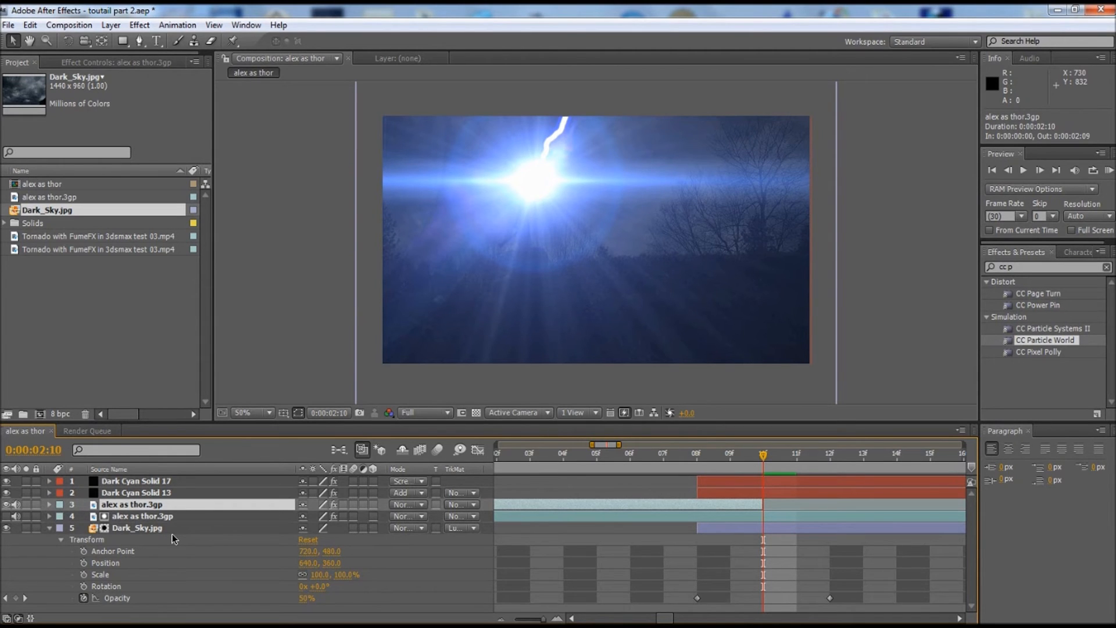
pyautogui.moveTo(219, 495)
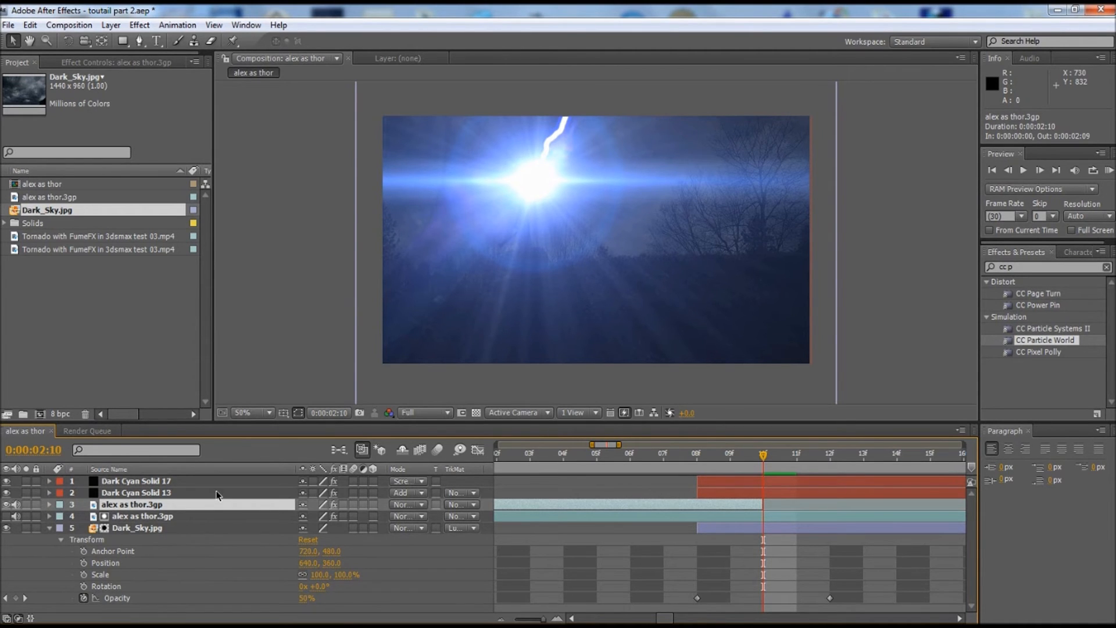
pyautogui.click(595, 452)
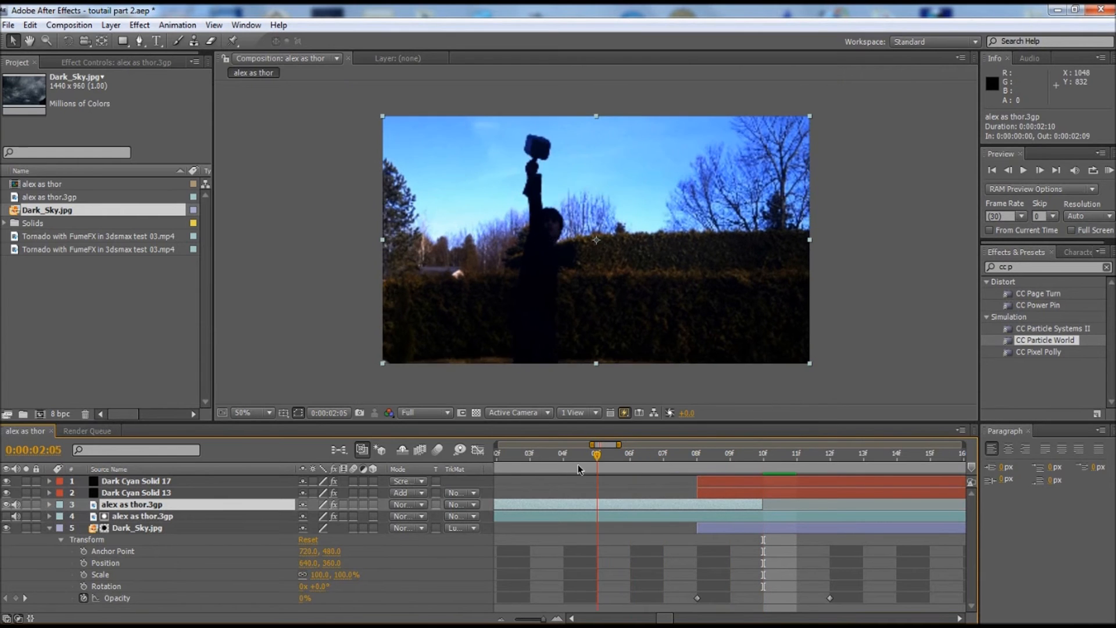
pyautogui.click(696, 453)
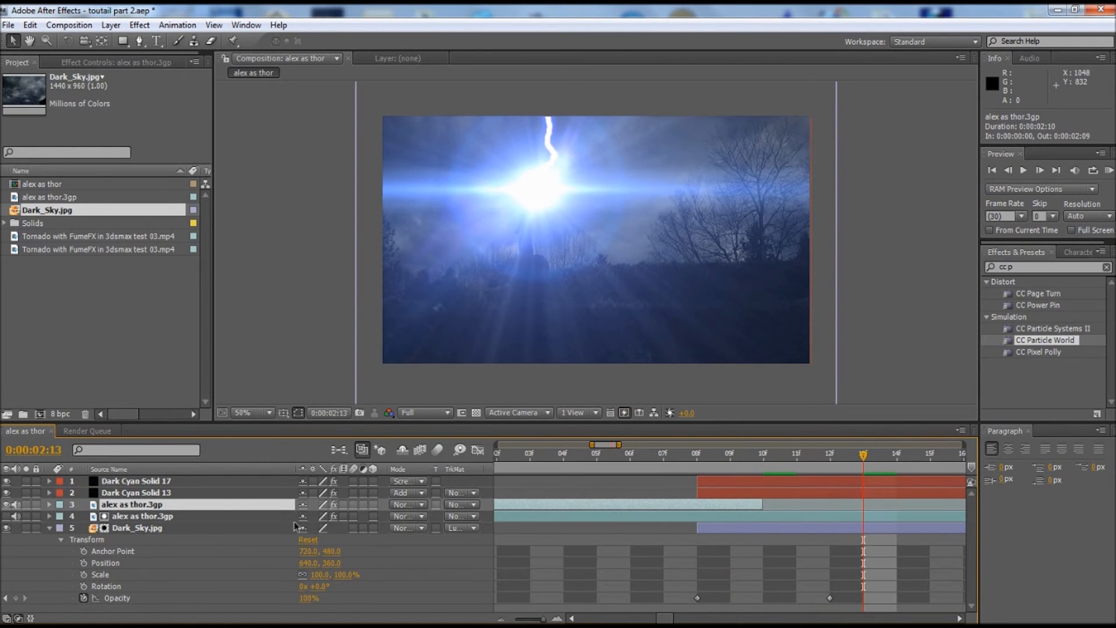
# - Brighten the lower Thor copy with a Curves effect, raising the curve's midpoint
pyautogui.click(142, 515)
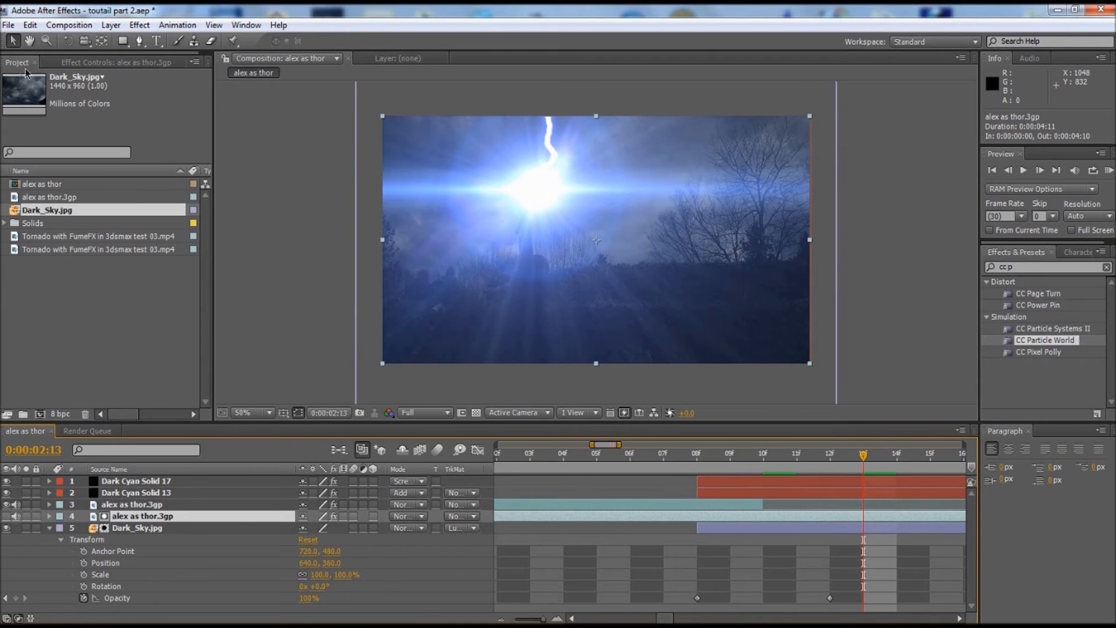
pyautogui.click(114, 62)
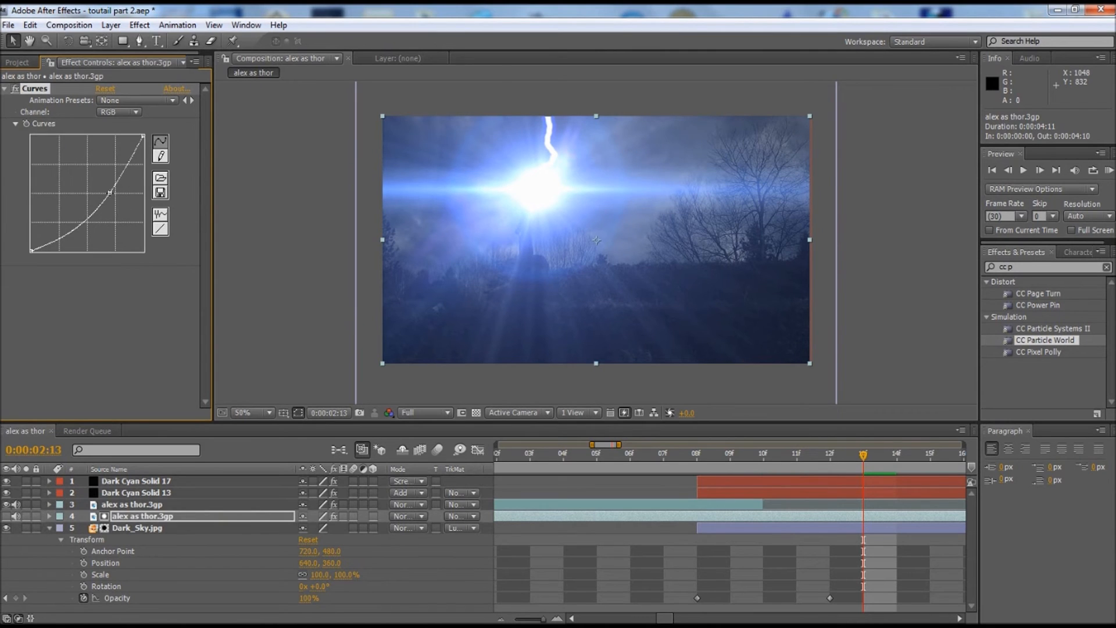
pyautogui.moveTo(111, 191); pyautogui.dragTo(105, 188)
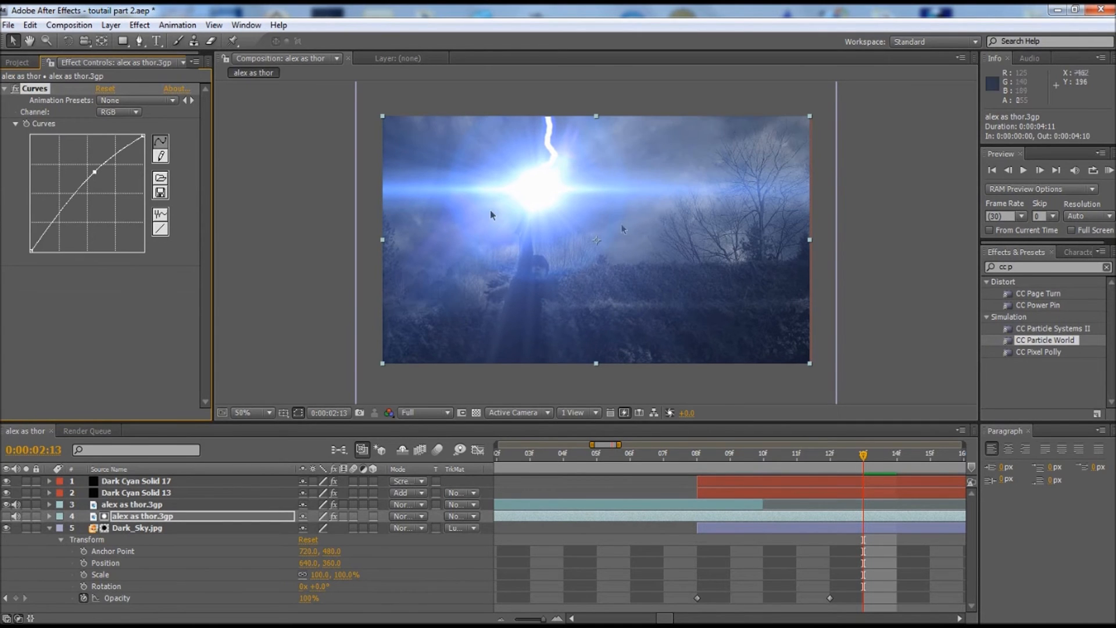
pyautogui.moveTo(570, 297)
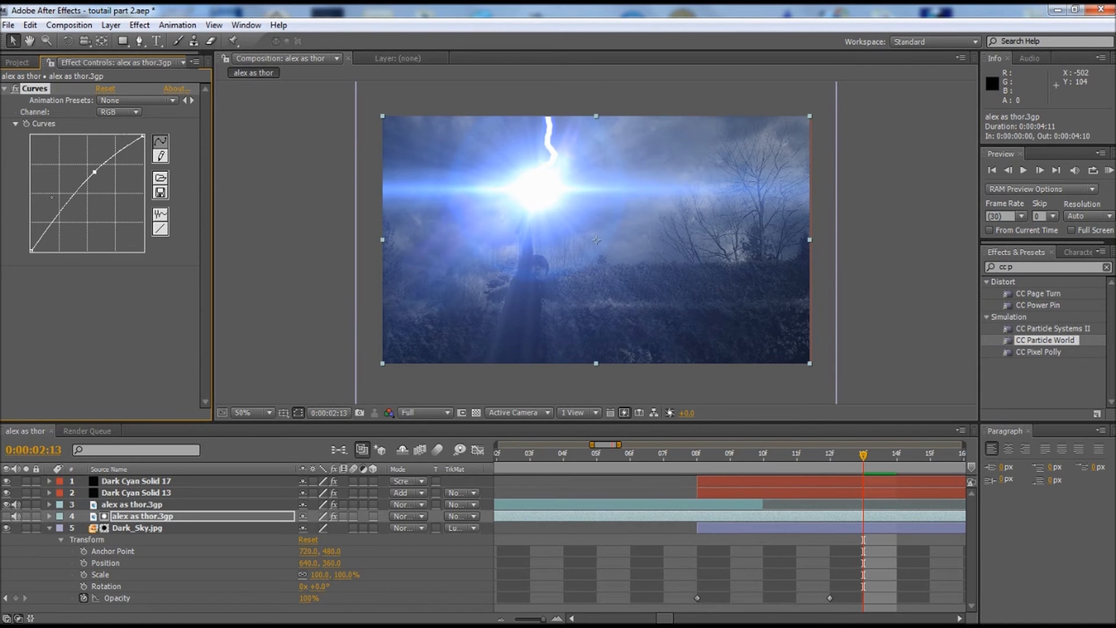
pyautogui.click(17, 63)
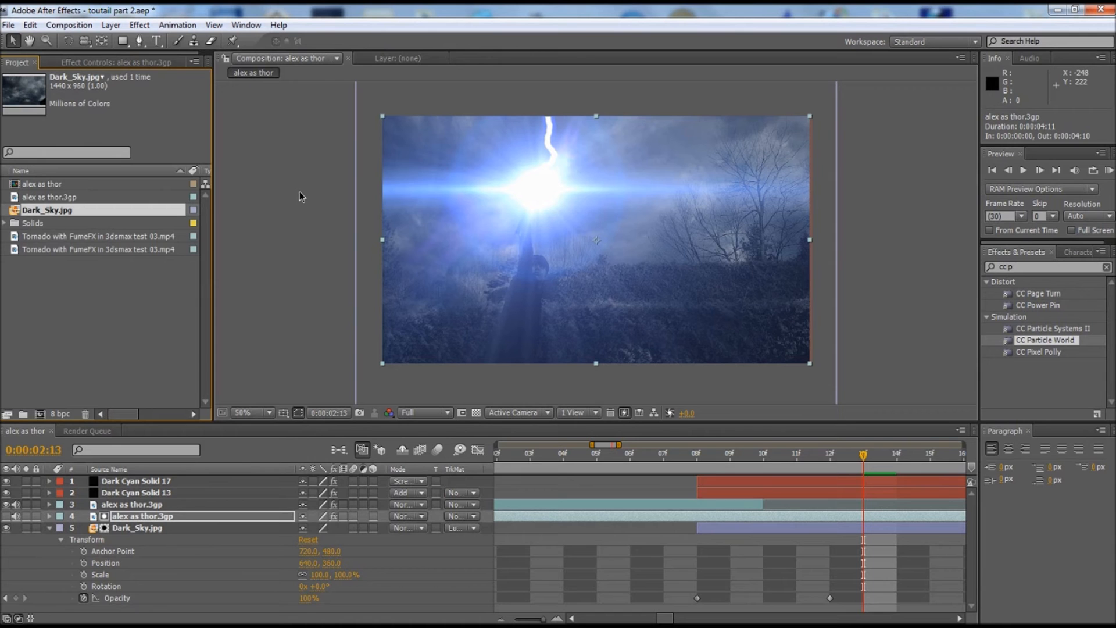
pyautogui.moveTo(674, 350)
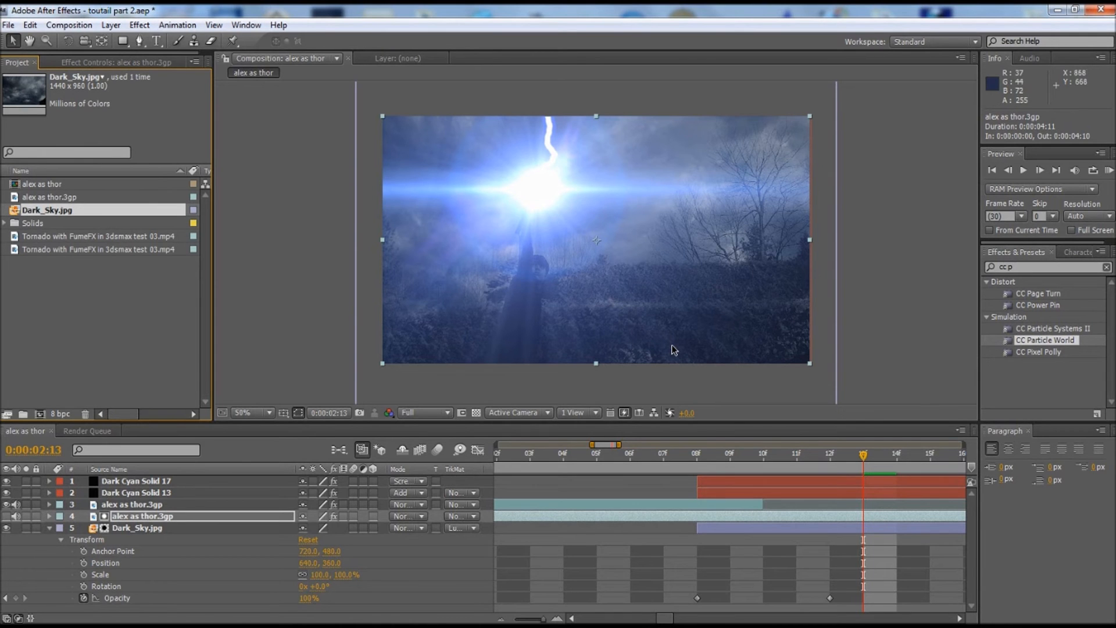
pyautogui.click(731, 452)
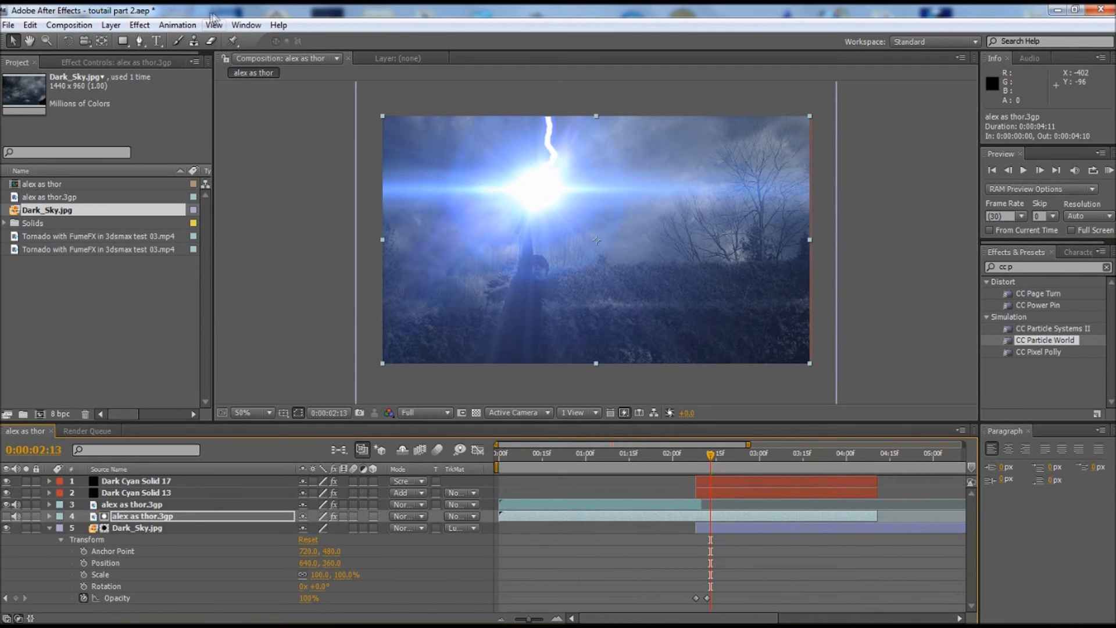
# - Create a new solid, Dark Cyan Solid 18, on top of the composition at the flash frame
pyautogui.click(110, 24)
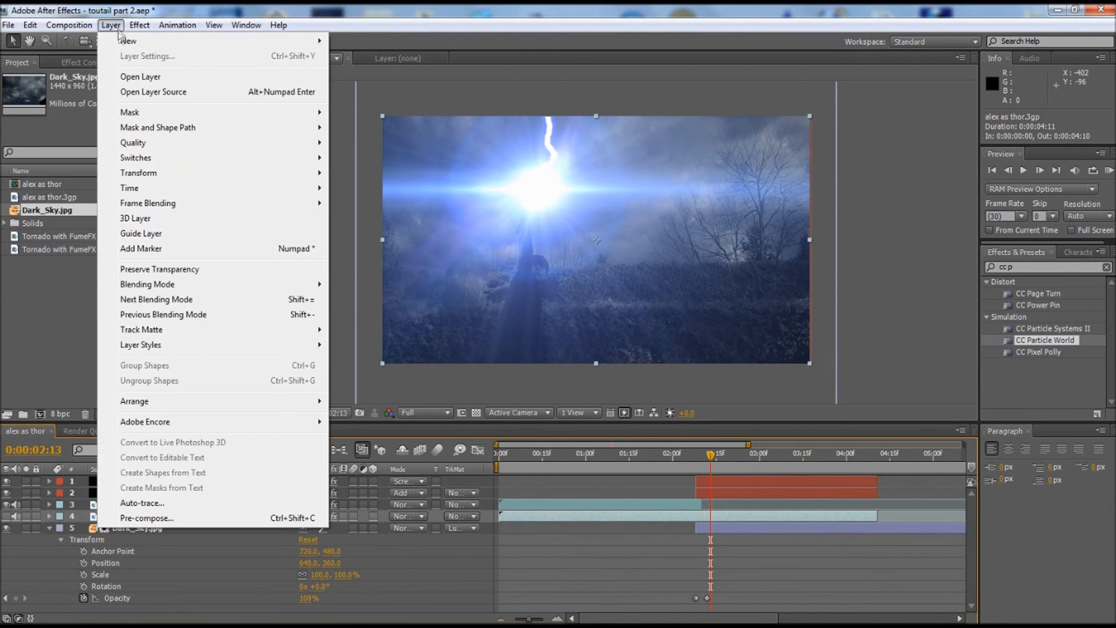
pyautogui.click(360, 56)
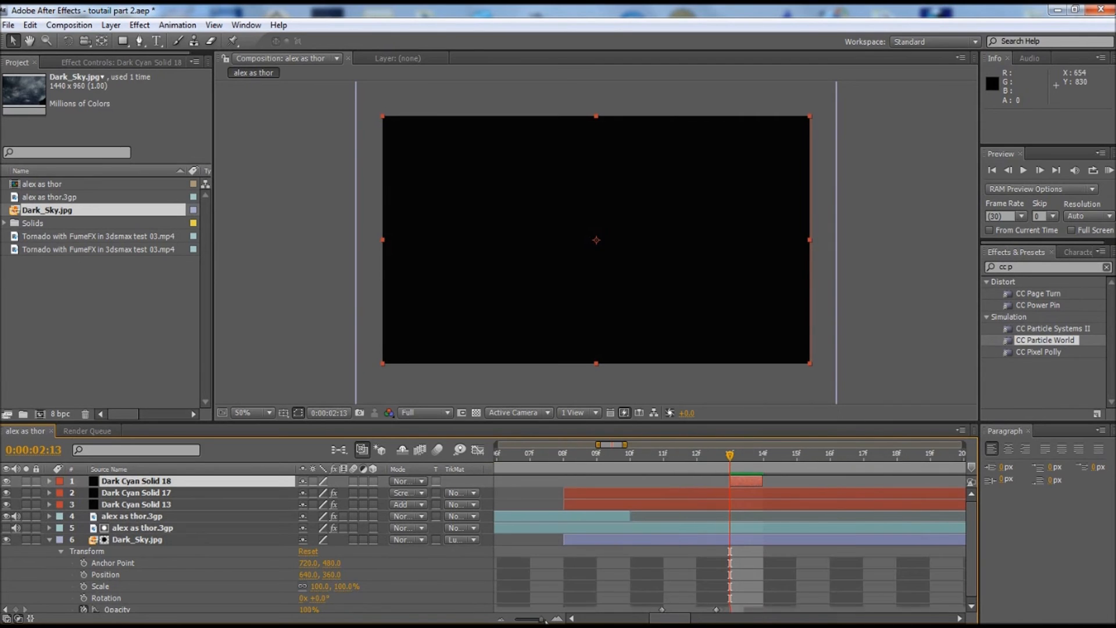
pyautogui.moveTo(171, 74)
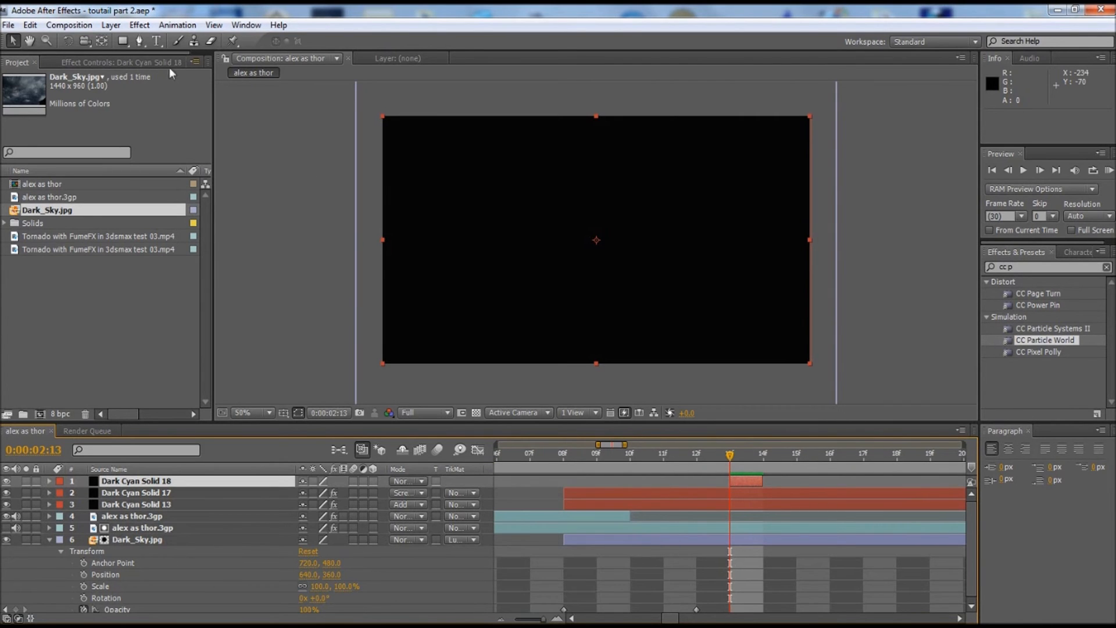
pyautogui.click(139, 25)
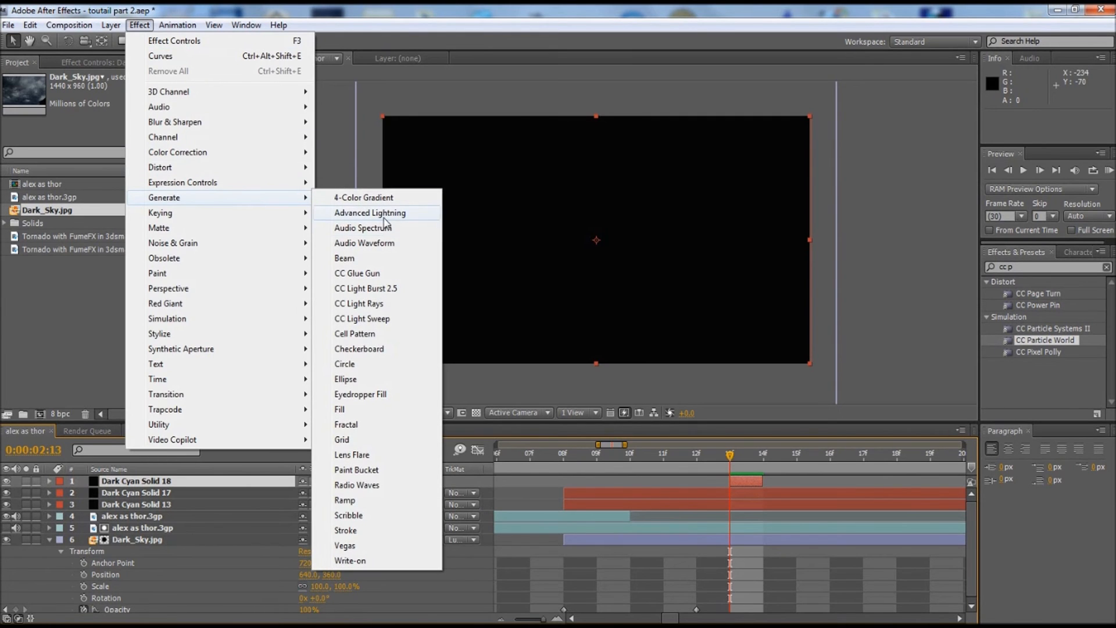
# - Apply Advanced Lightning to the solid and reveal its Glow settings
pyautogui.click(369, 212)
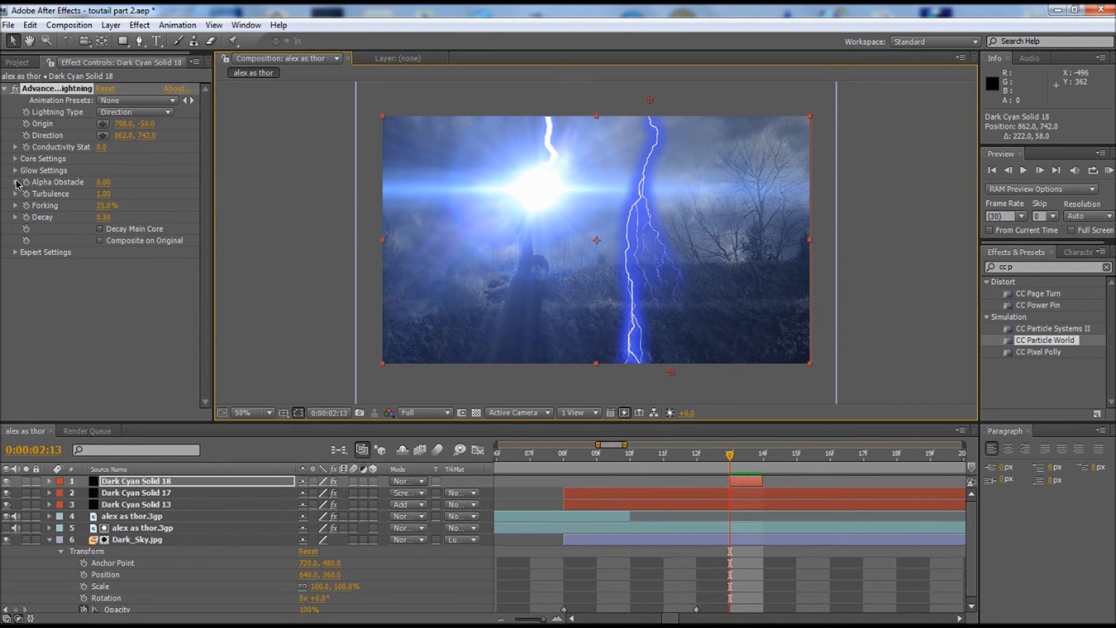
pyautogui.click(14, 159)
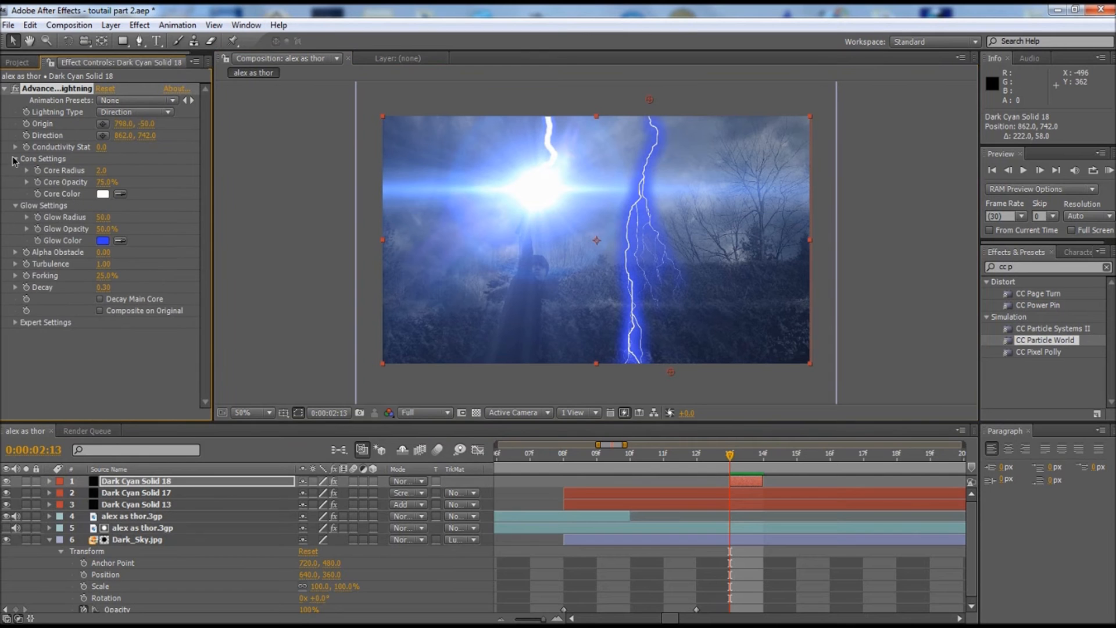
pyautogui.click(102, 239)
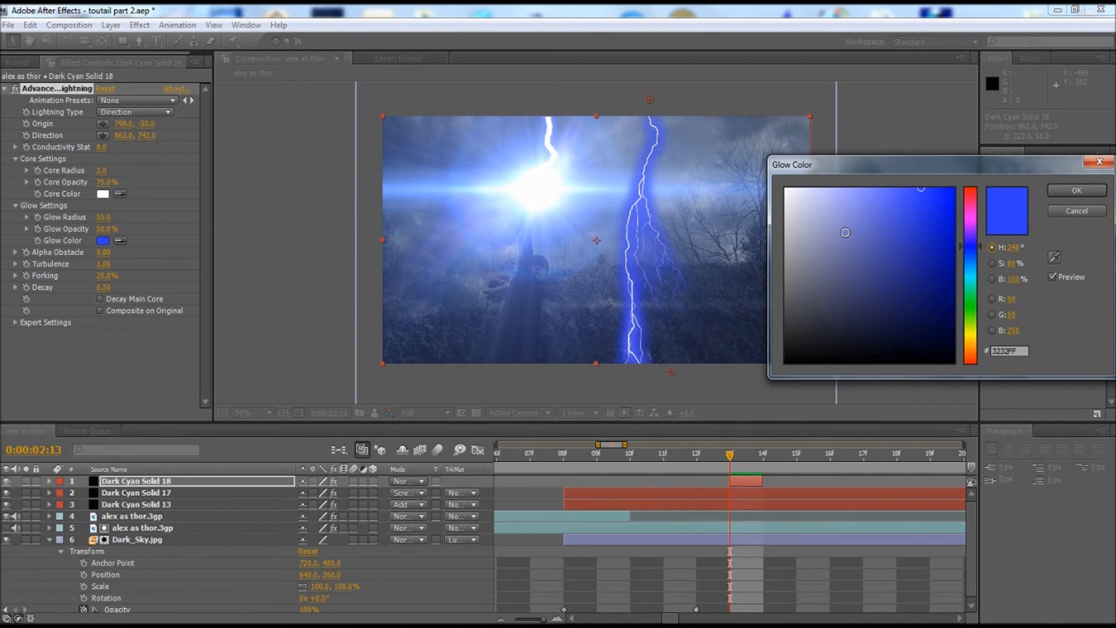
# - Set the lightning glow to a paler, less saturated blue and confirm the colour
pyautogui.click(849, 245)
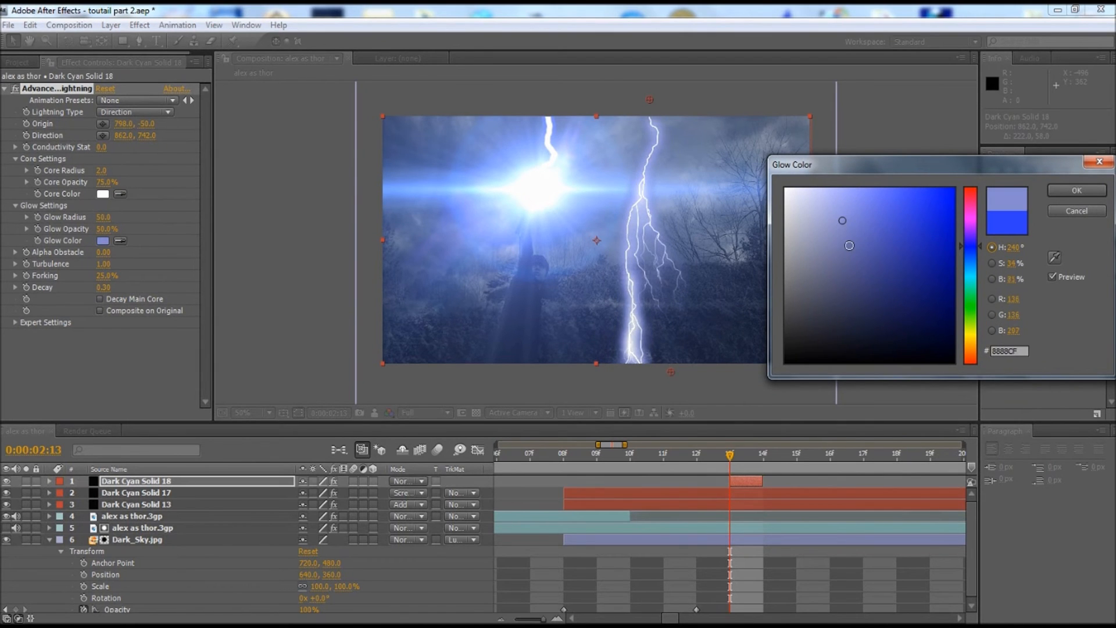
pyautogui.click(835, 235)
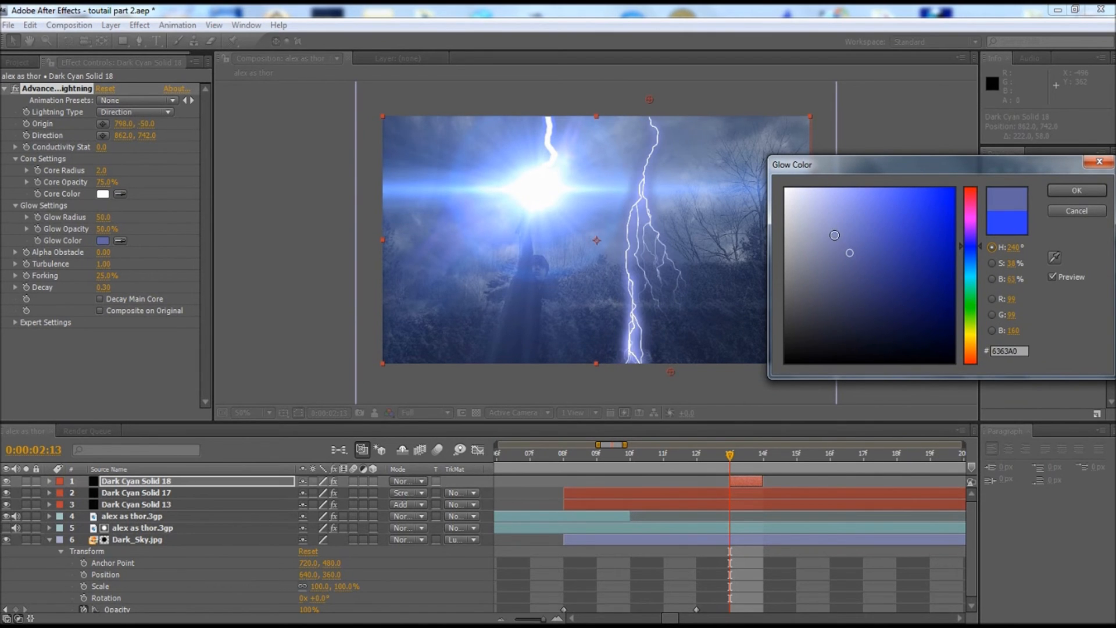
pyautogui.click(835, 234)
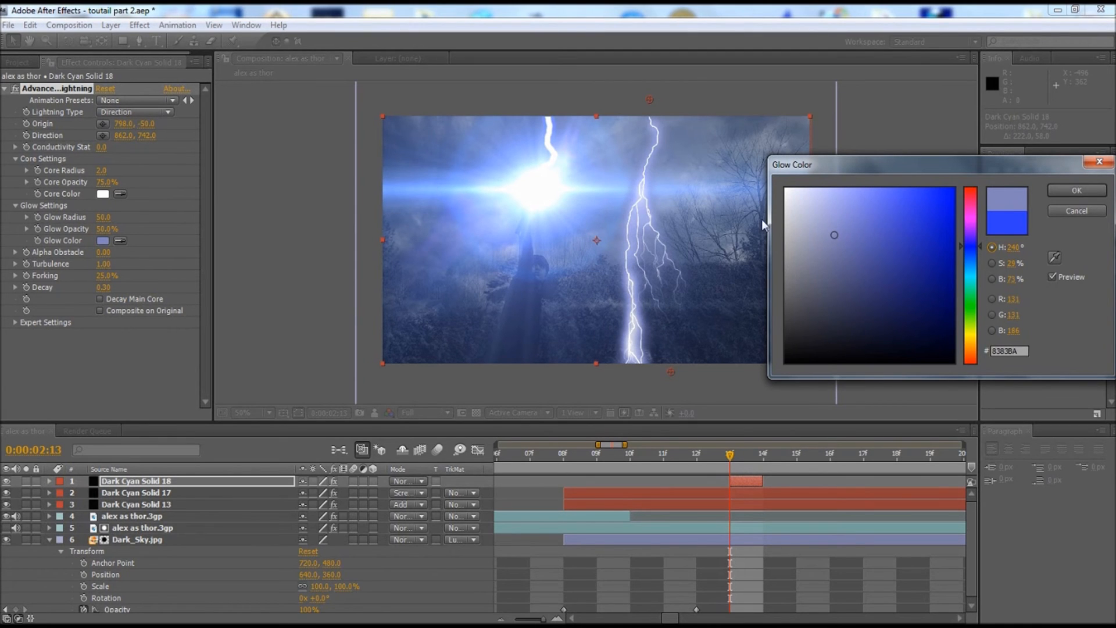
pyautogui.click(934, 242)
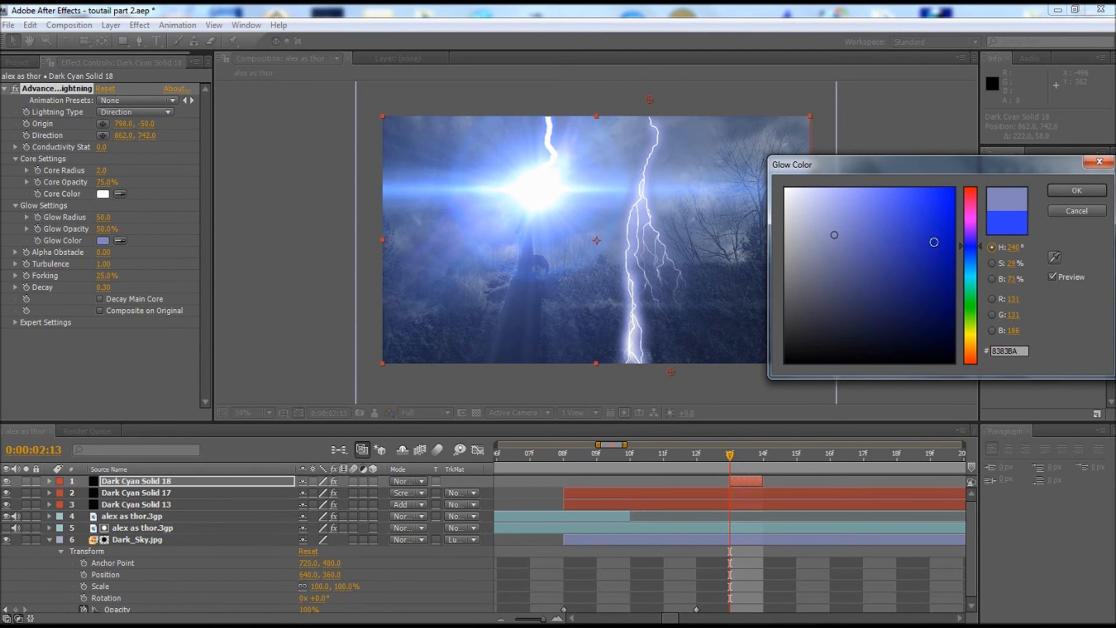
pyautogui.click(847, 236)
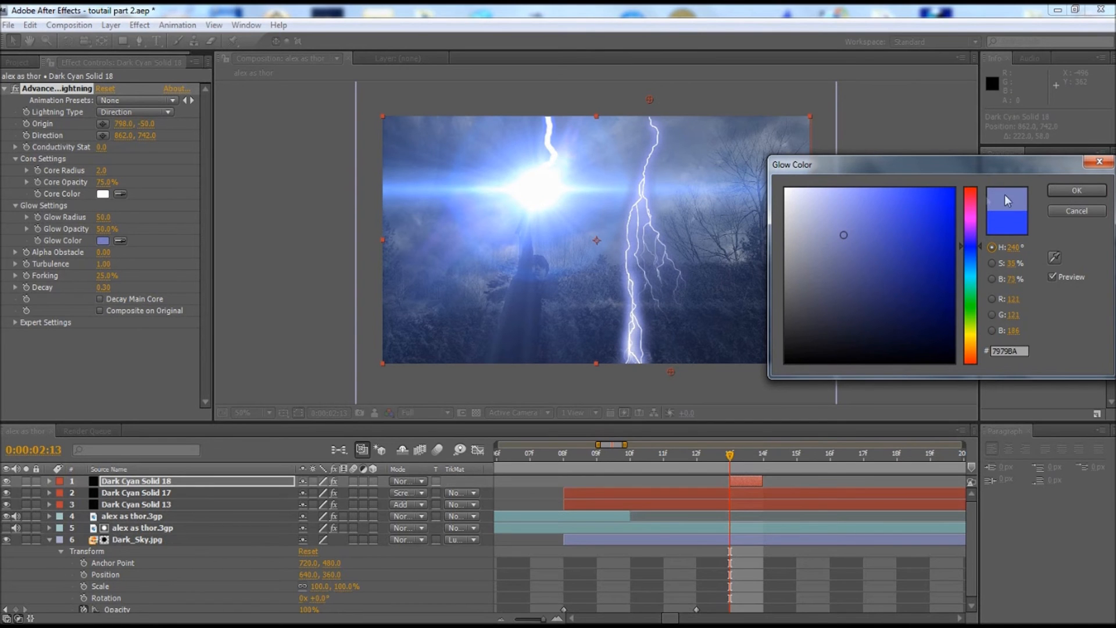
pyautogui.click(1075, 189)
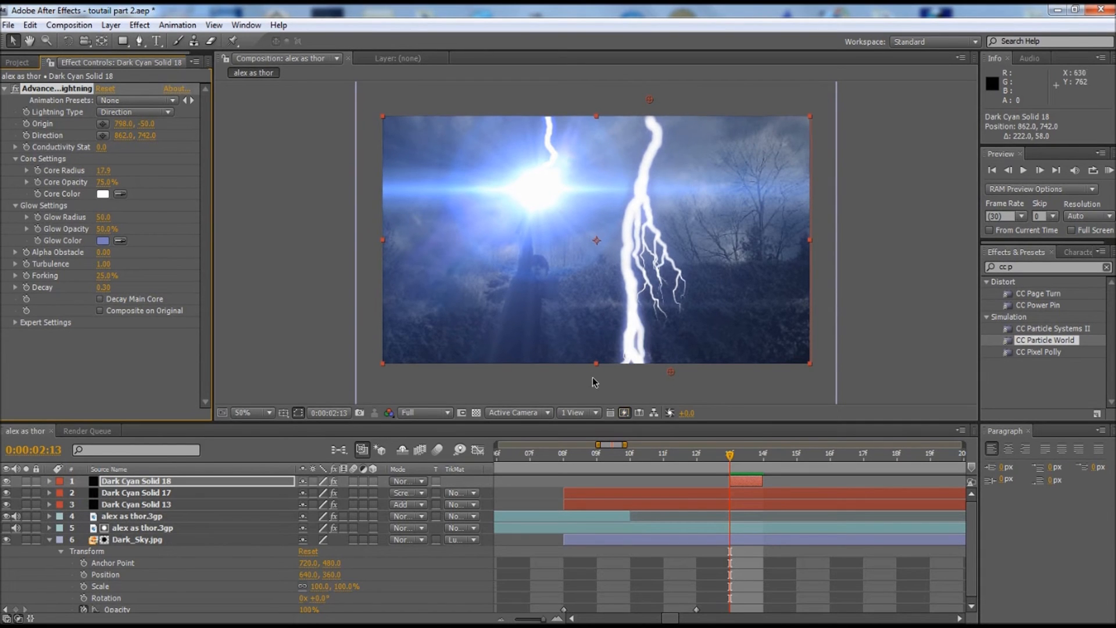
pyautogui.moveTo(724, 420)
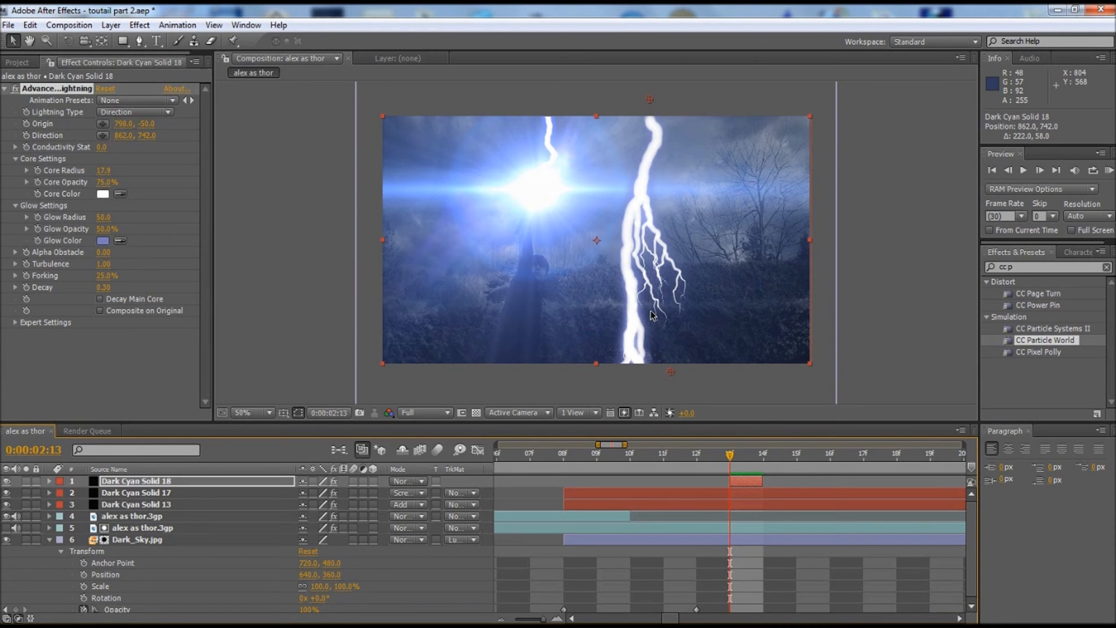
pyautogui.moveTo(346, 195)
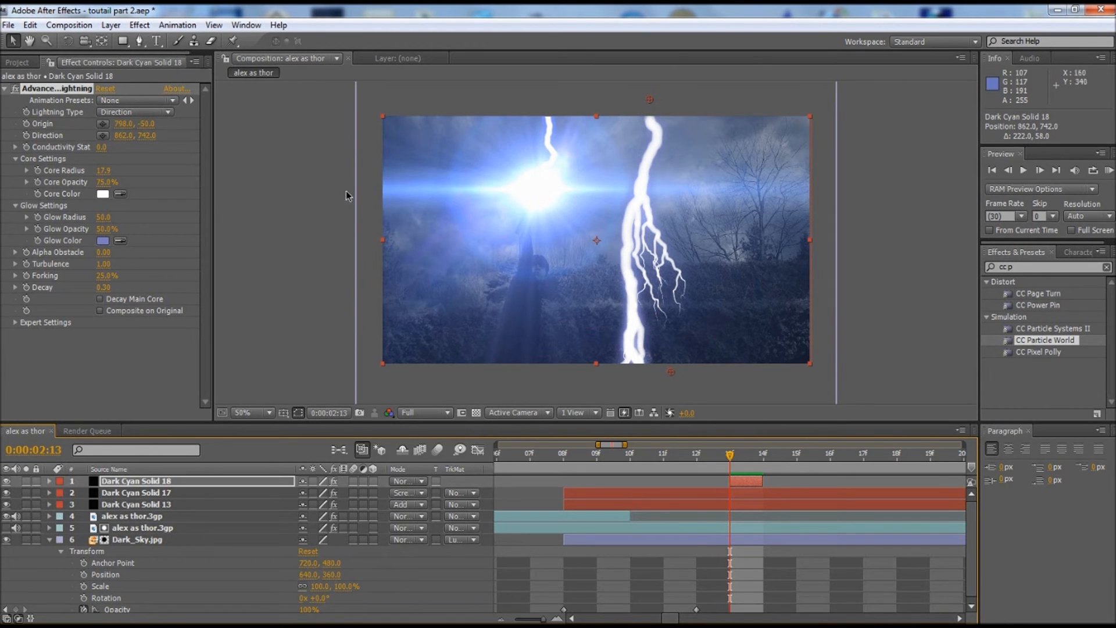
# - Add Adjustment Layer 2 on top of the composition above the lightning solid
pyautogui.click(110, 25)
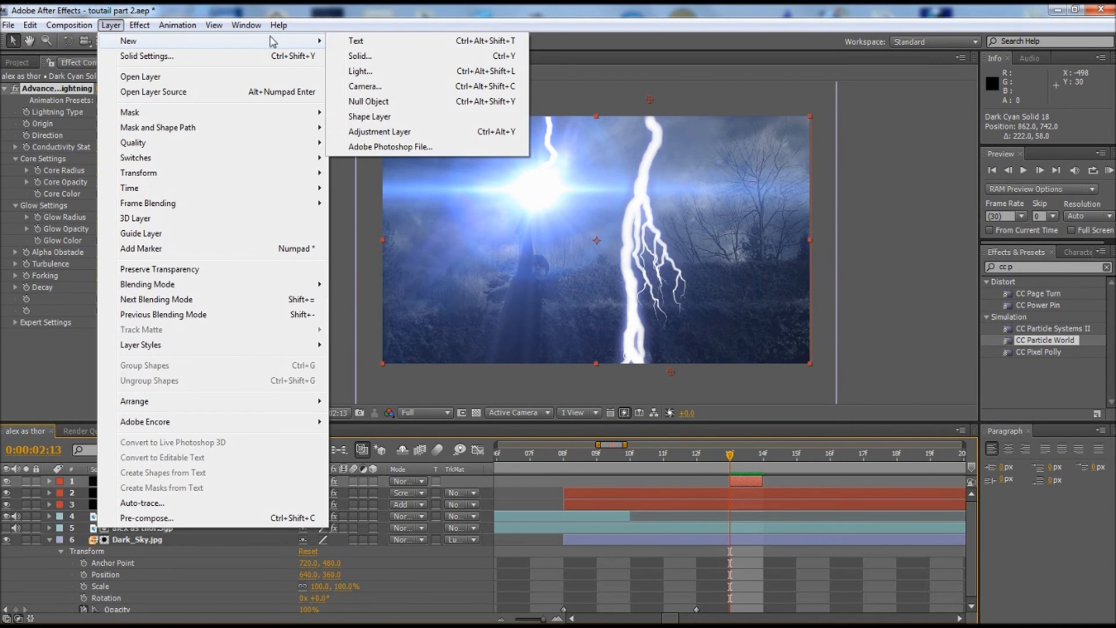
pyautogui.click(379, 131)
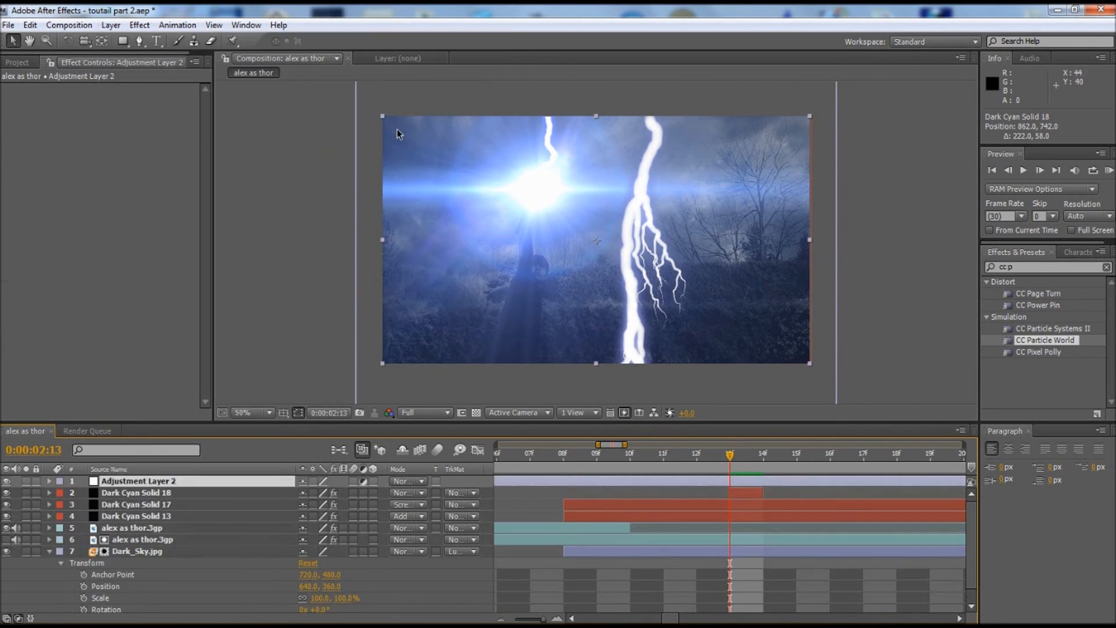
pyautogui.moveTo(557, 482)
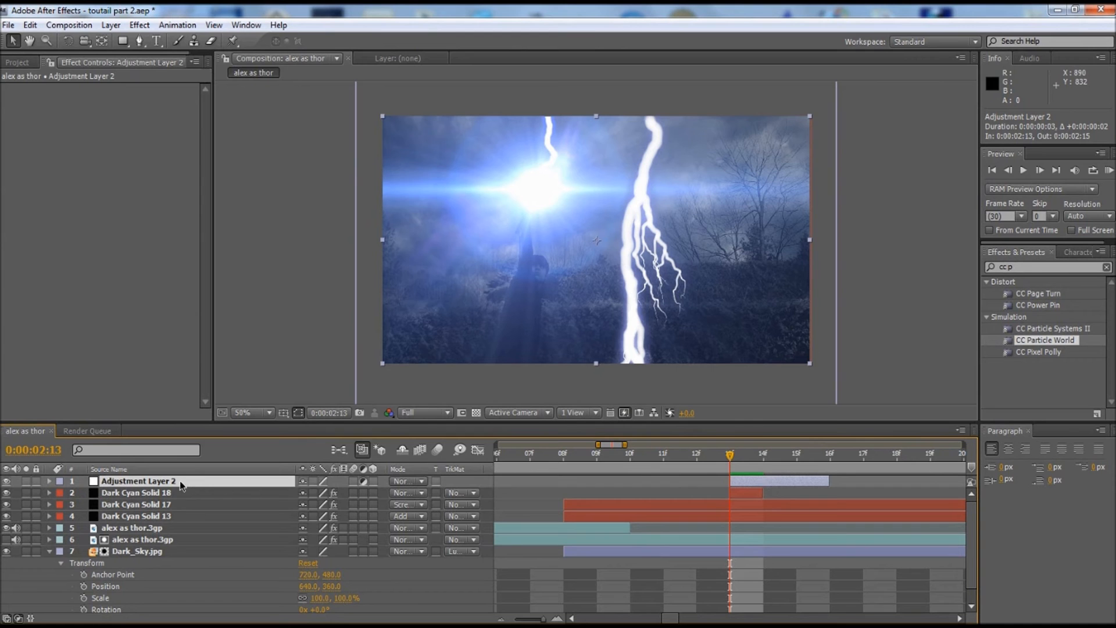
# - Apply Curves to Adjustment Layer 2 and raise the Blue channel curve for a blue tint
pyautogui.click(140, 24)
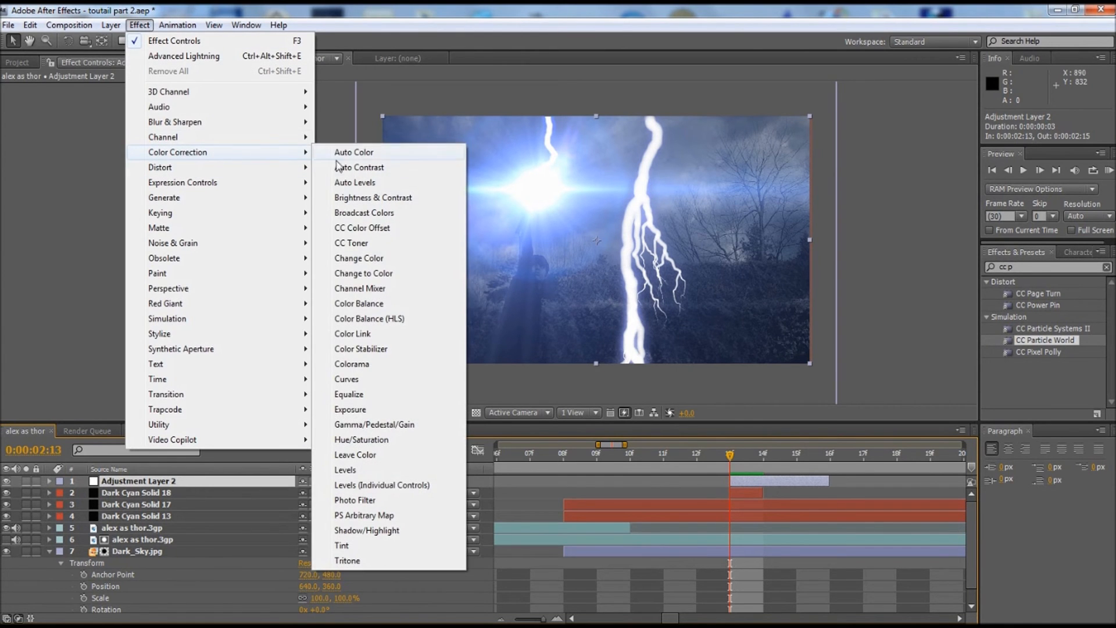
pyautogui.click(346, 379)
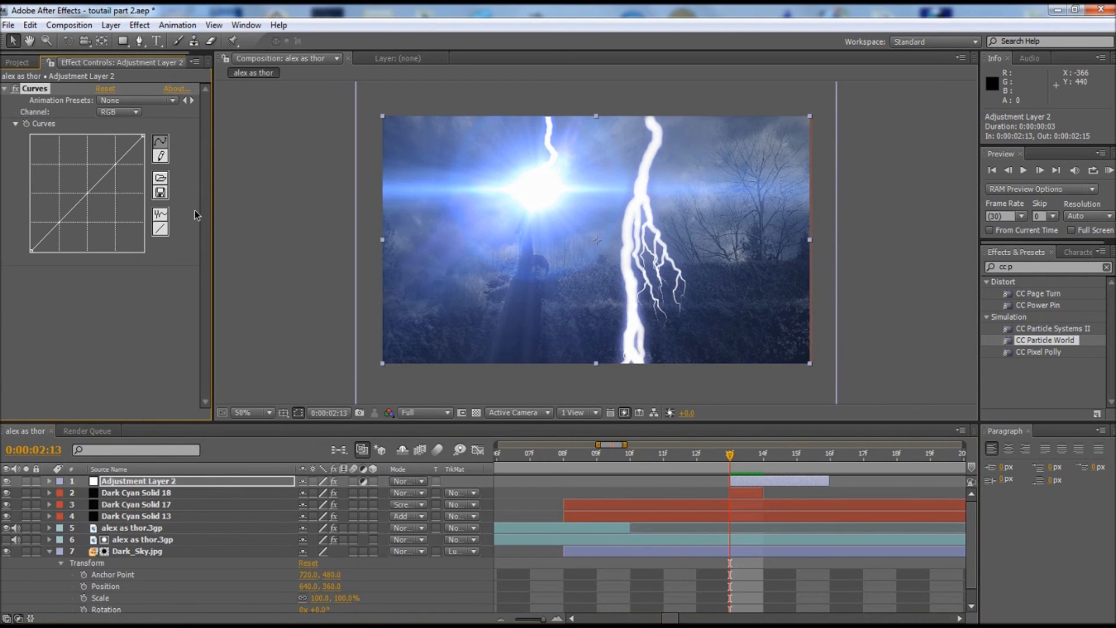
pyautogui.click(117, 112)
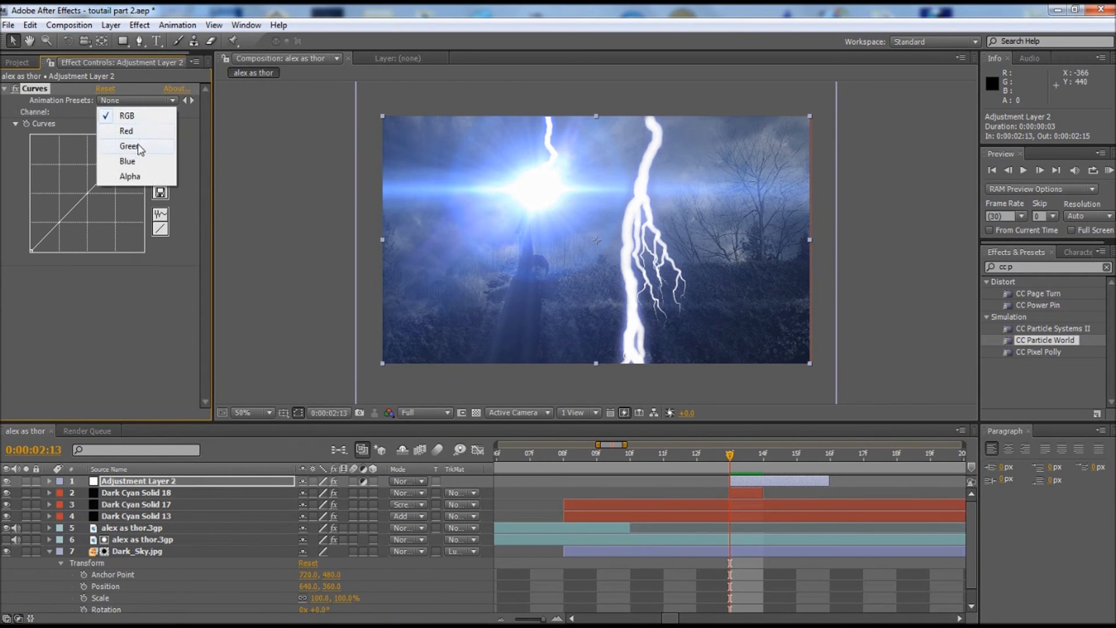
pyautogui.click(127, 161)
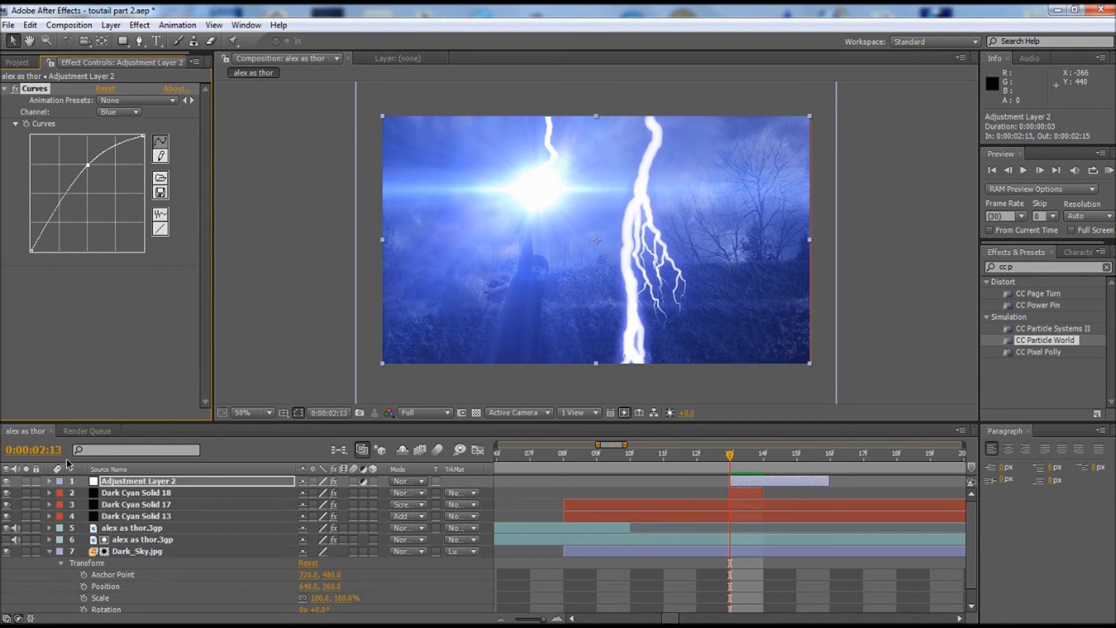
# - Keyframe Adjustment Layer 2's opacity from 40% at the strike down to 0% a few frames later
pyautogui.click(49, 481)
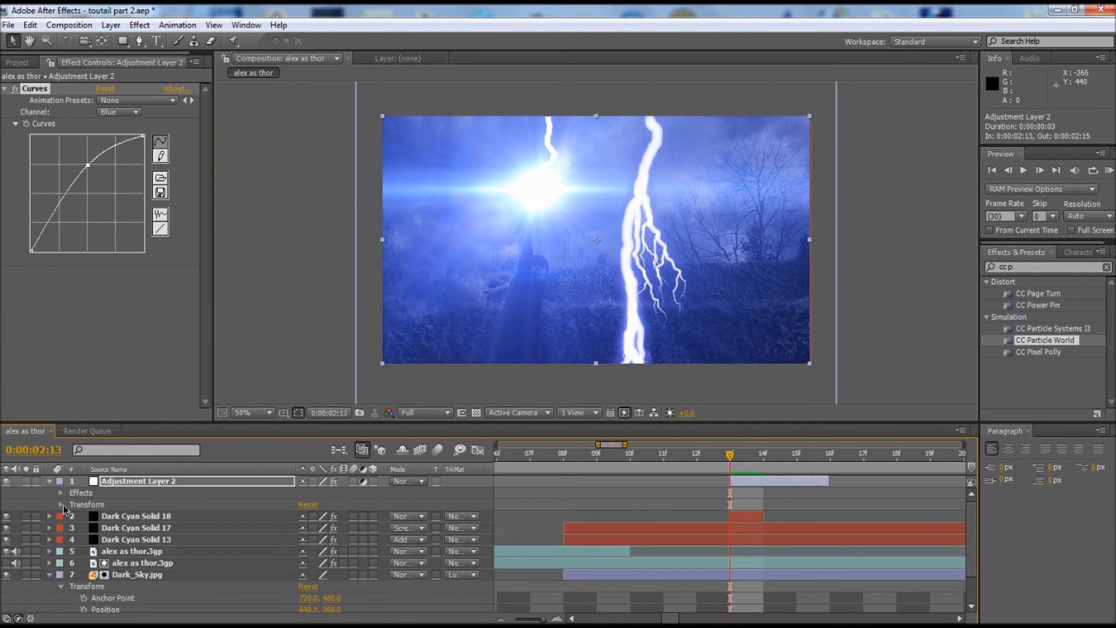
pyautogui.click(60, 503)
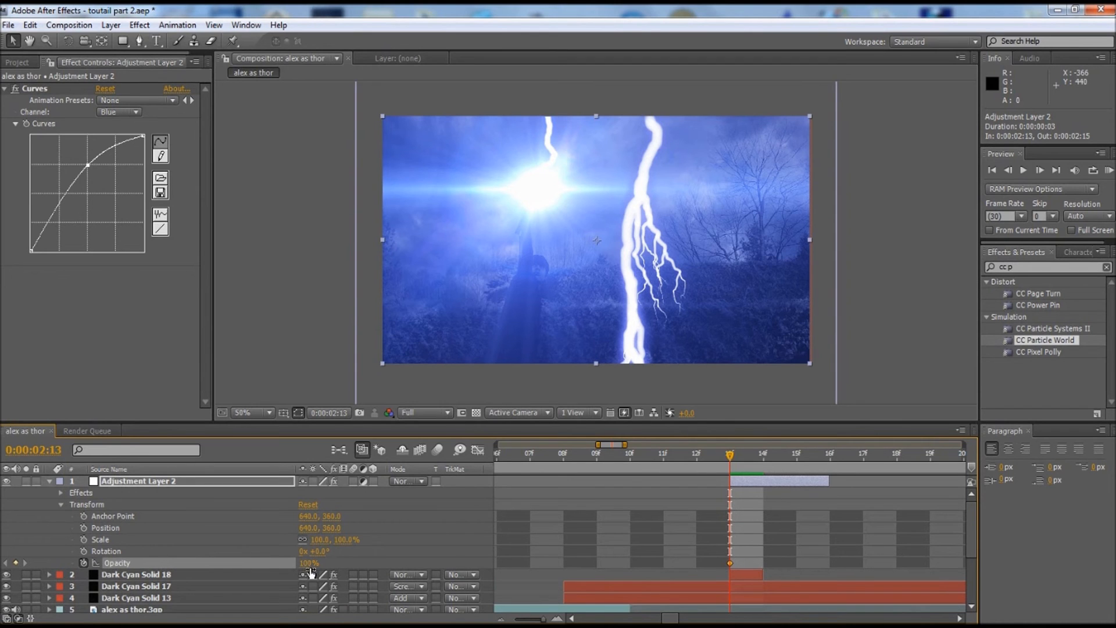
pyautogui.click(309, 563)
pyautogui.write('0')
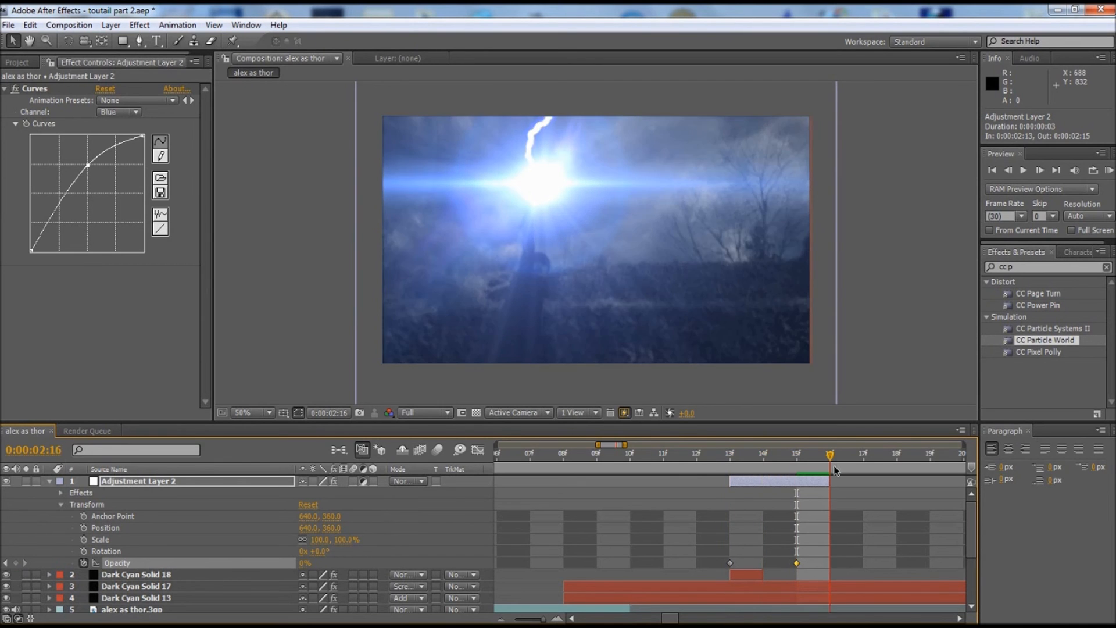
pyautogui.click(730, 455)
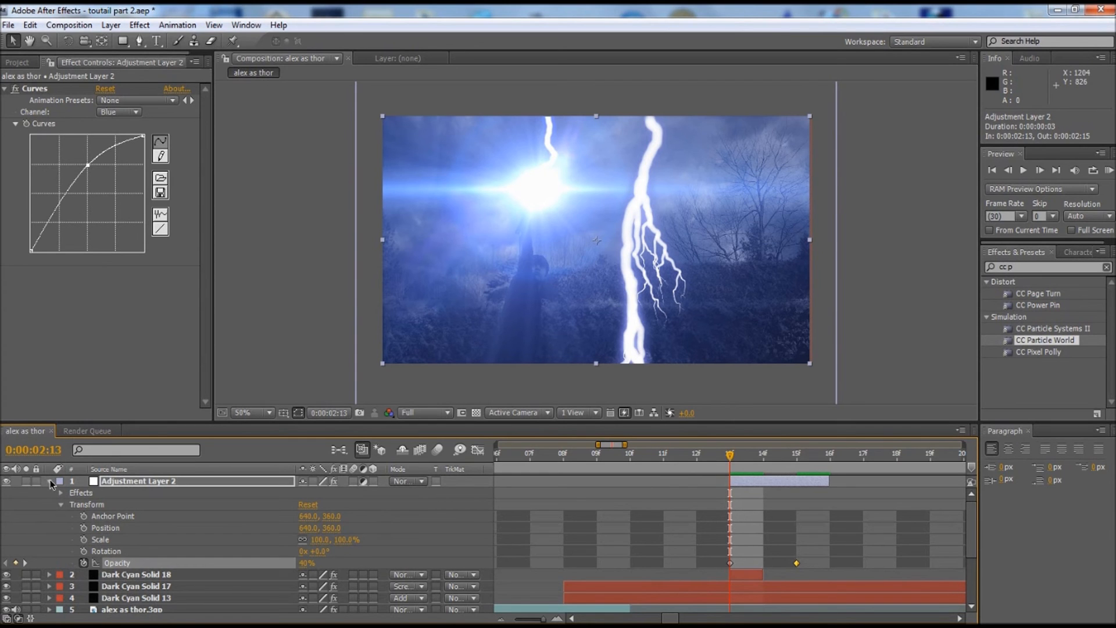
# - Duplicate the lightning solid and blue flash layer later in time, bolt origin moved top-left
pyautogui.click(136, 493)
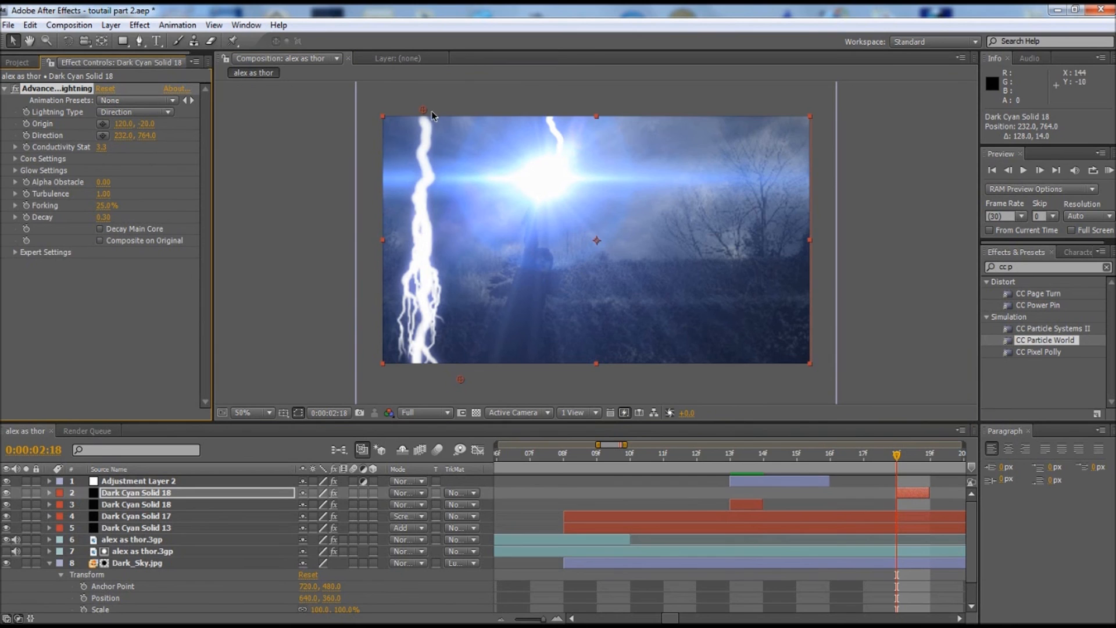
pyautogui.moveTo(423, 111); pyautogui.dragTo(429, 107)
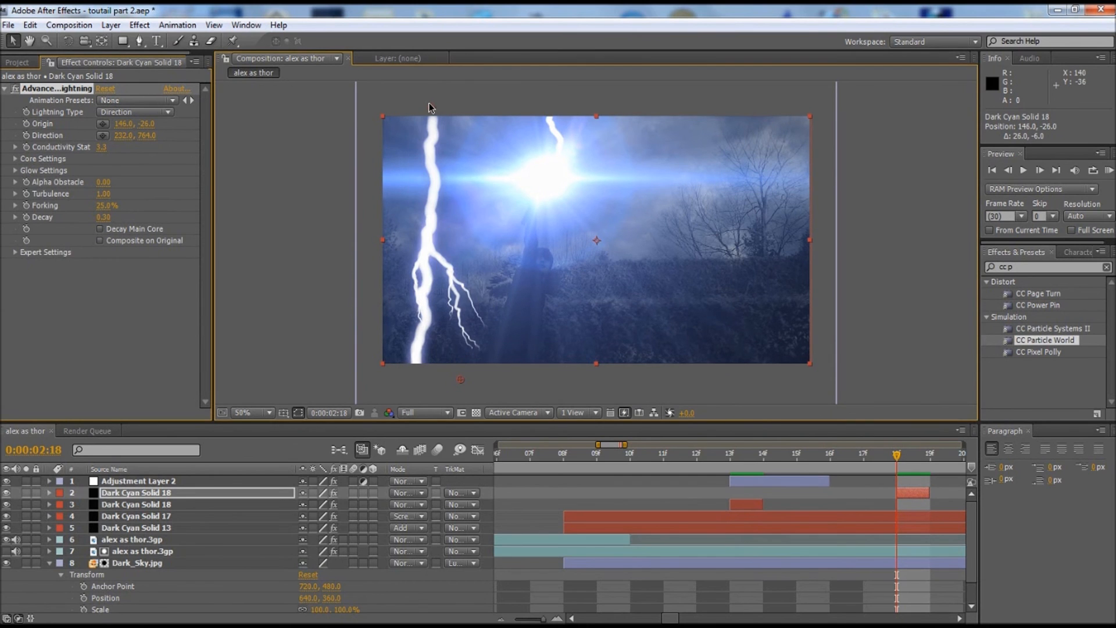
pyautogui.click(138, 480)
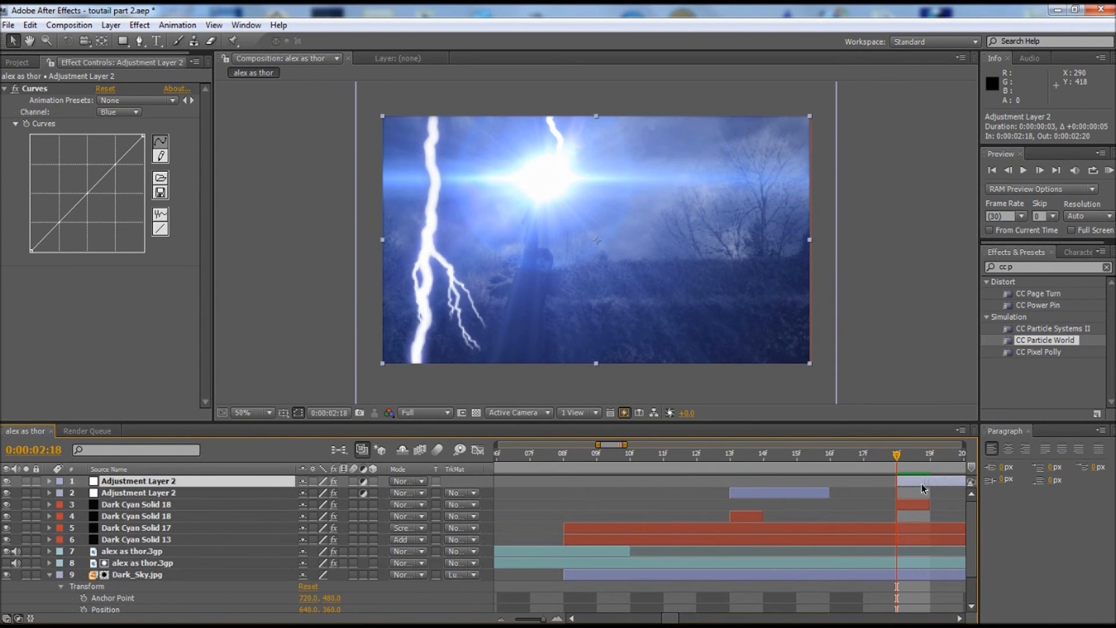
pyautogui.click(729, 453)
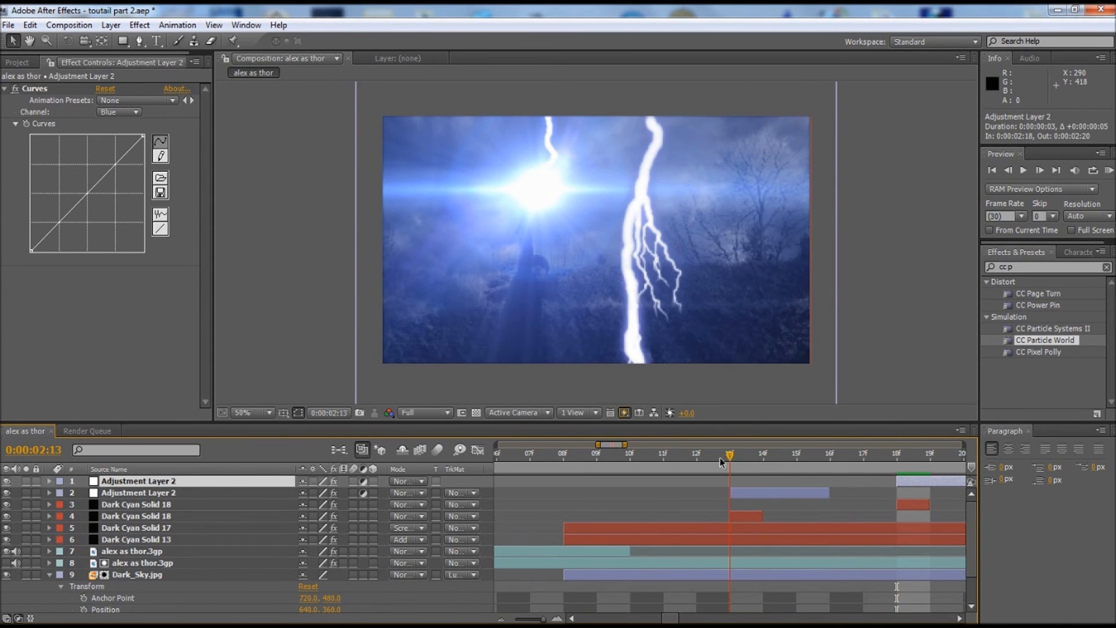
pyautogui.click(863, 454)
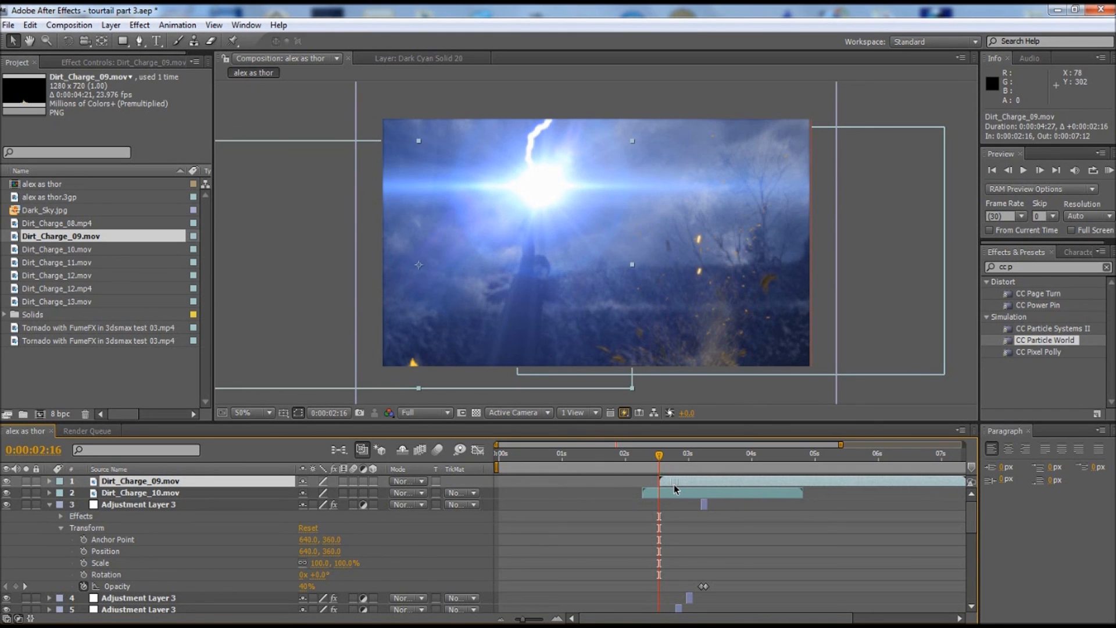
pyautogui.moveTo(661, 464)
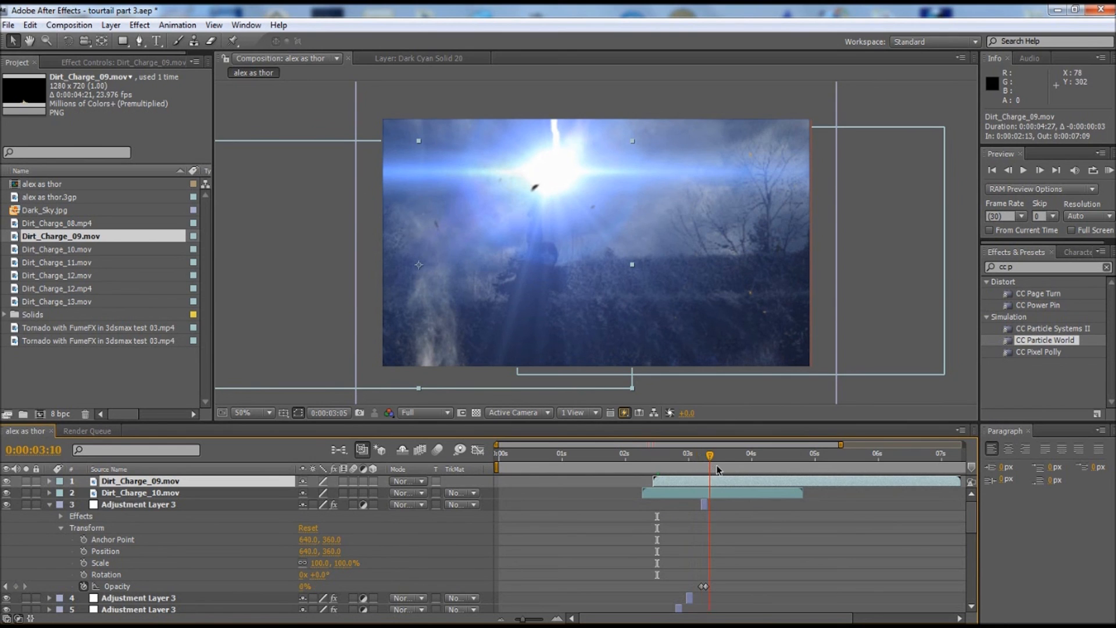
# - Scrub through the debris frames, after the clip ends, and back to the main strike
pyautogui.click(730, 467)
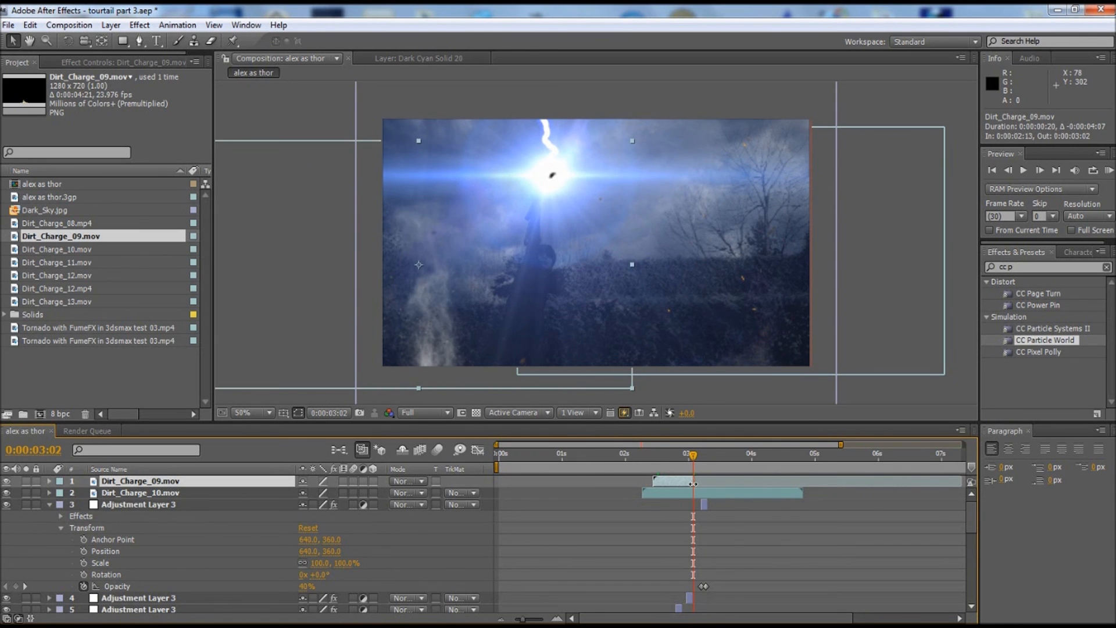
pyautogui.click(703, 455)
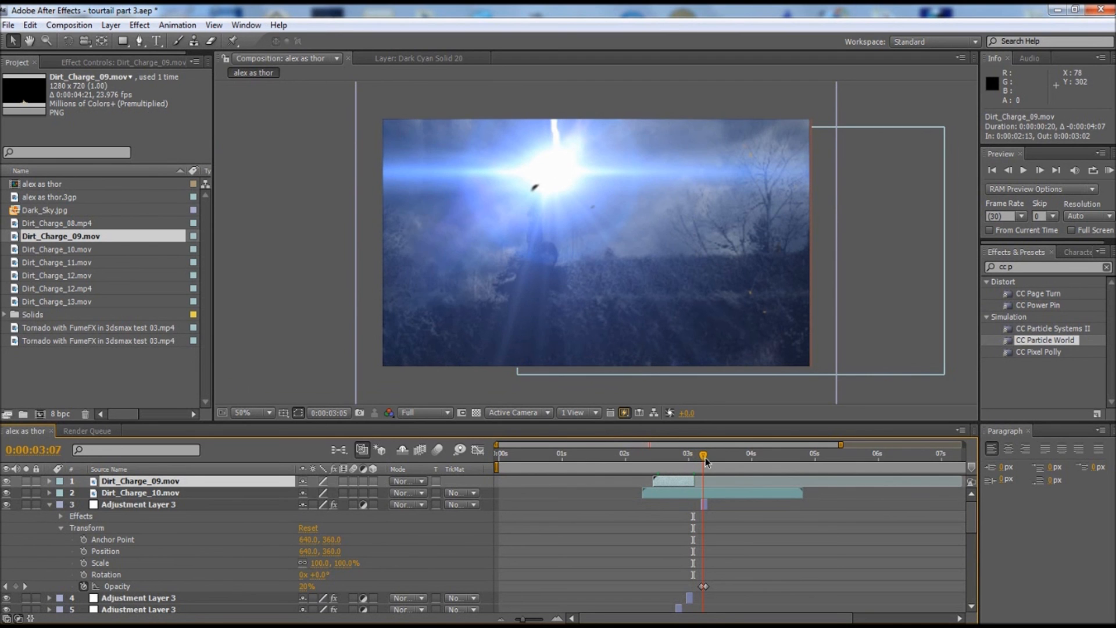
pyautogui.click(632, 455)
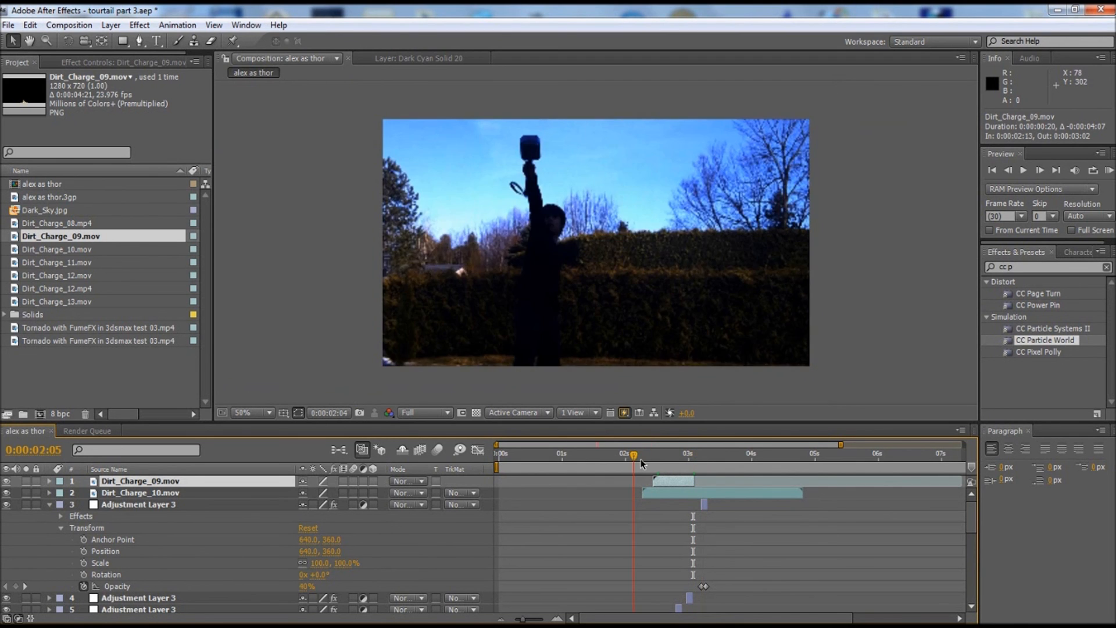
pyautogui.click(678, 454)
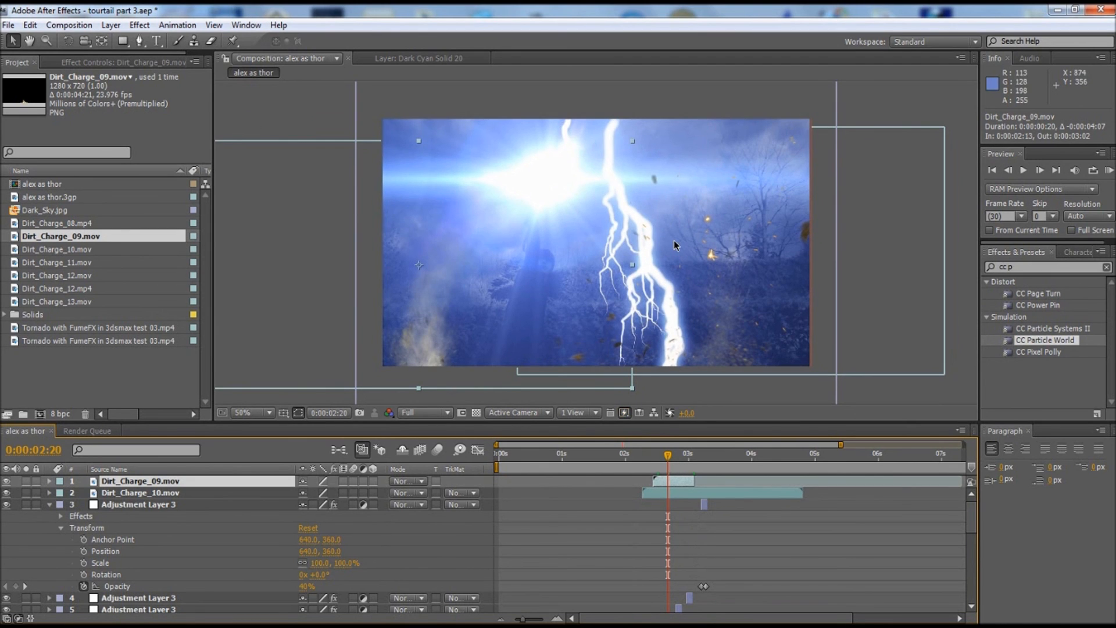
pyautogui.moveTo(80, 278)
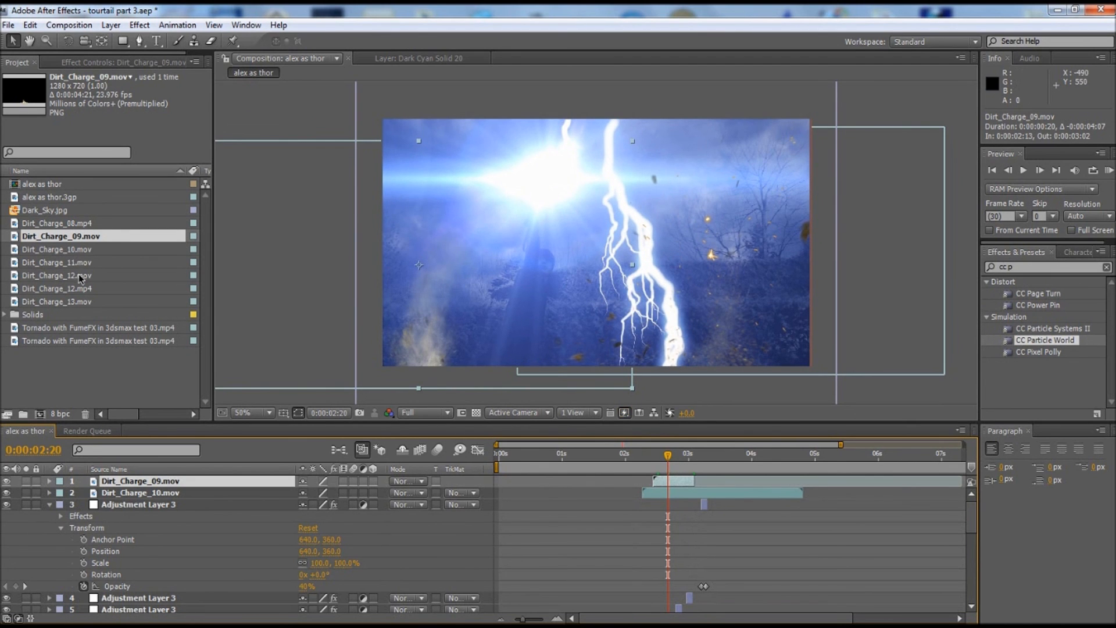
# - Add the Dirt_Charge_12 clip to the timeline and shift Dirt_Charge_08 to start slightly earlier
pyautogui.click(60, 274)
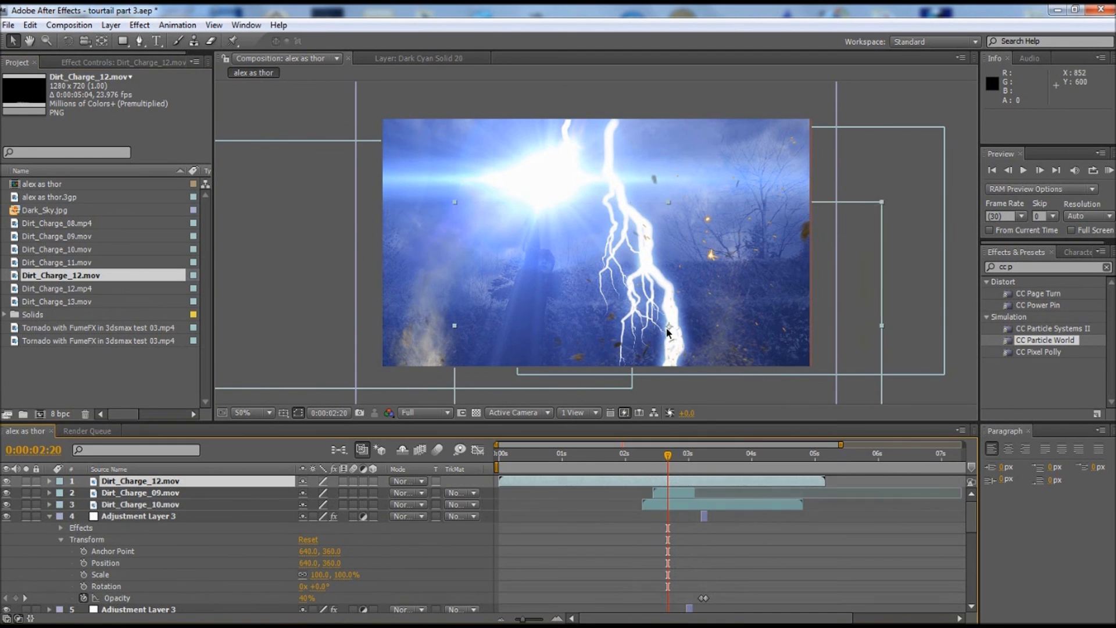
pyautogui.moveTo(684, 340)
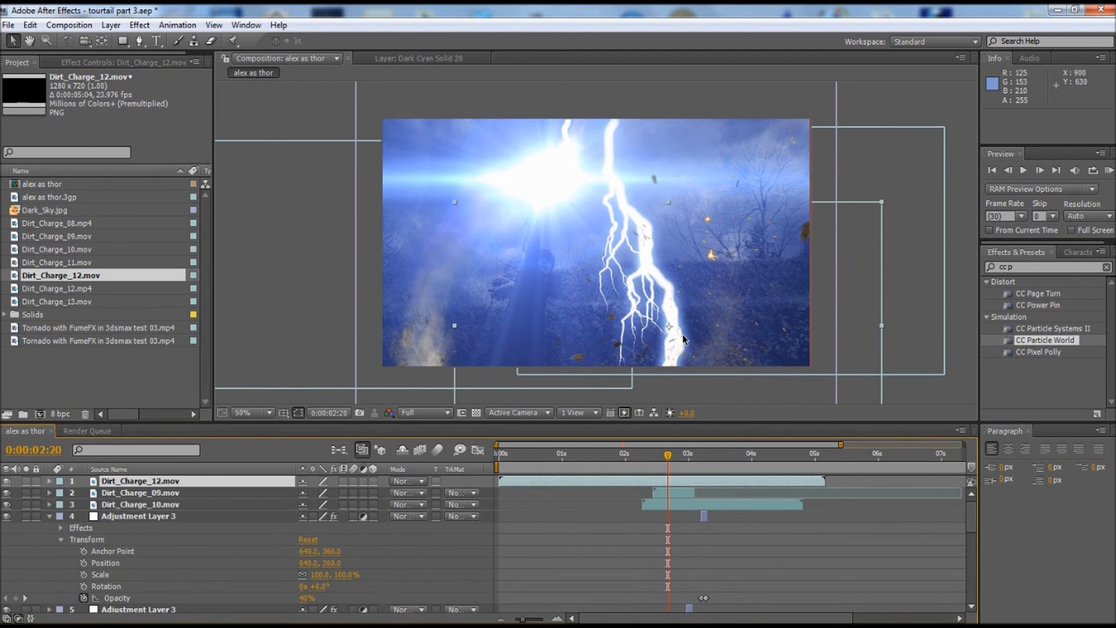
pyautogui.click(634, 481)
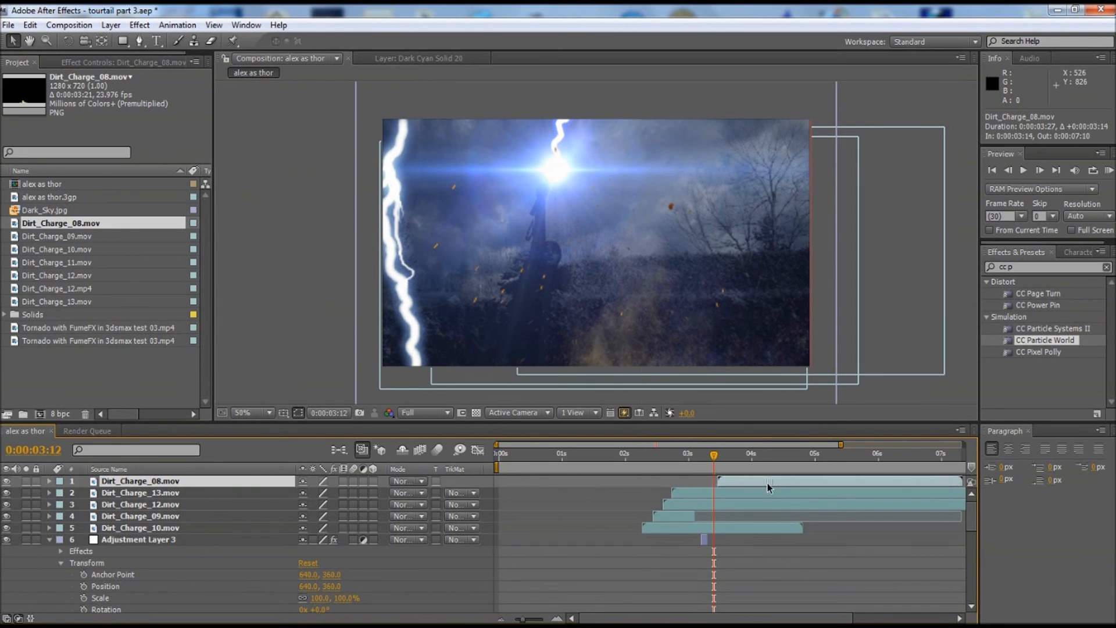
pyautogui.click(712, 455)
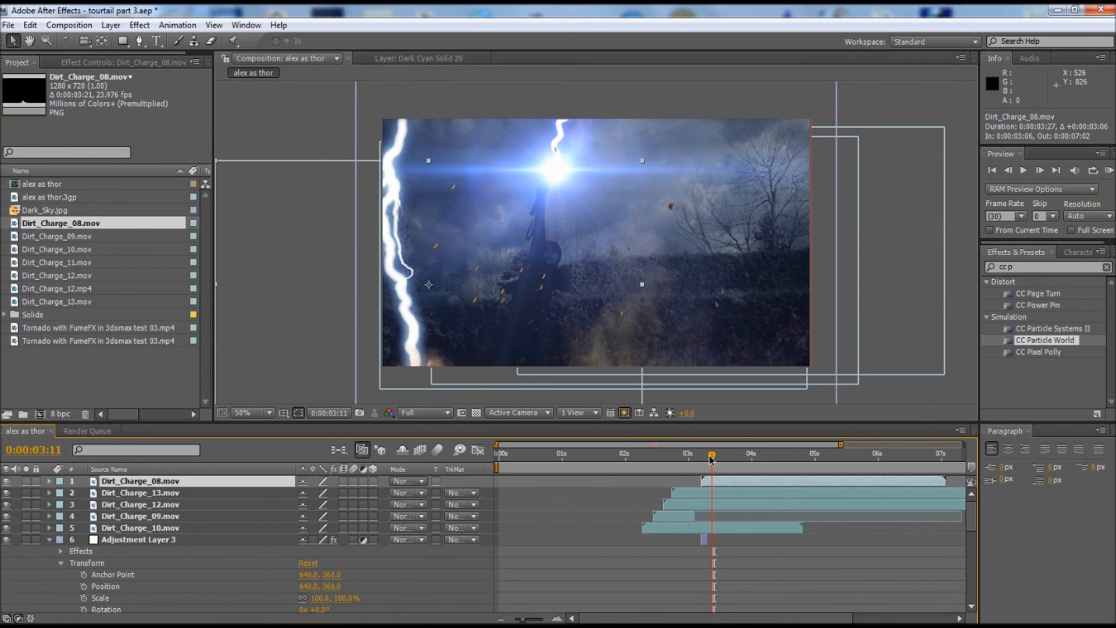